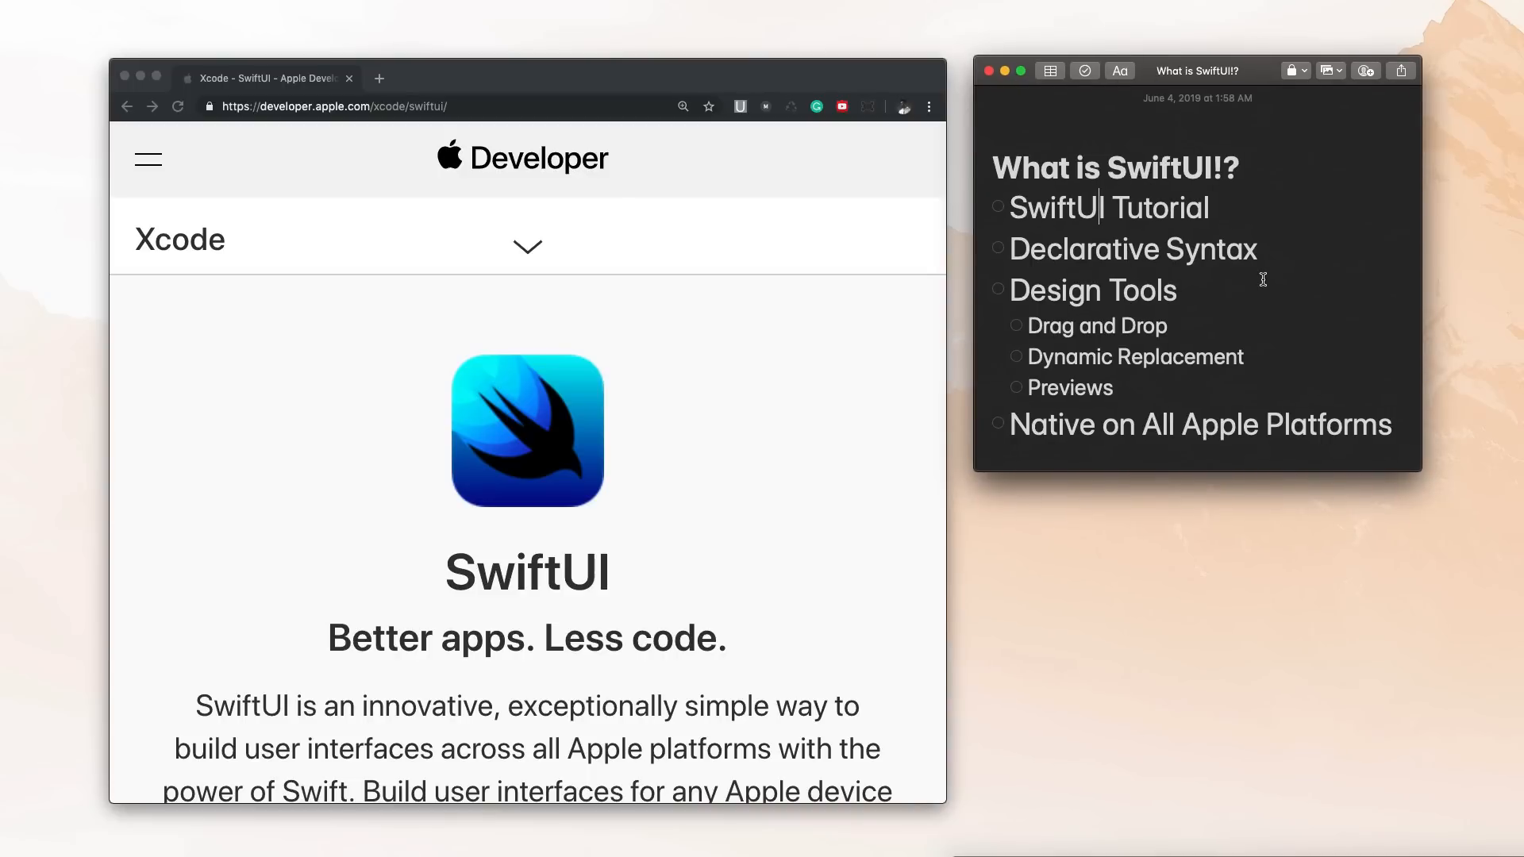
- Mark the 'SwiftUI Tutorial' checklist item done in the 'What is SwiftUI!?' note
double_click(1157, 166)
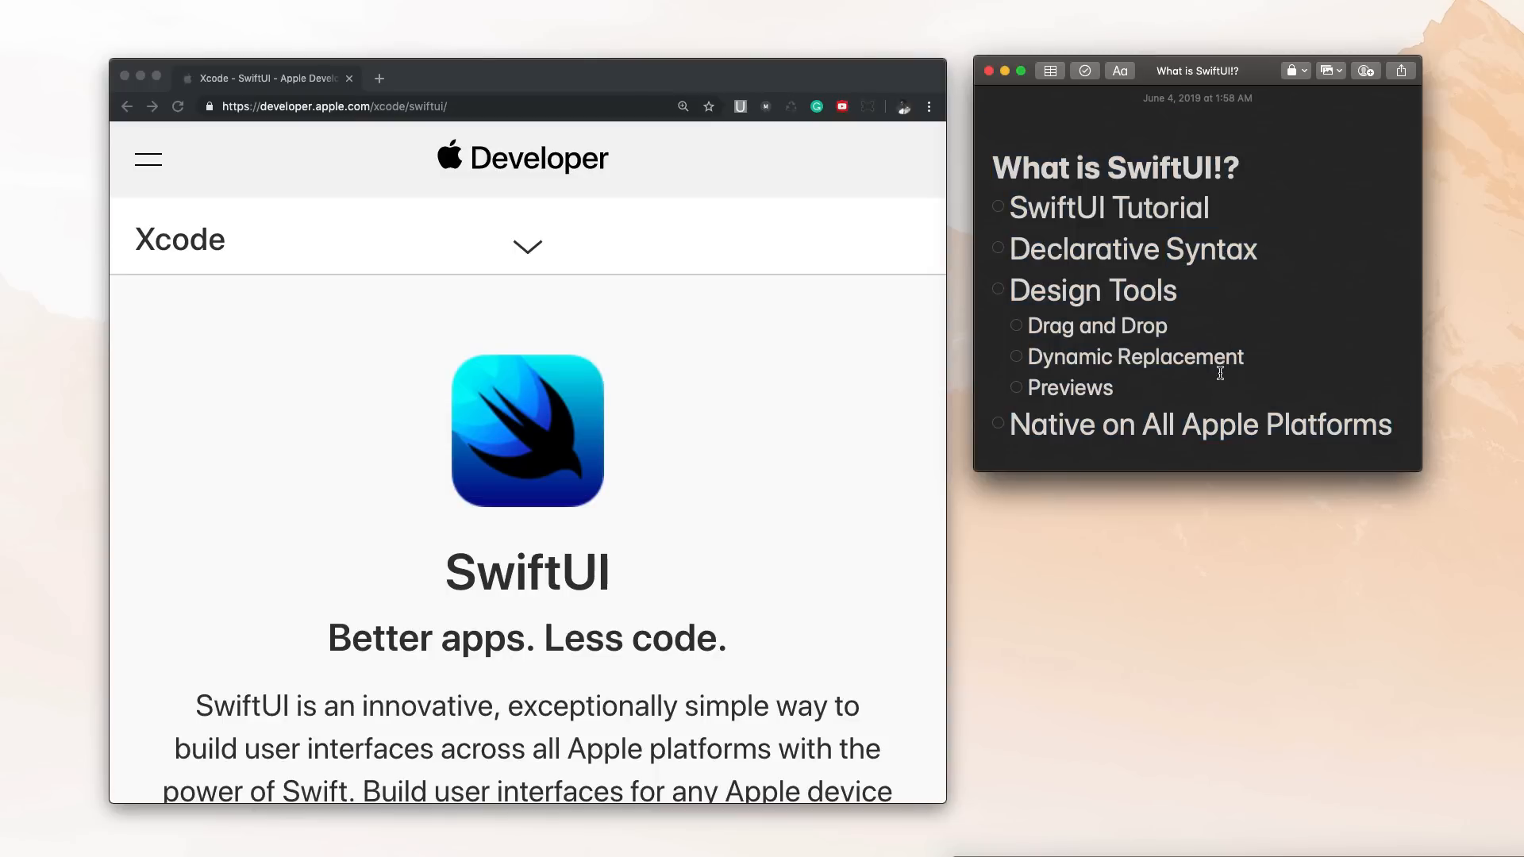
double_click(526, 572)
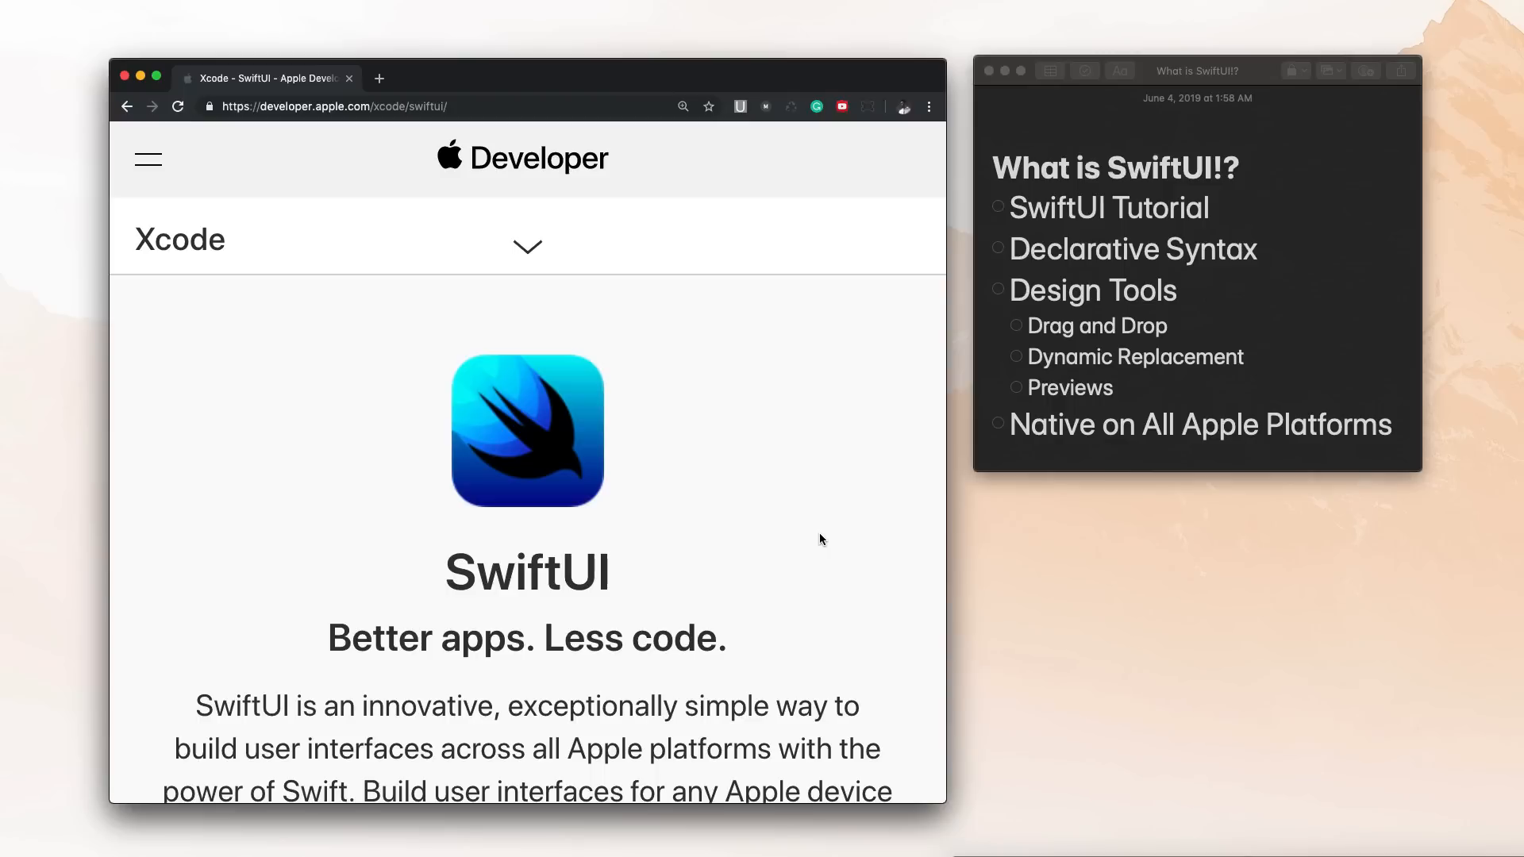
mouse_move(668, 516)
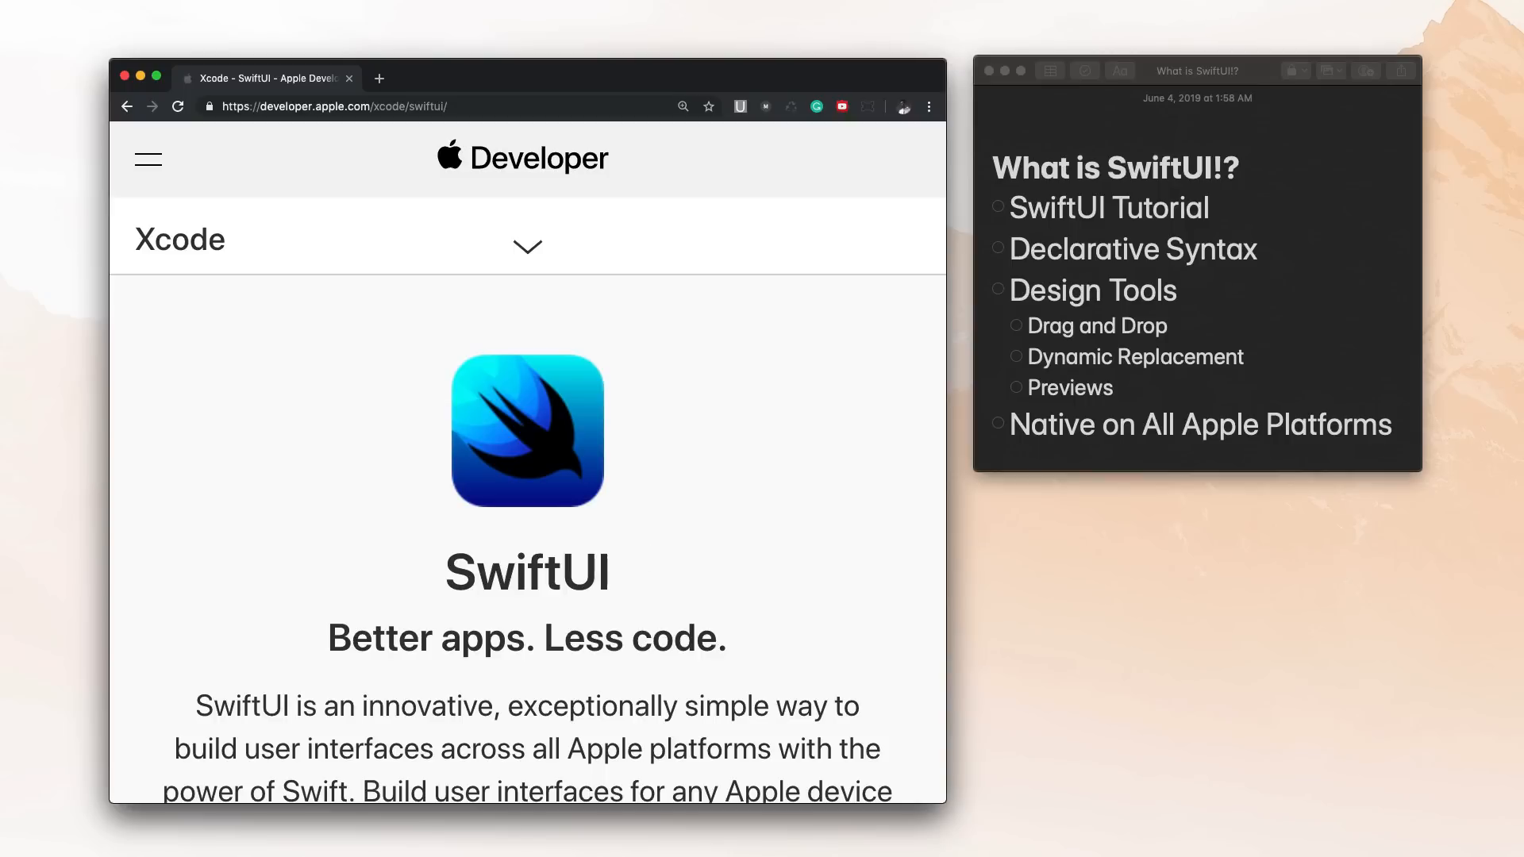
left_click(999, 207)
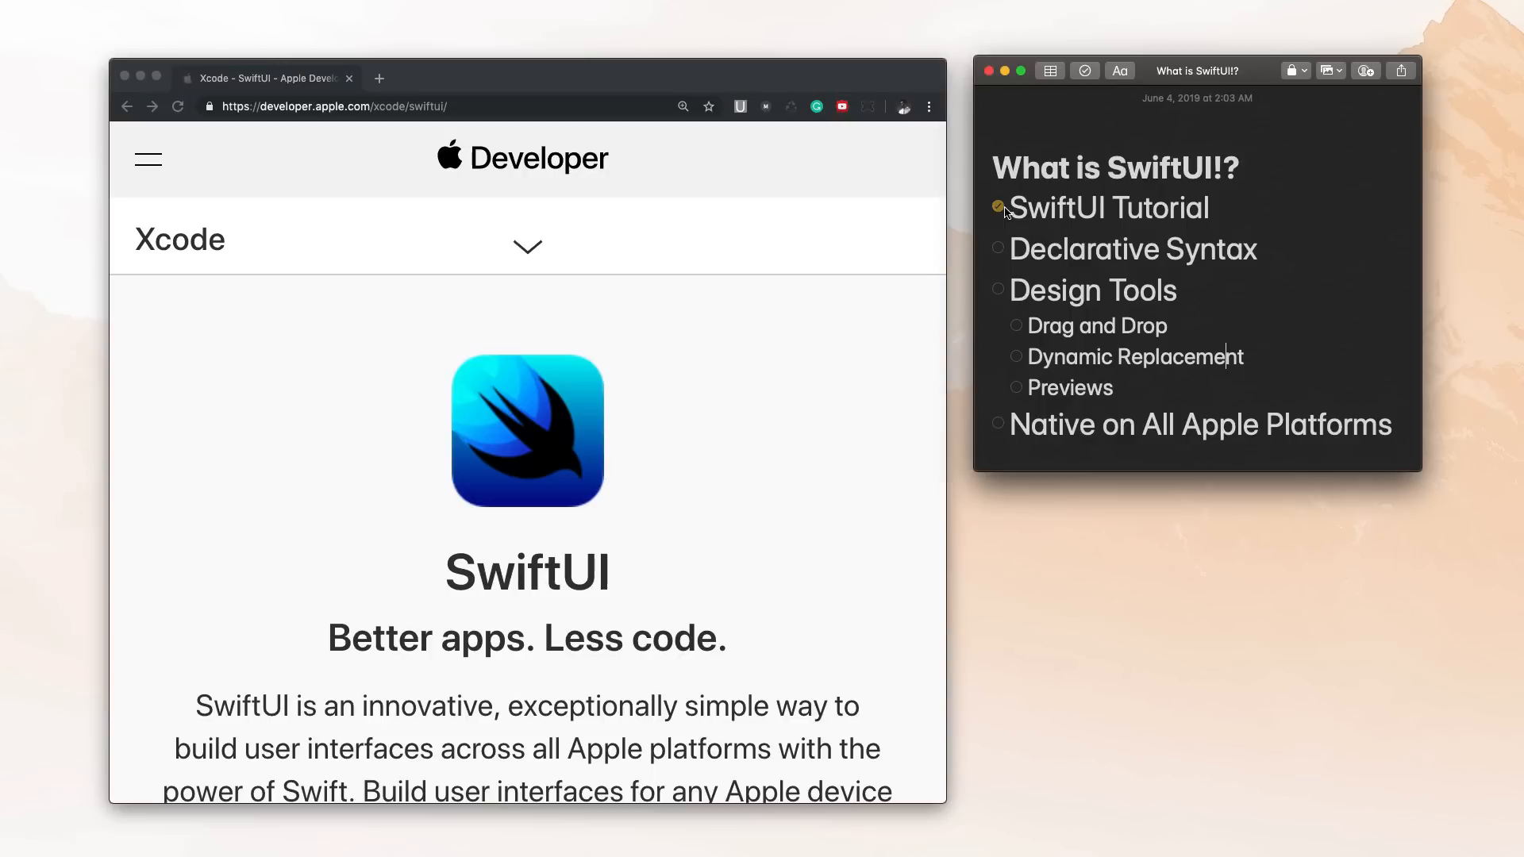
double_click(1108, 208)
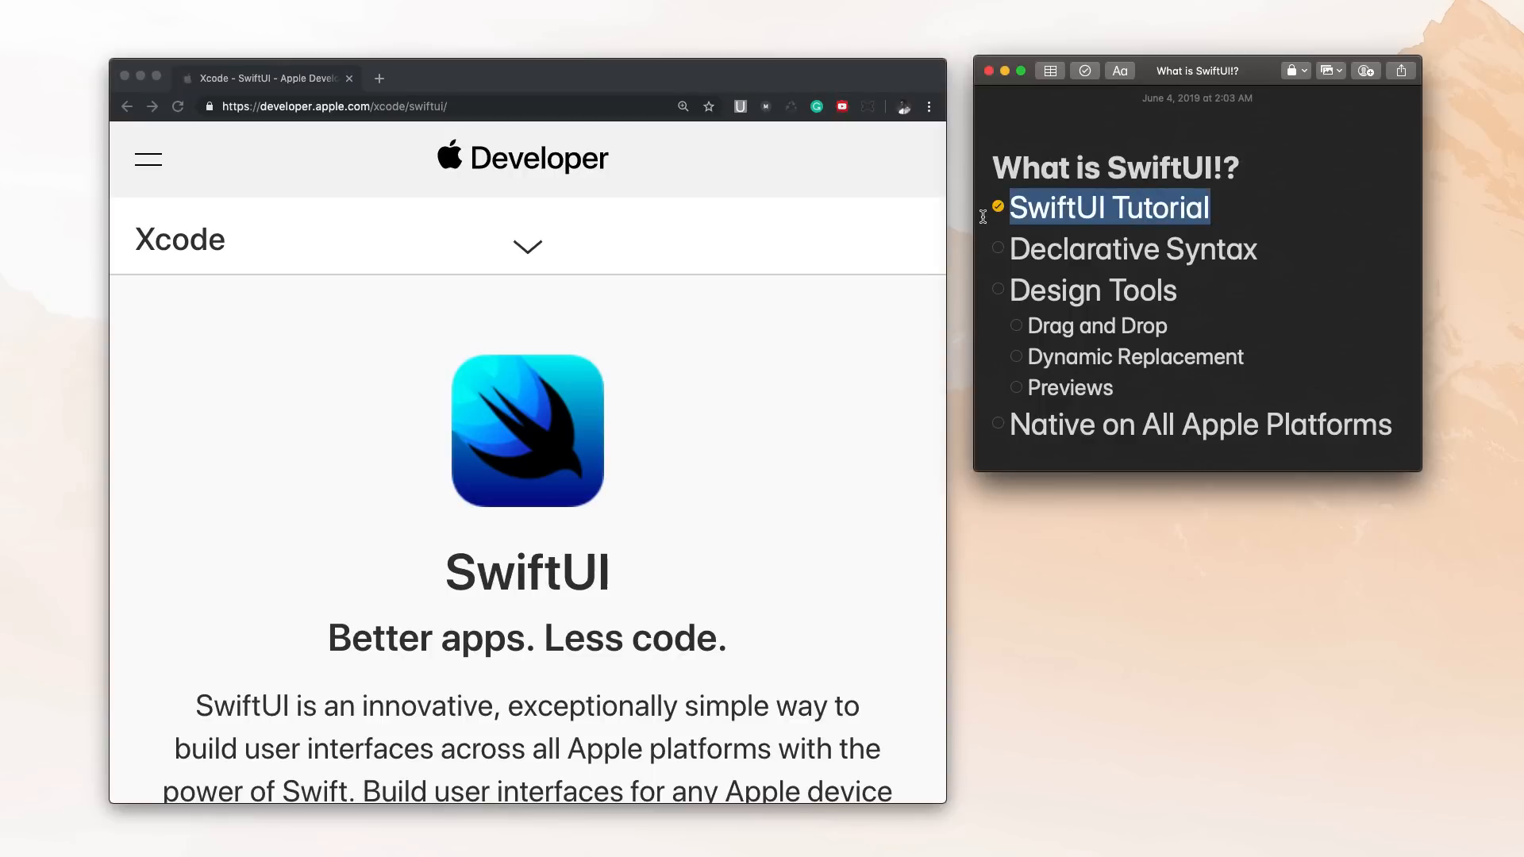
mouse_move(1204, 259)
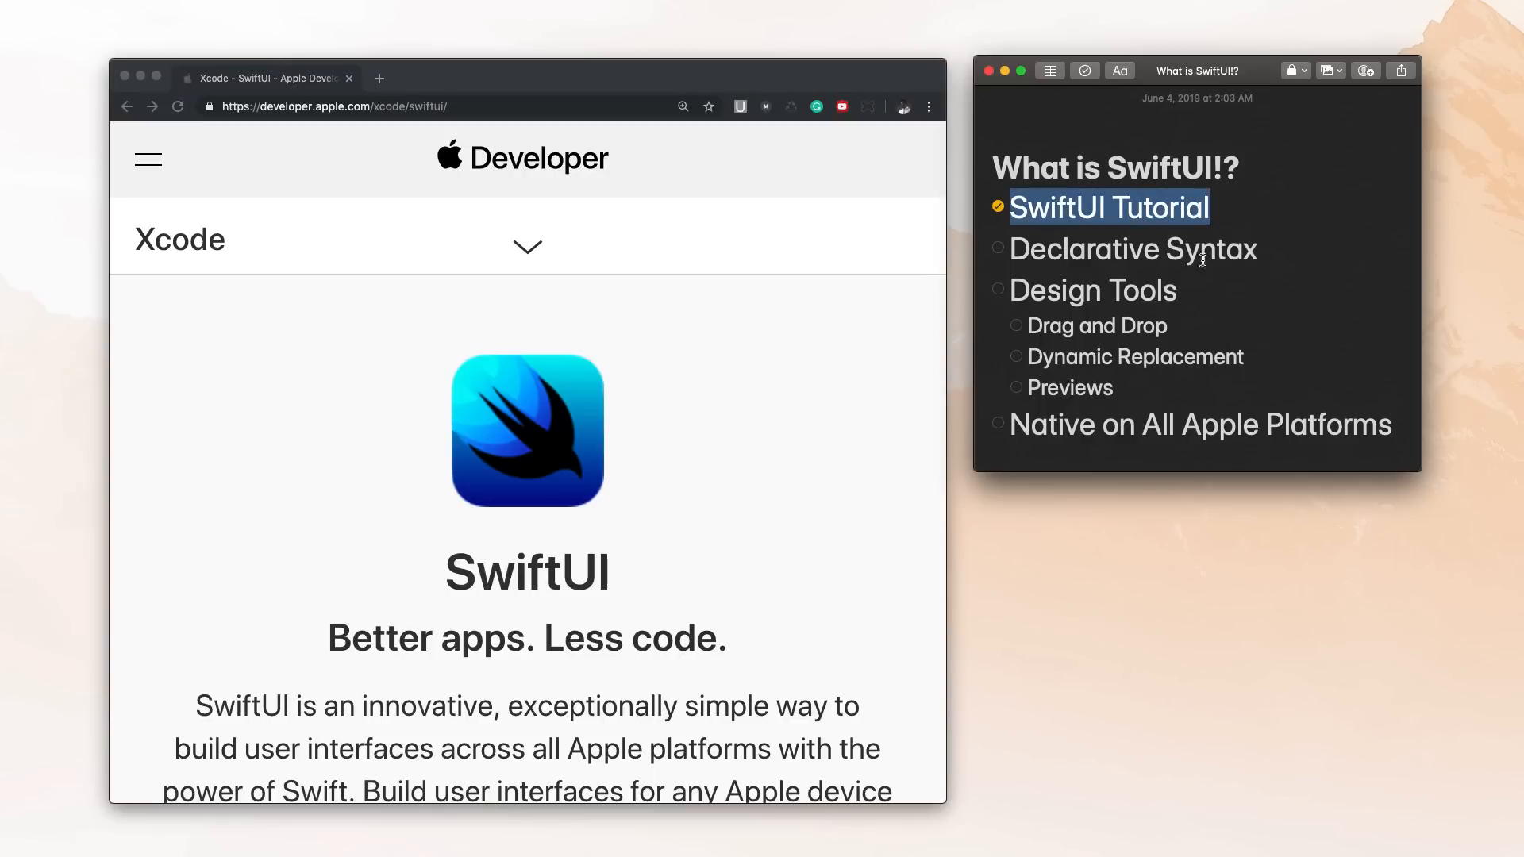
- Scroll through the Declarative Syntax heading, paragraph and code sample on the SwiftUI page
scroll("down", 3)
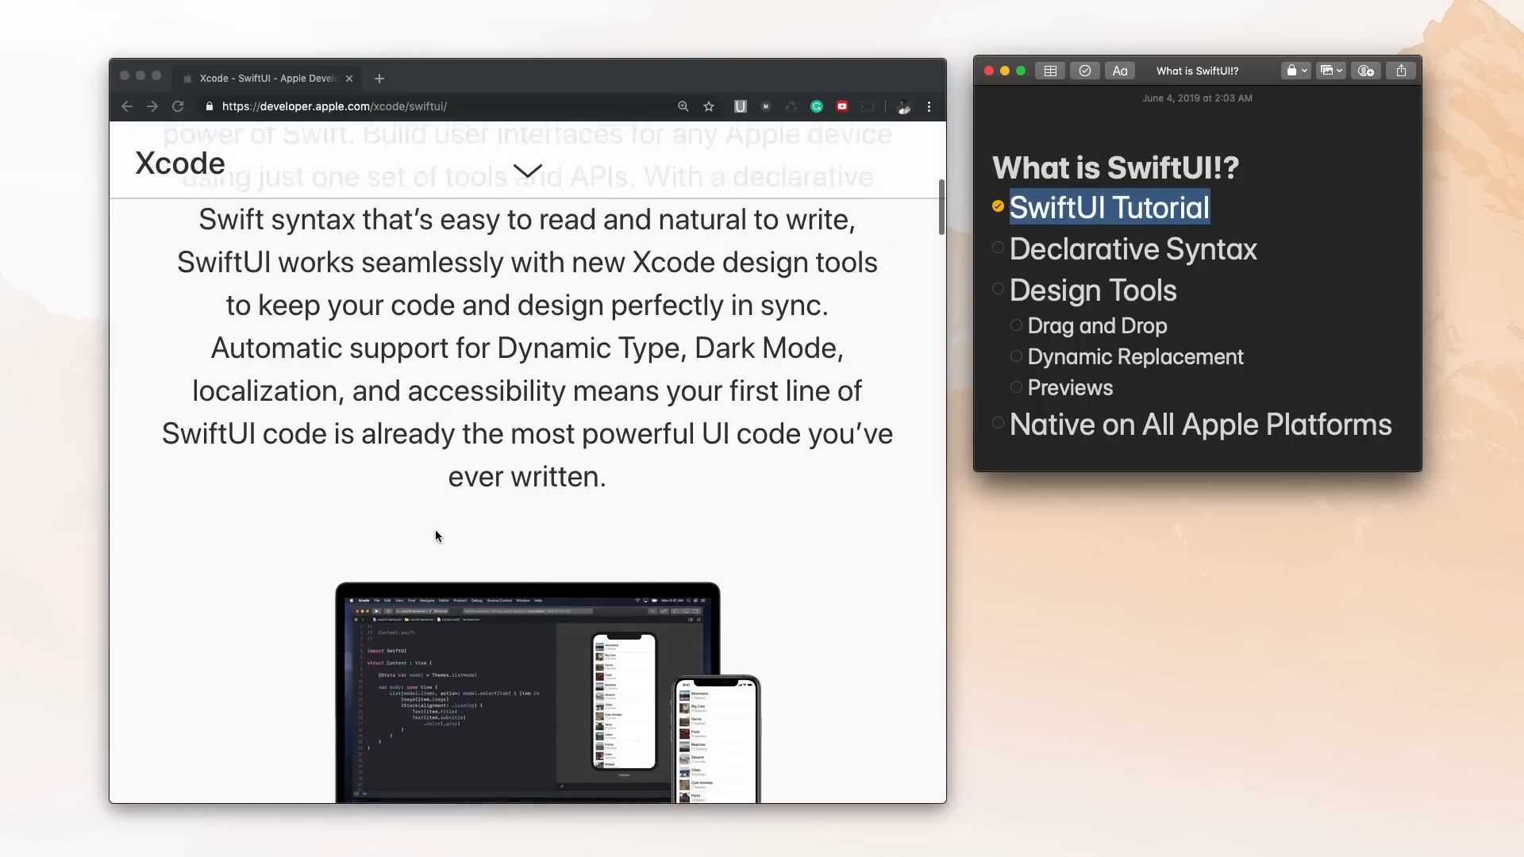
scroll("down", 3)
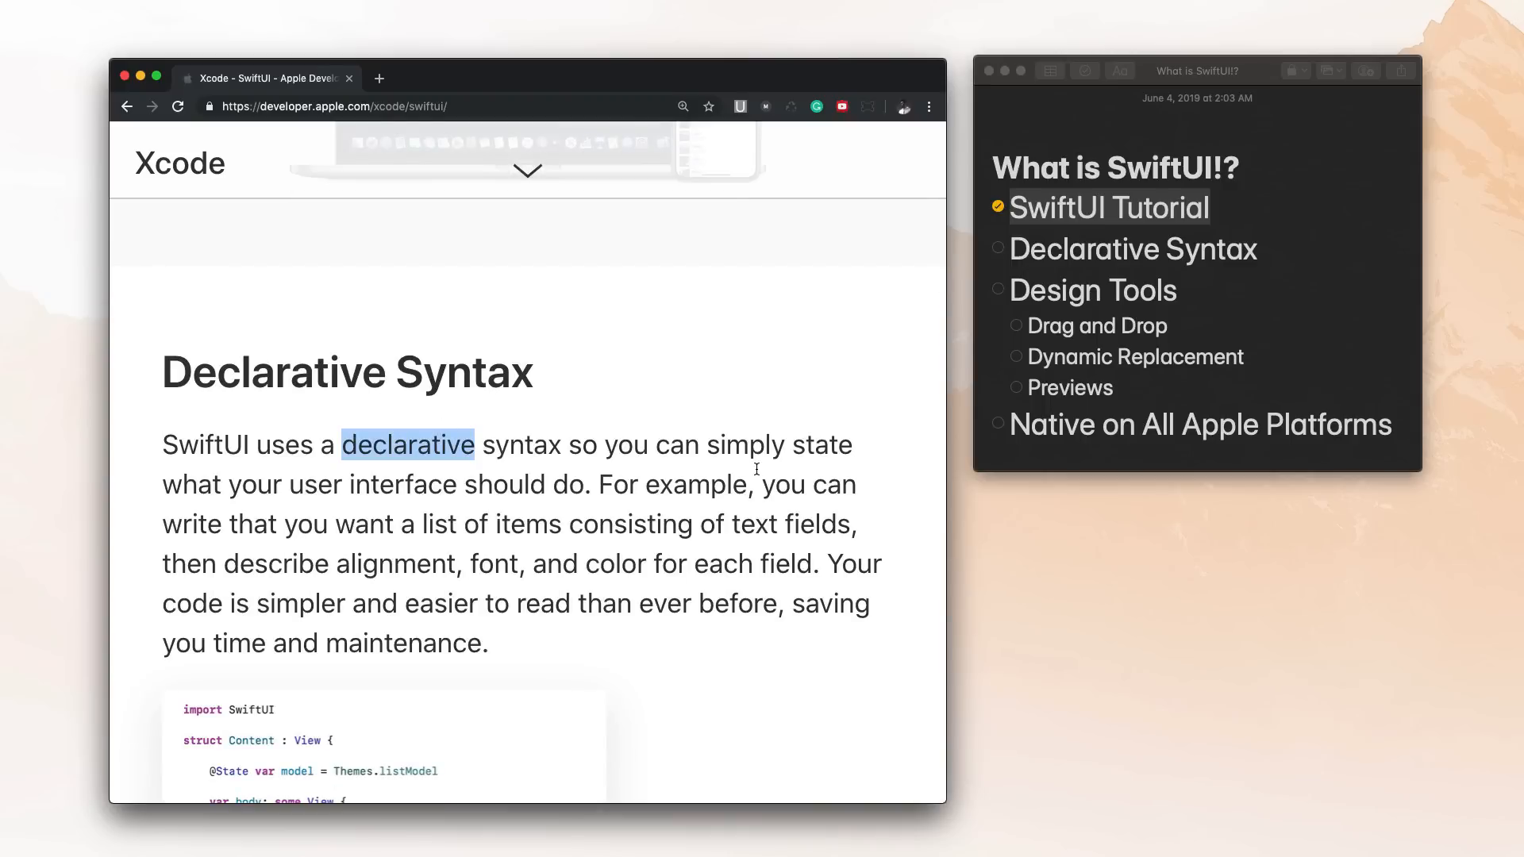
mouse_move(440, 484)
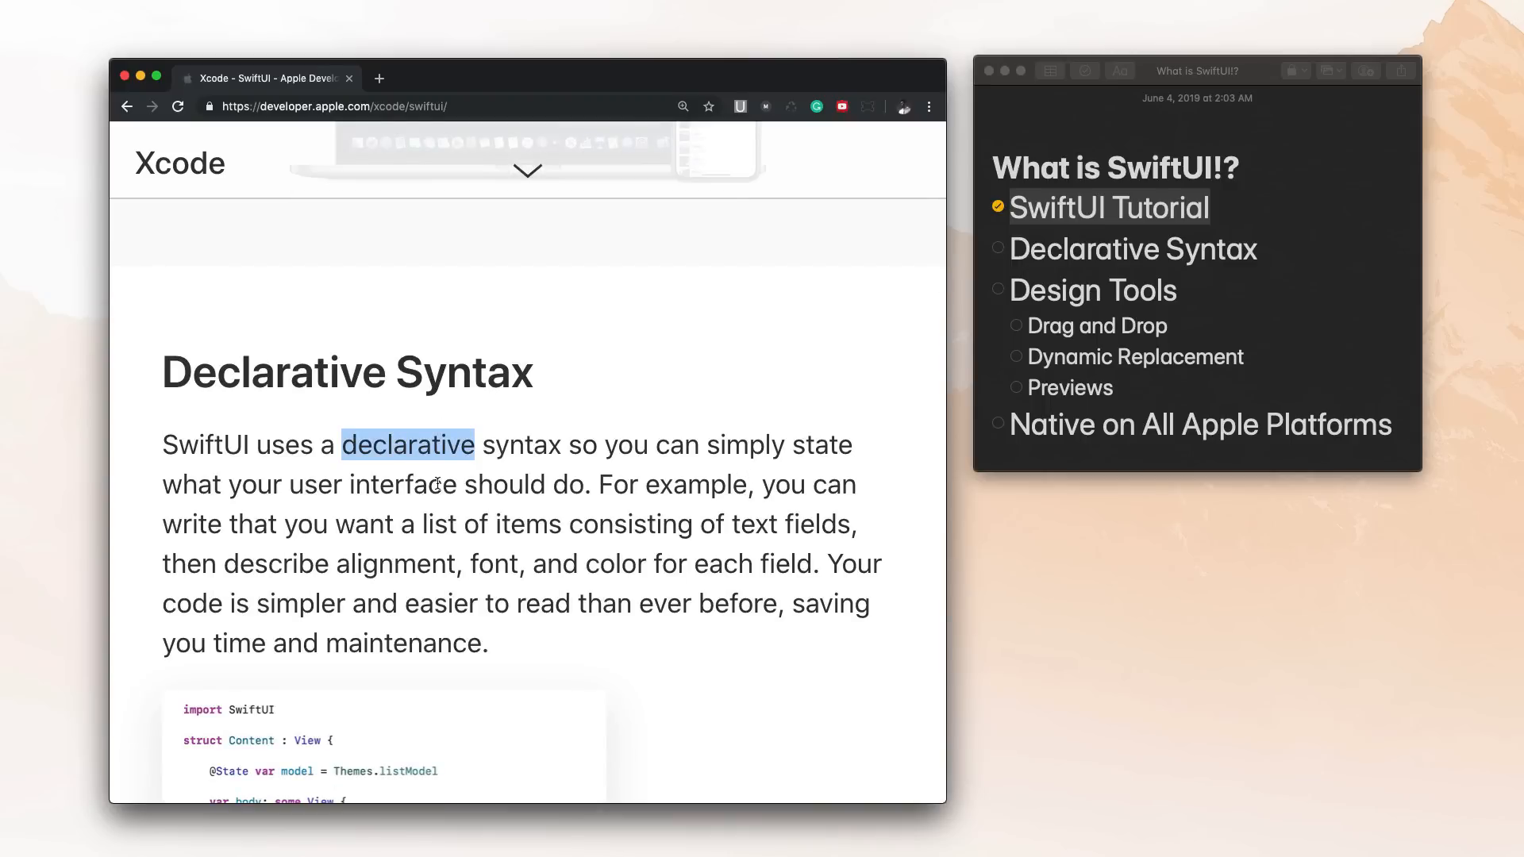
scroll("down", 3)
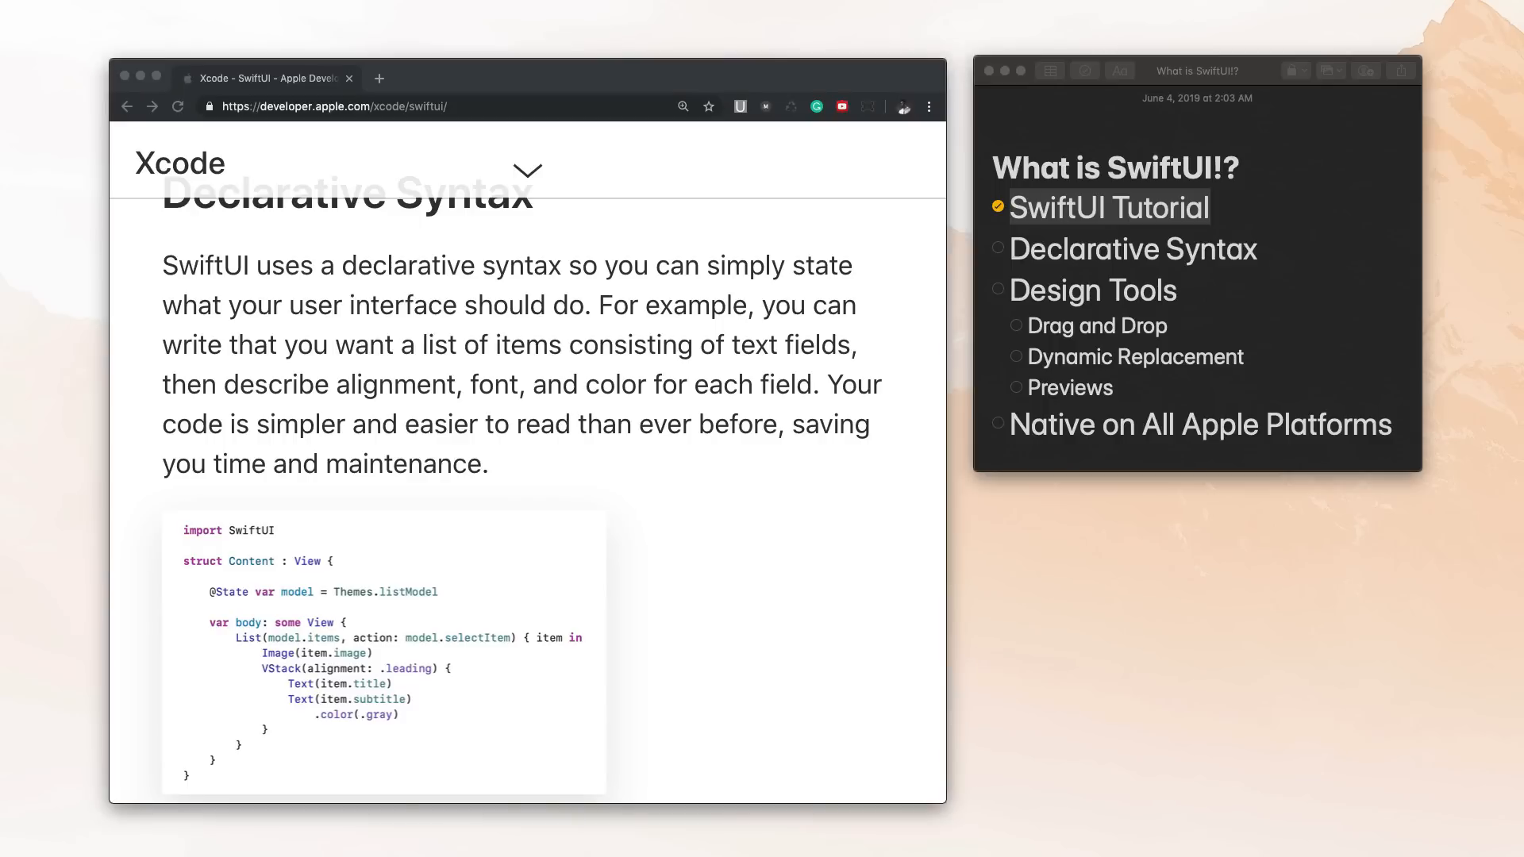
scroll("down", 3)
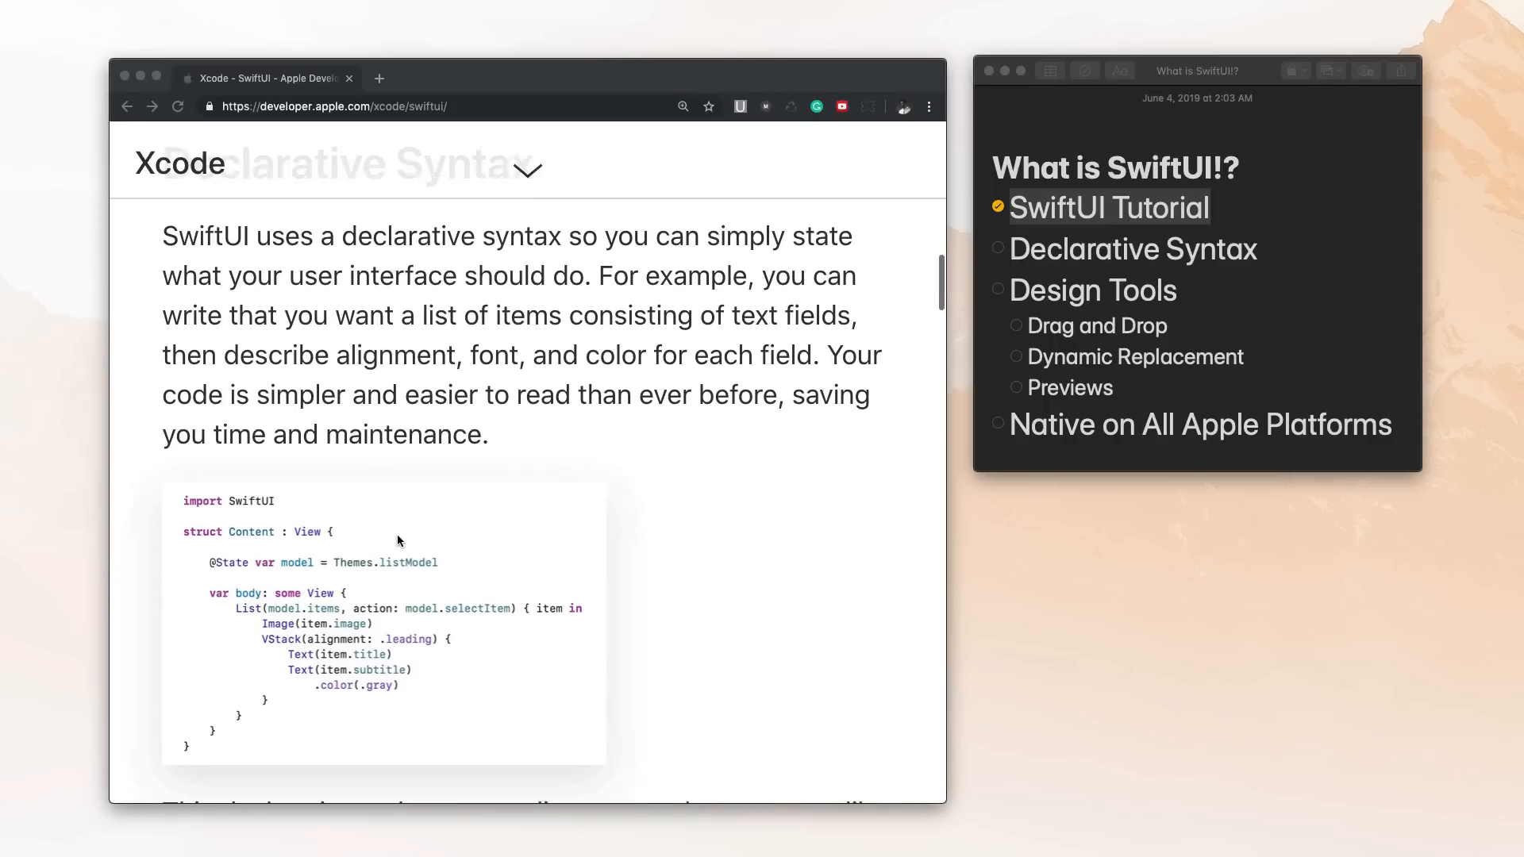
scroll("down", 3)
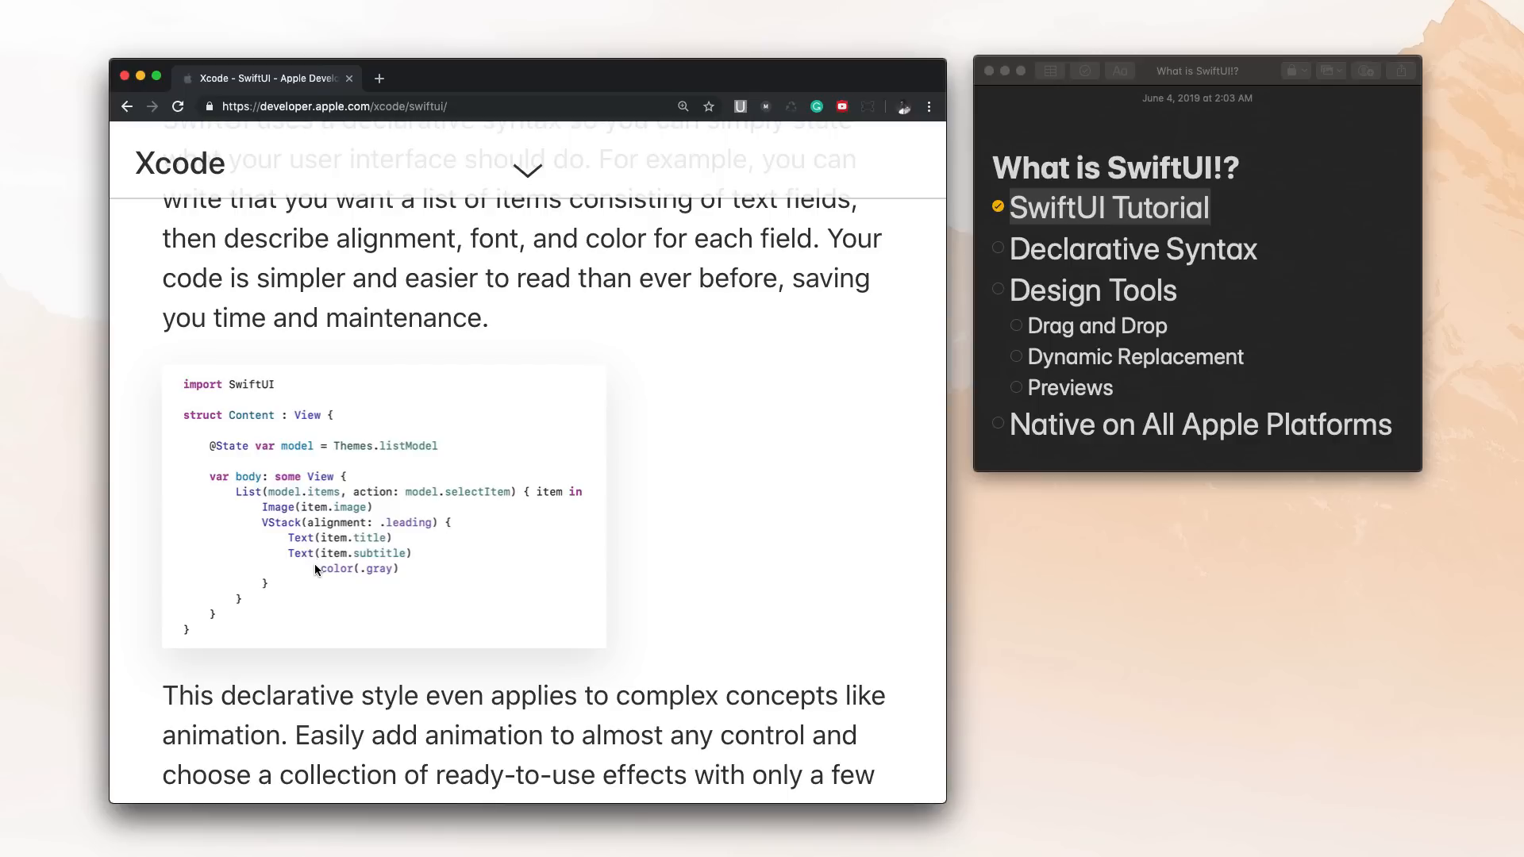
mouse_move(350, 575)
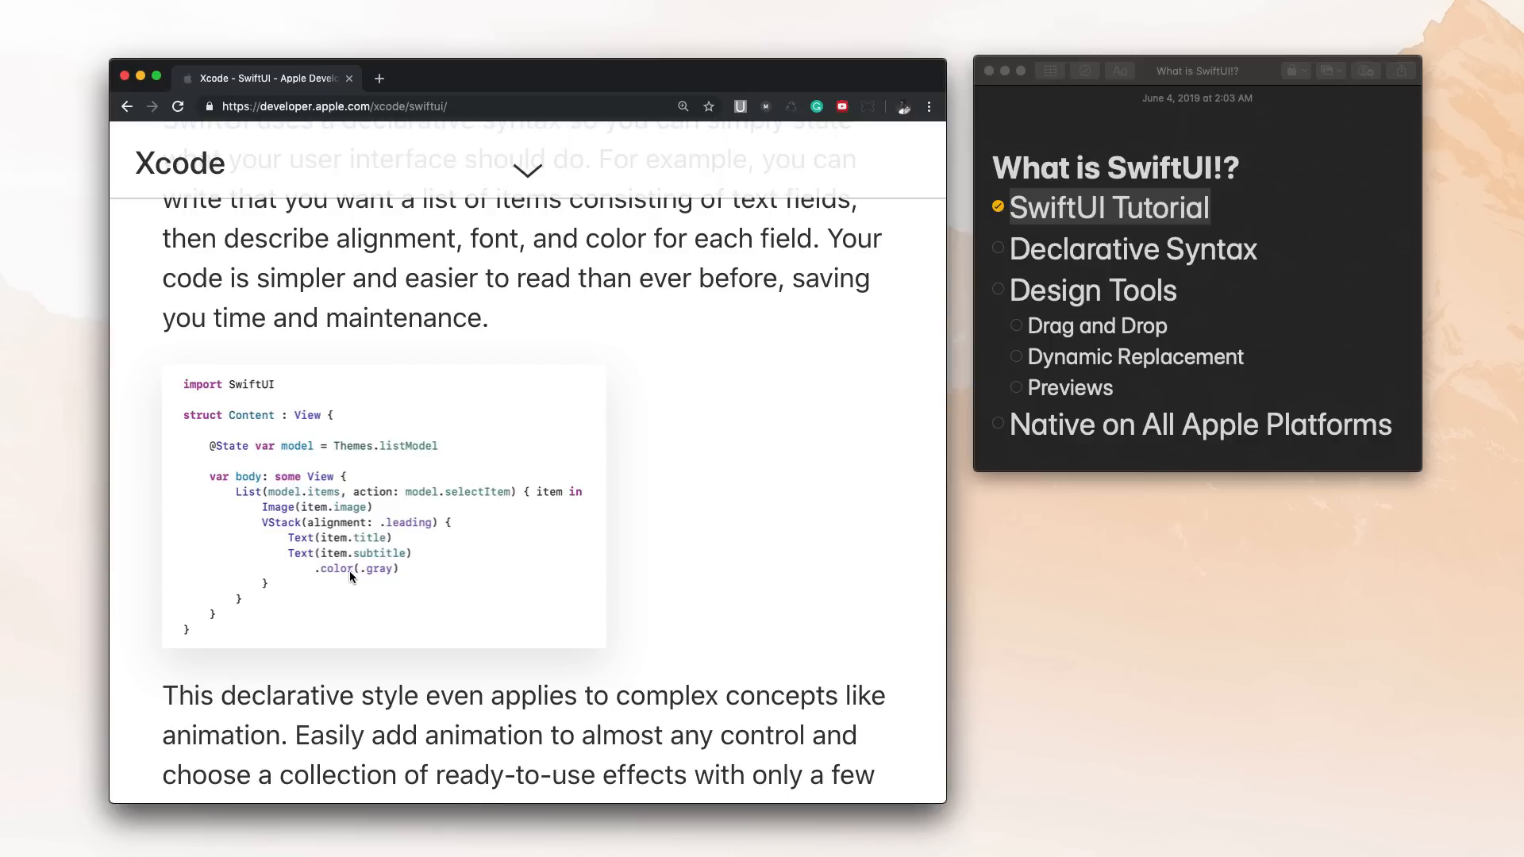
mouse_move(365, 540)
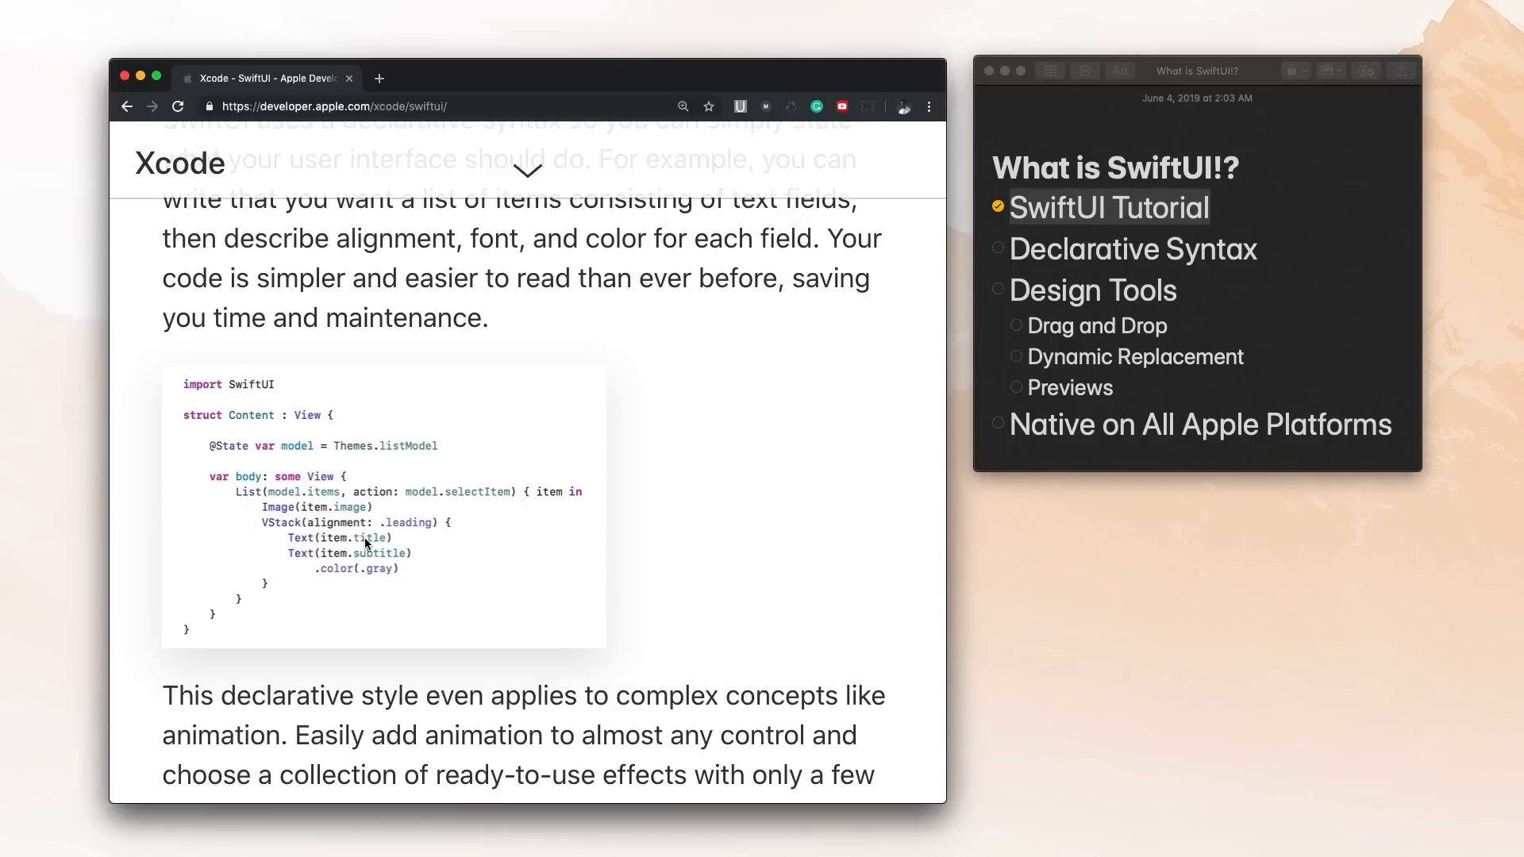
mouse_move(279, 542)
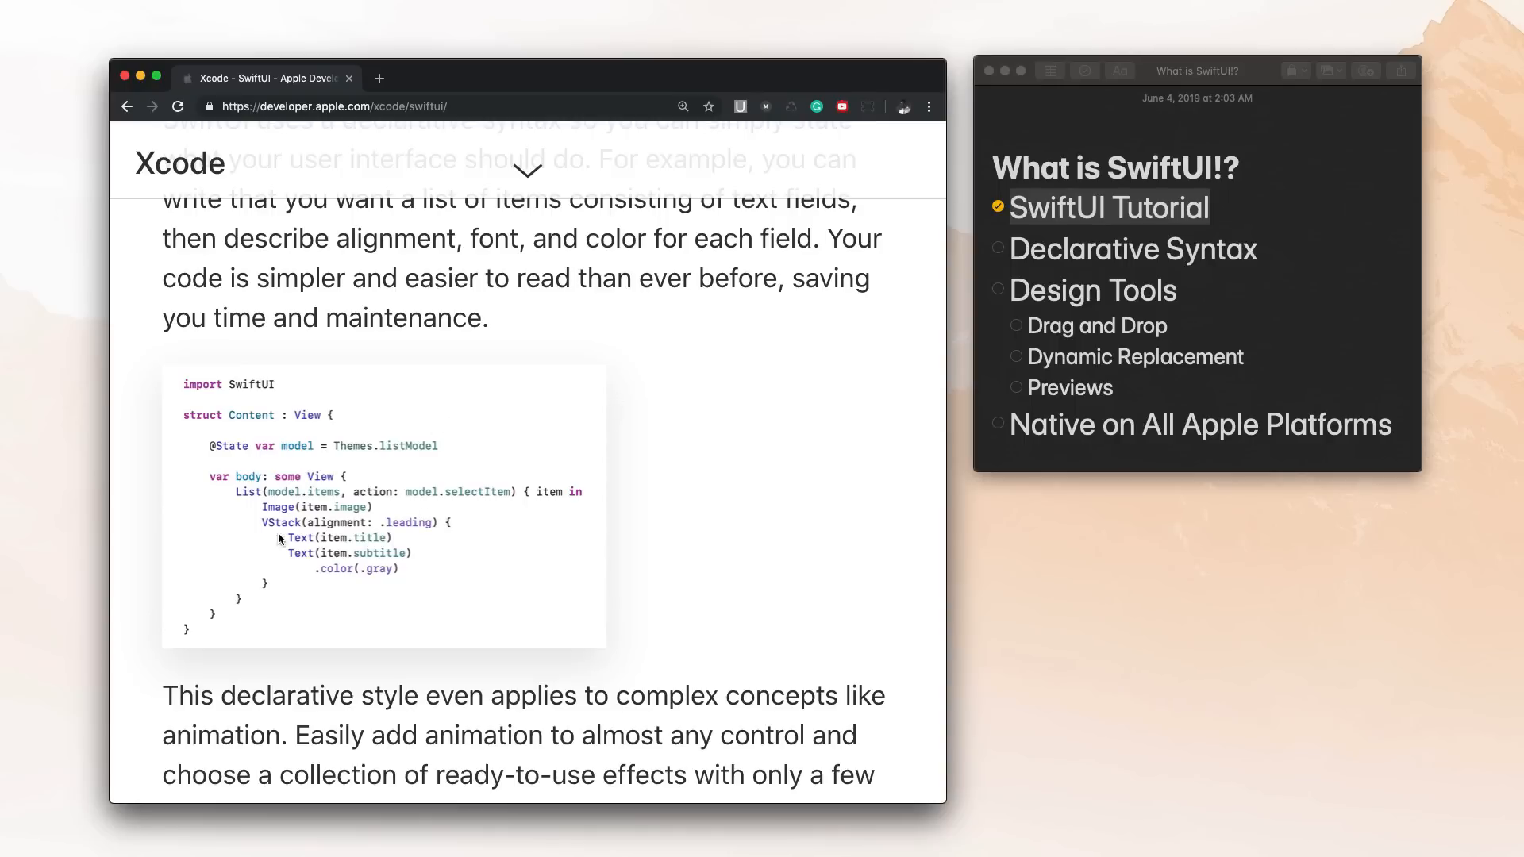
scroll("up", 3)
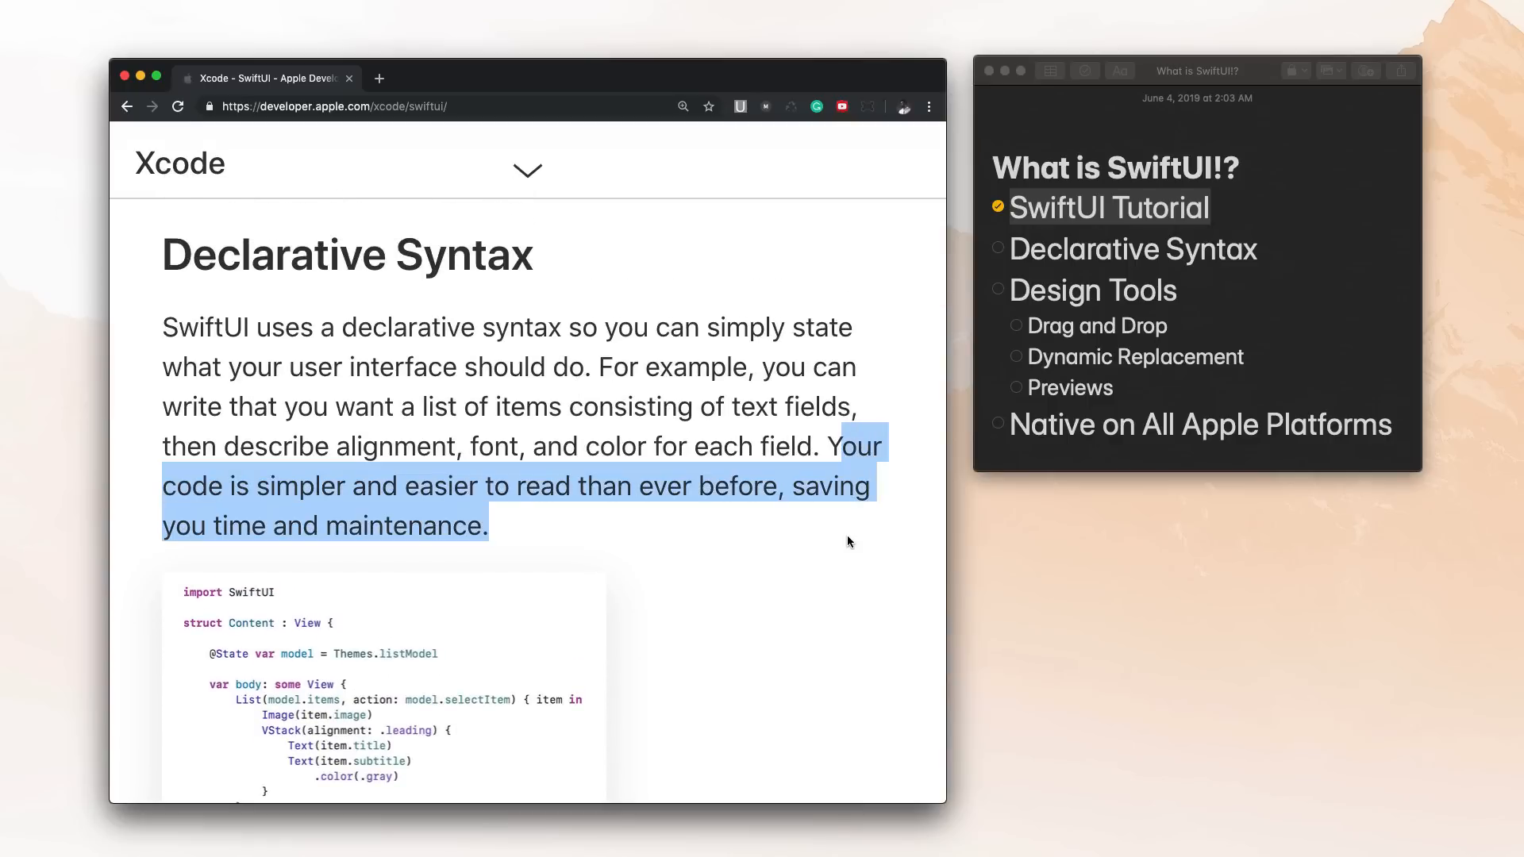
mouse_move(649, 523)
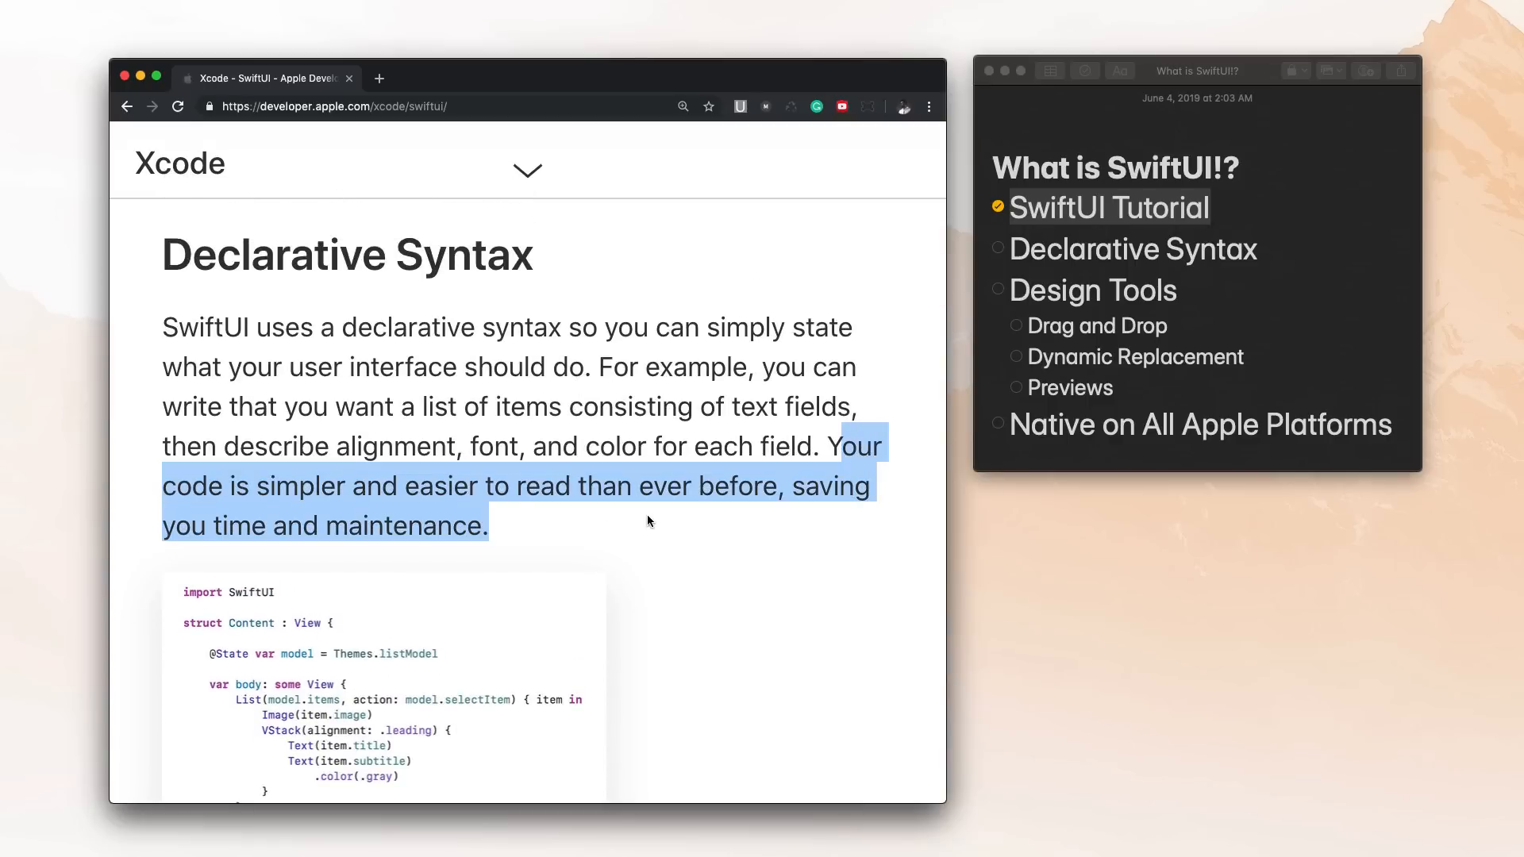
scroll("down", 3)
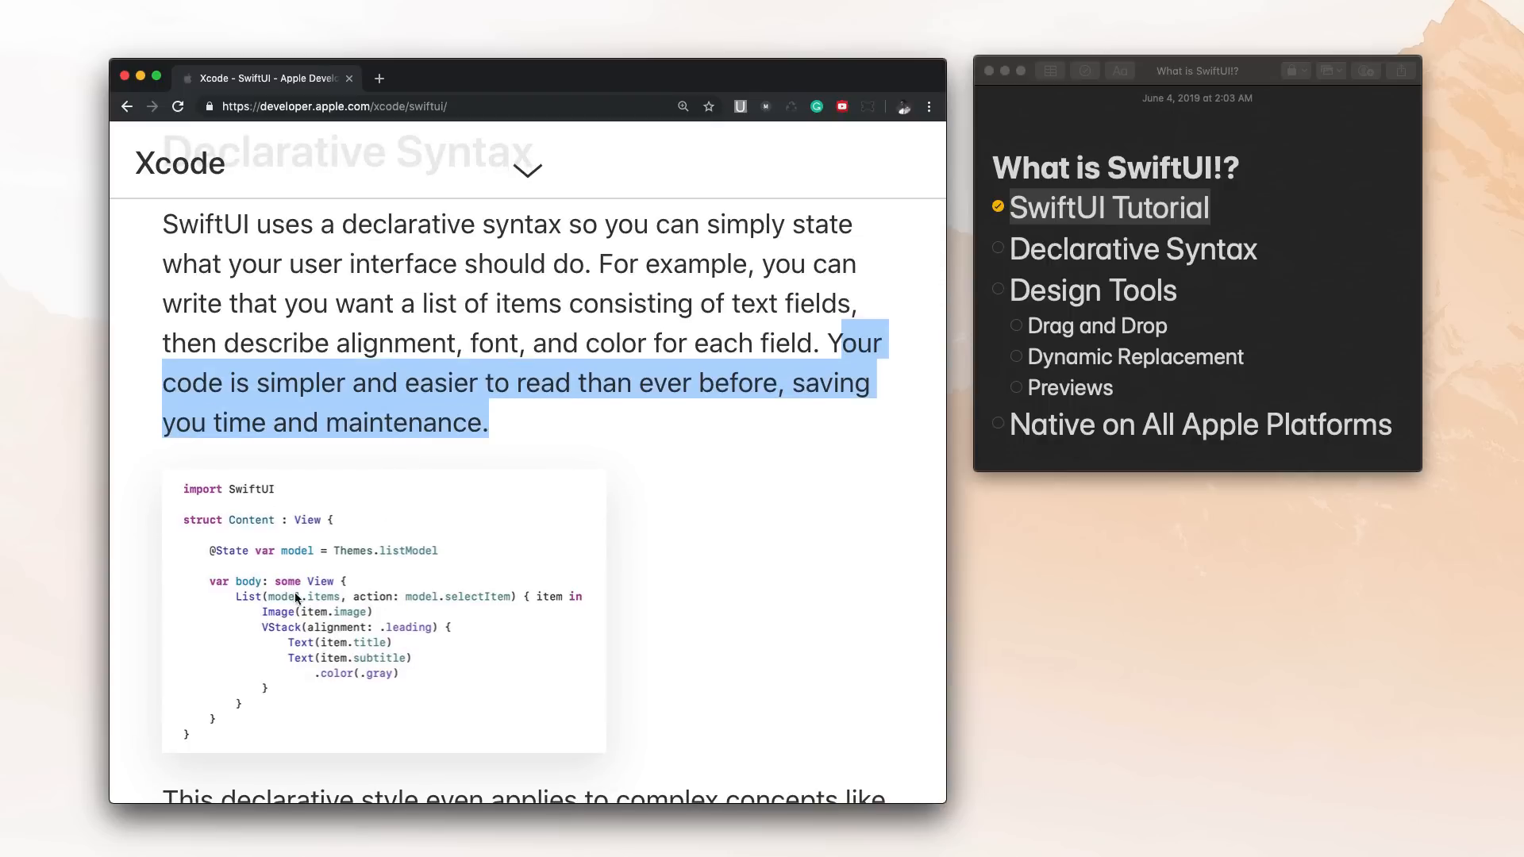
mouse_move(340, 699)
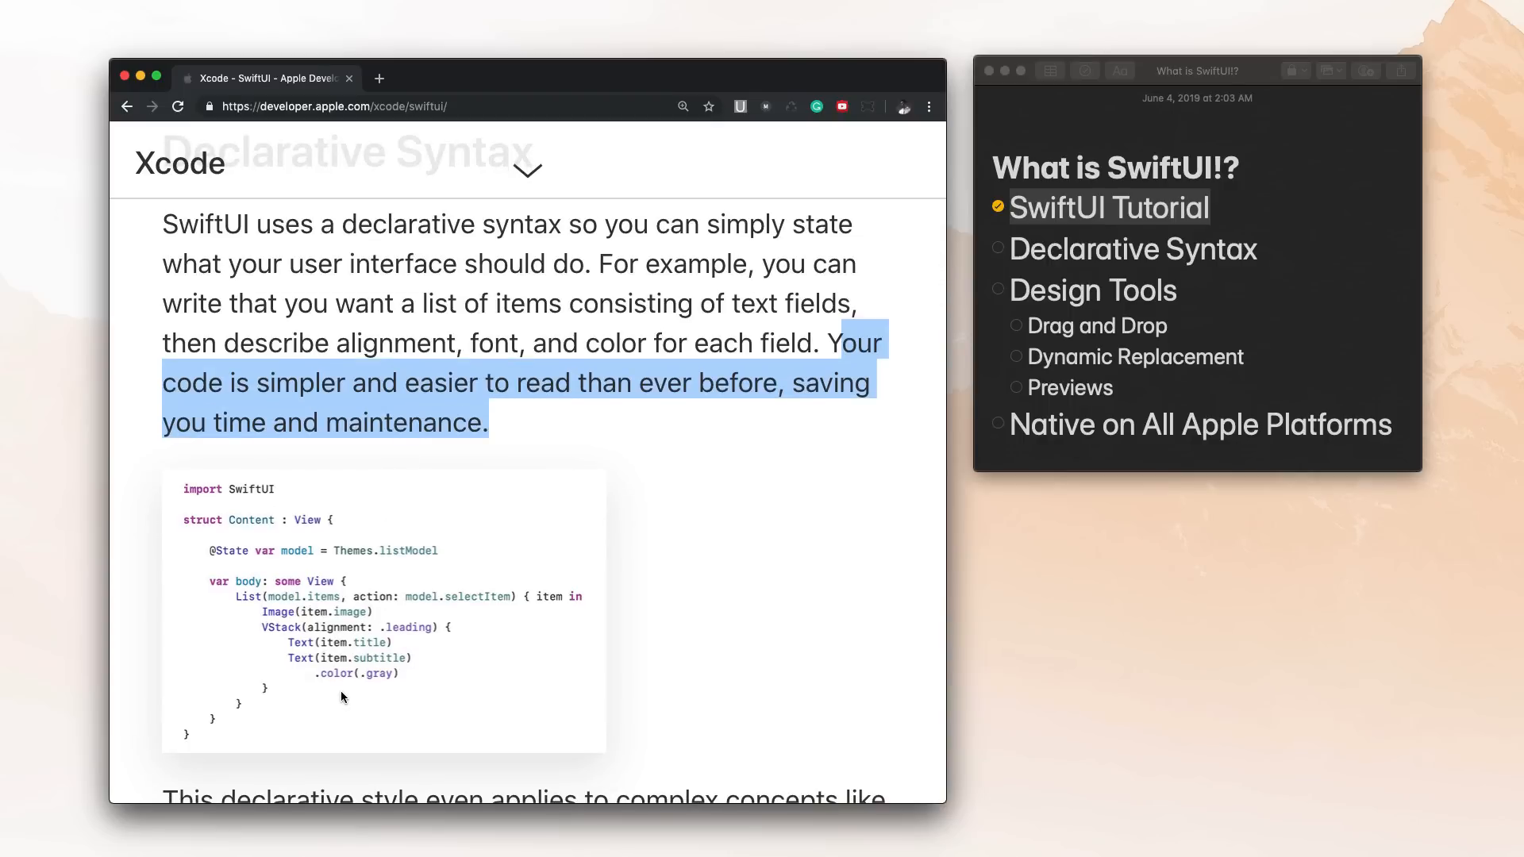
scroll("down", 3)
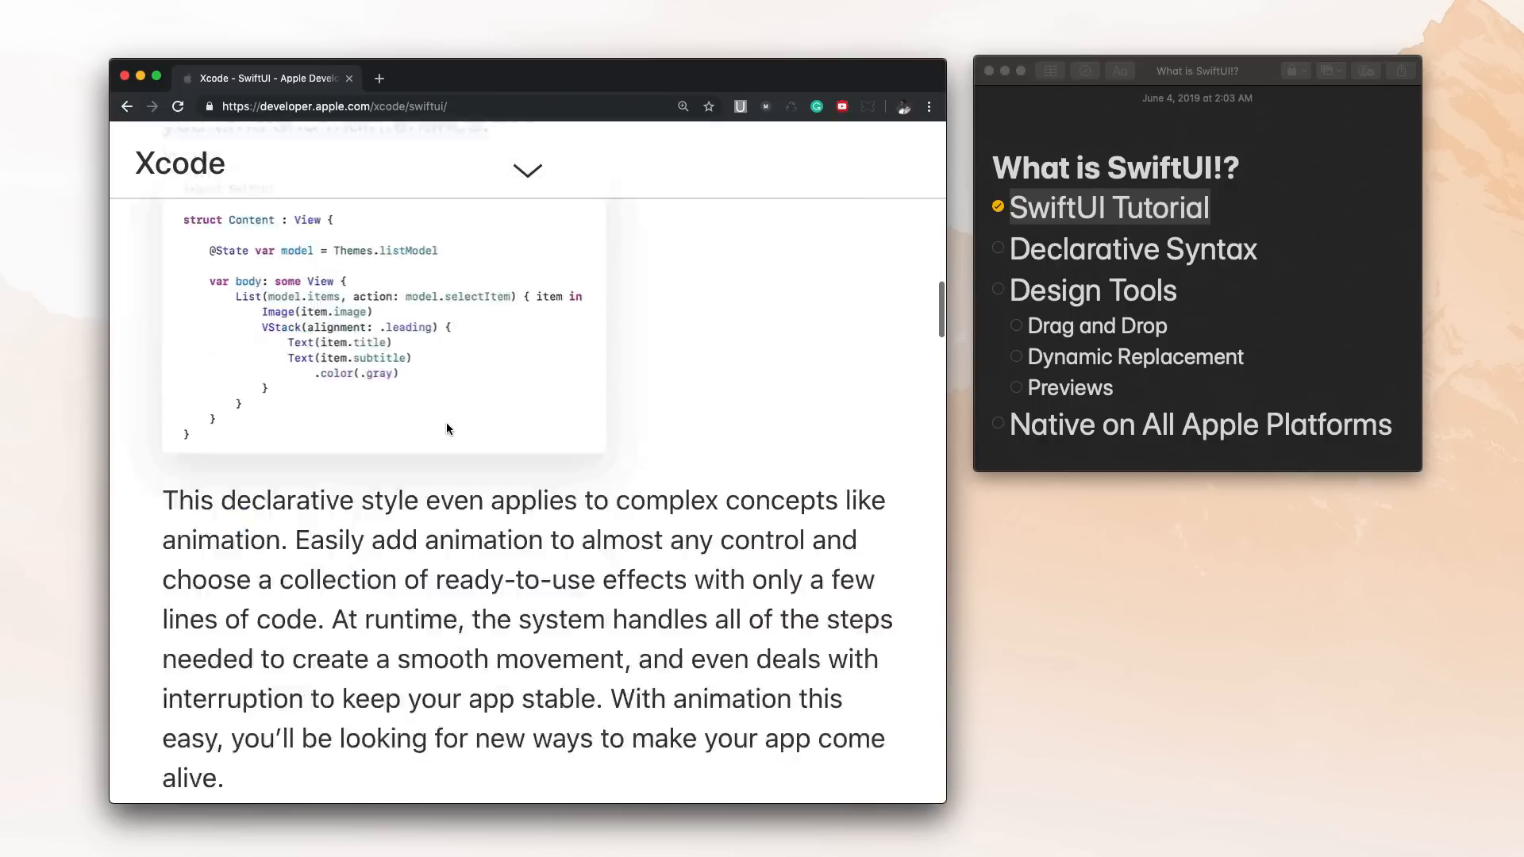
- Scroll past the animation paragraph until the Design Tools heading comes into view
scroll("down", 3)
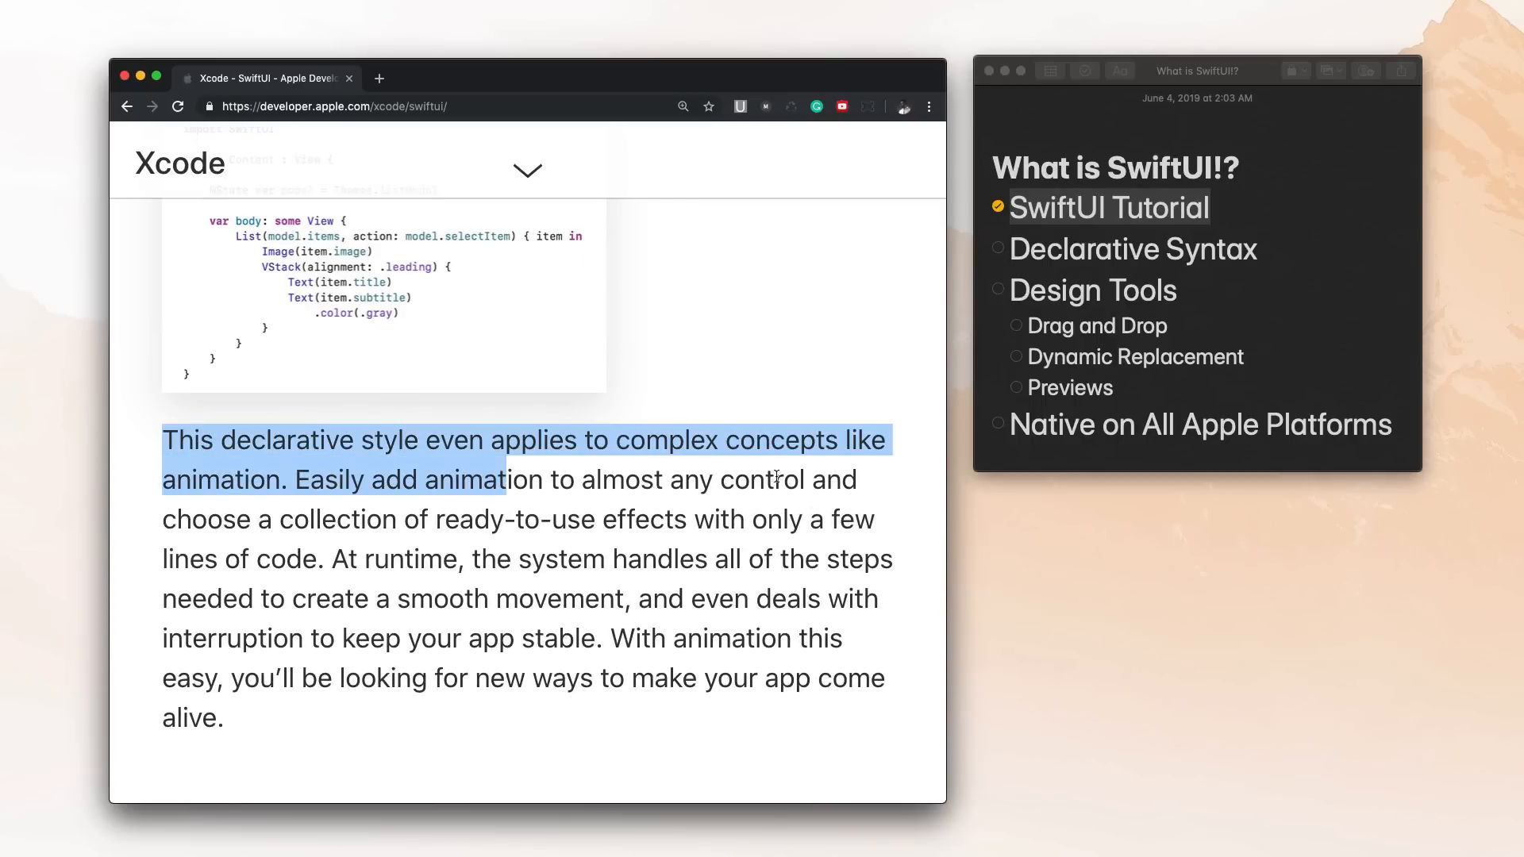
mouse_move(838, 513)
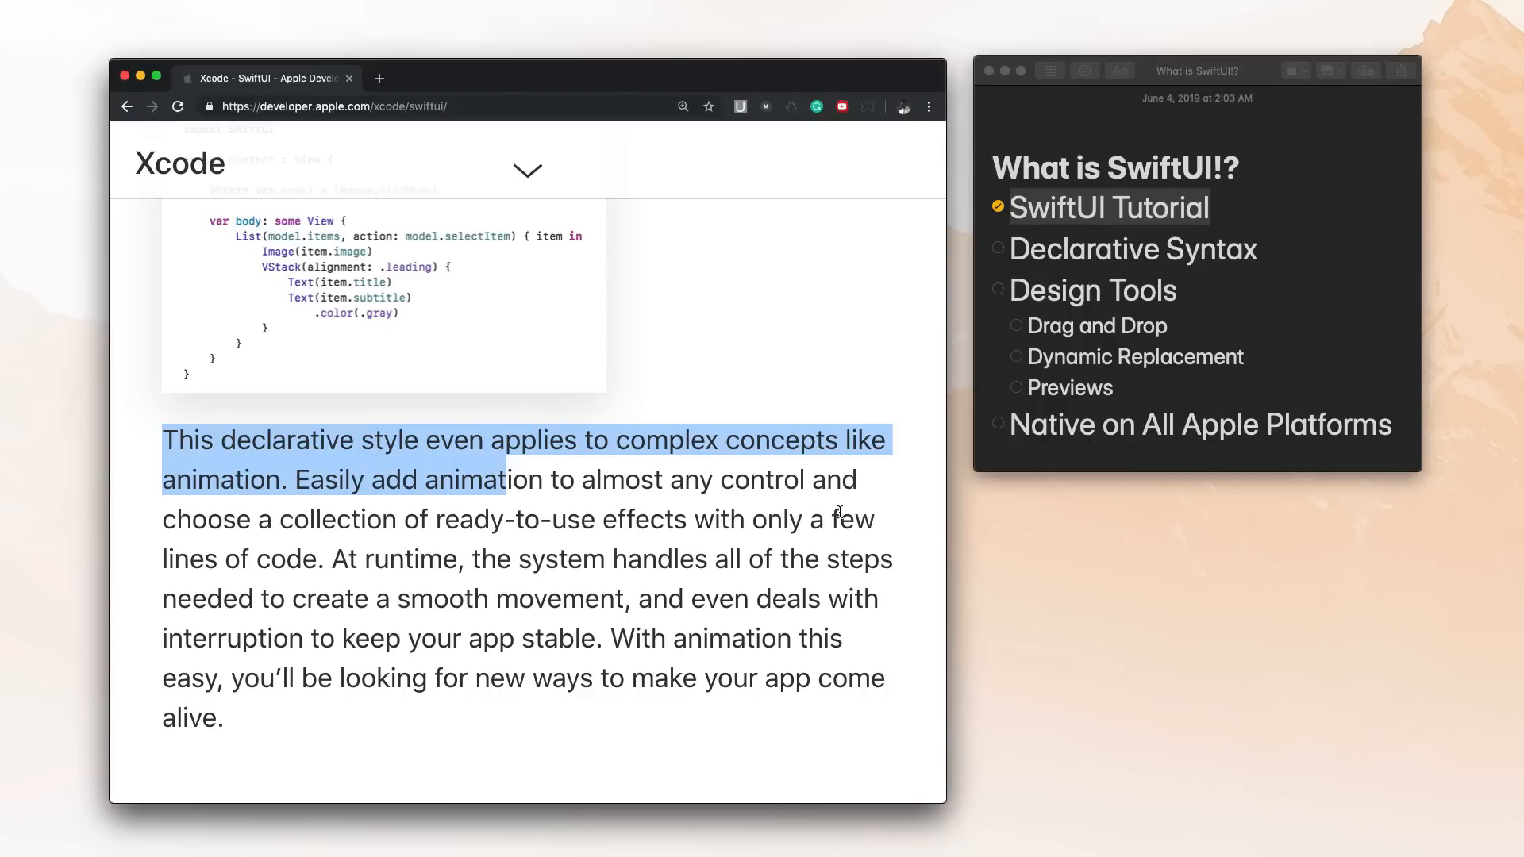
scroll("down", 3)
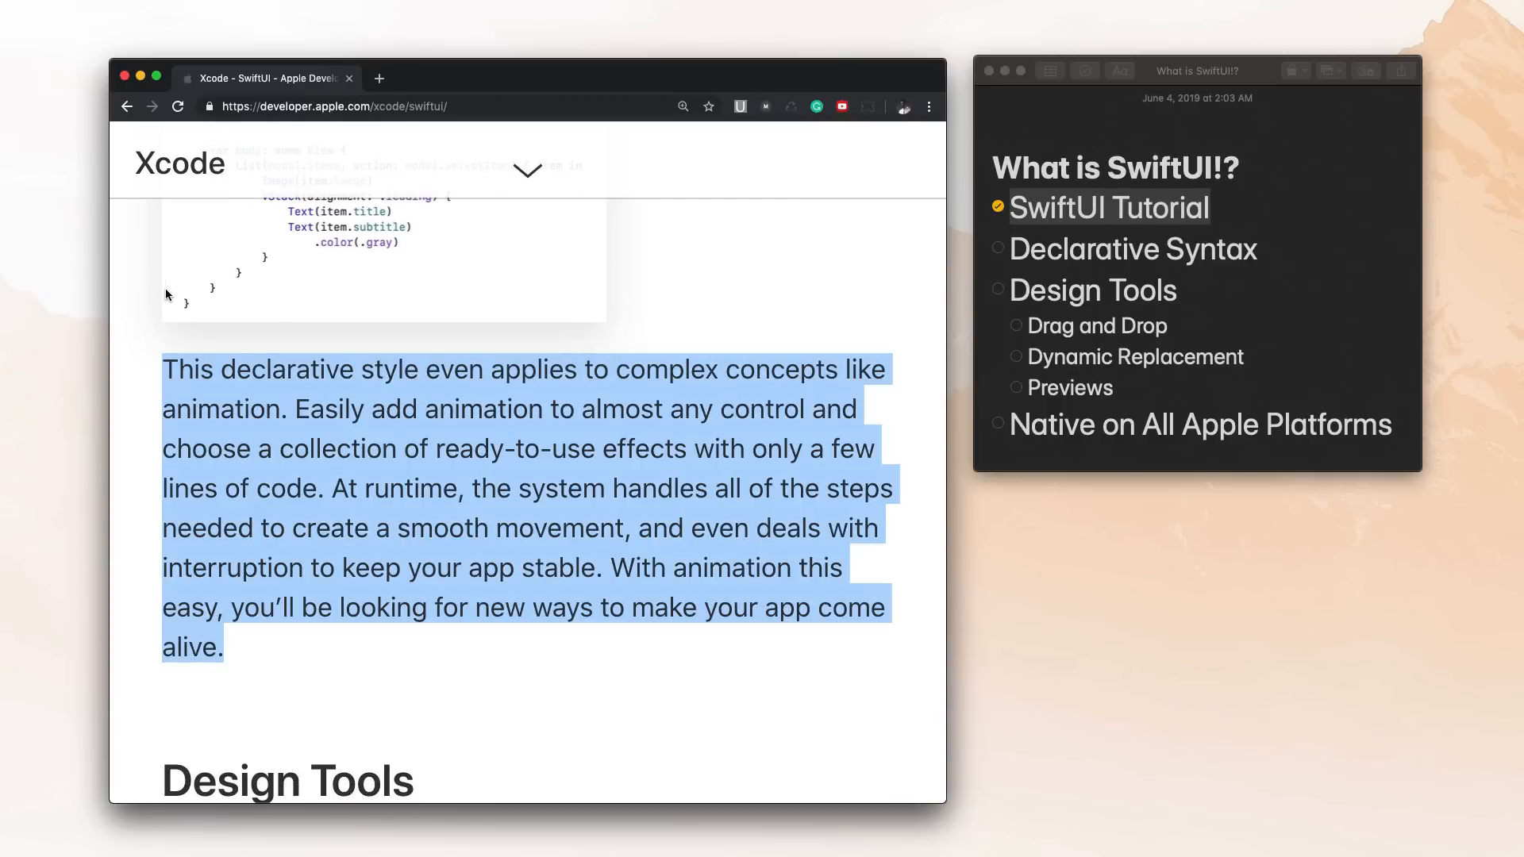
mouse_move(538, 700)
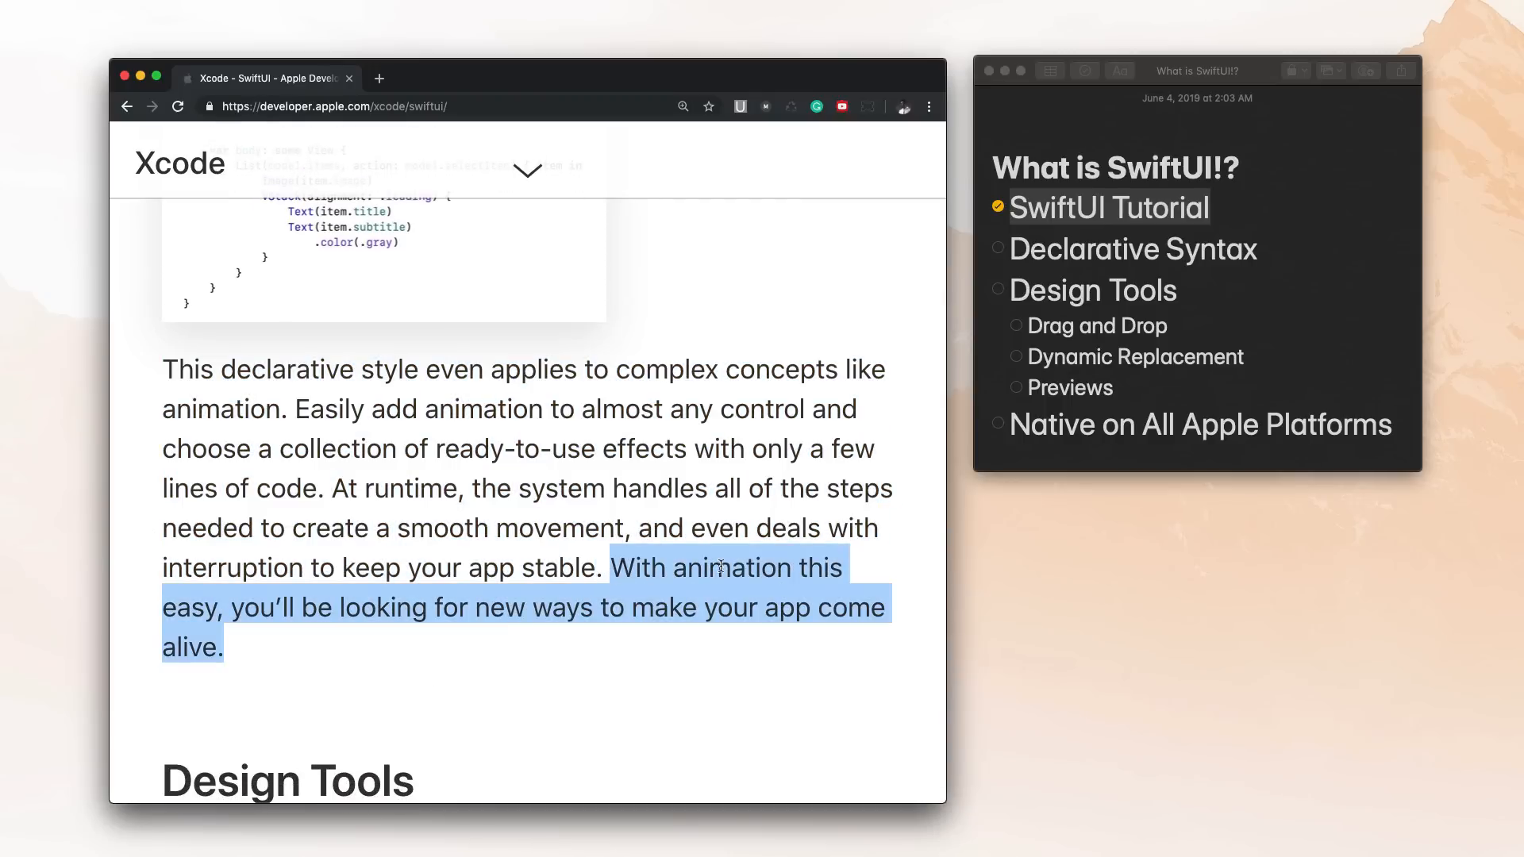
mouse_move(875, 630)
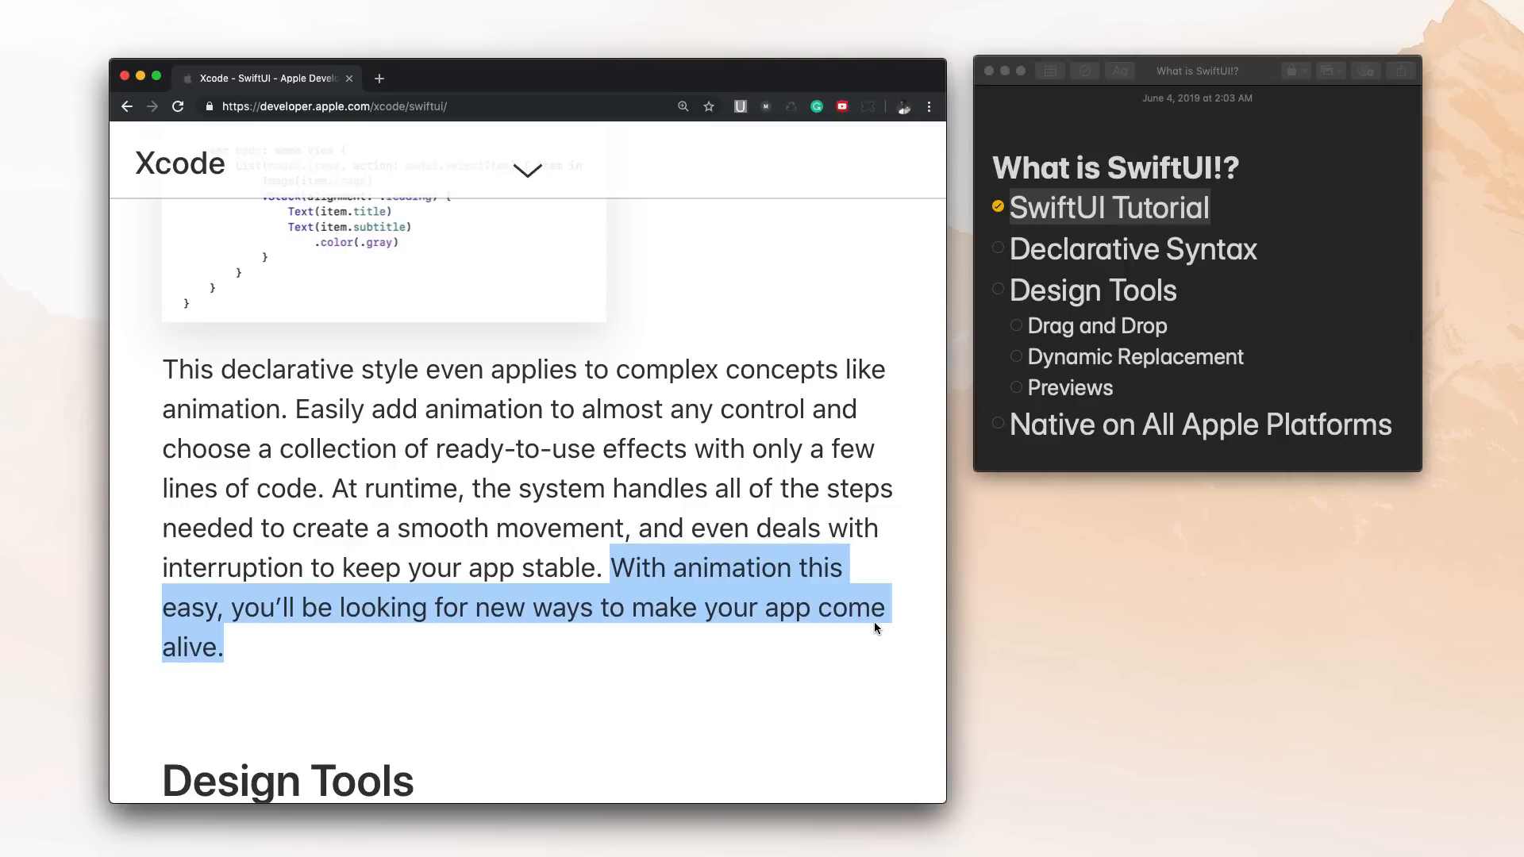
mouse_move(846, 630)
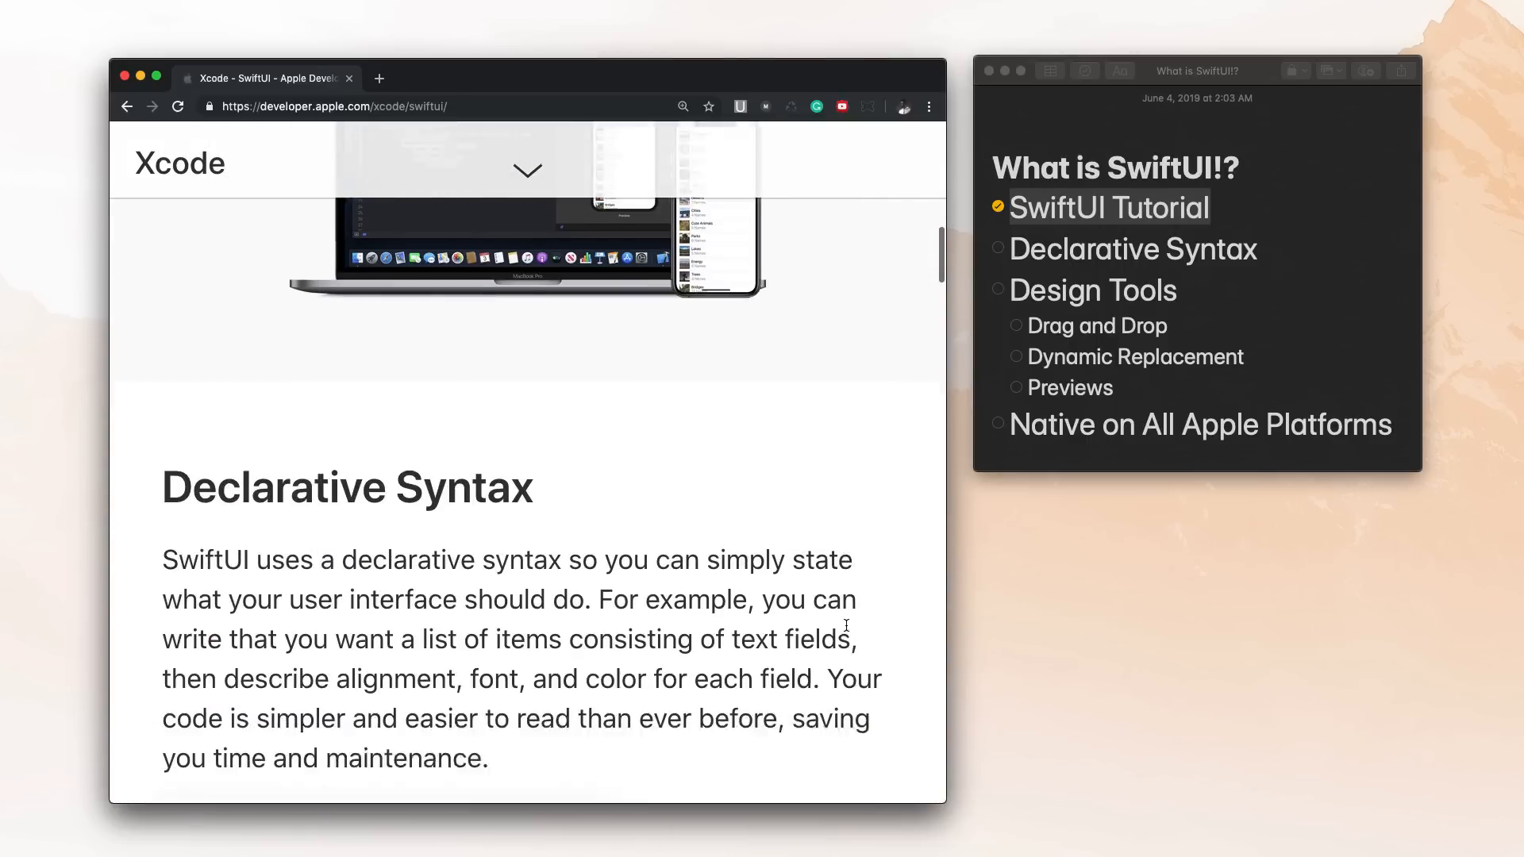
scroll("down", 3)
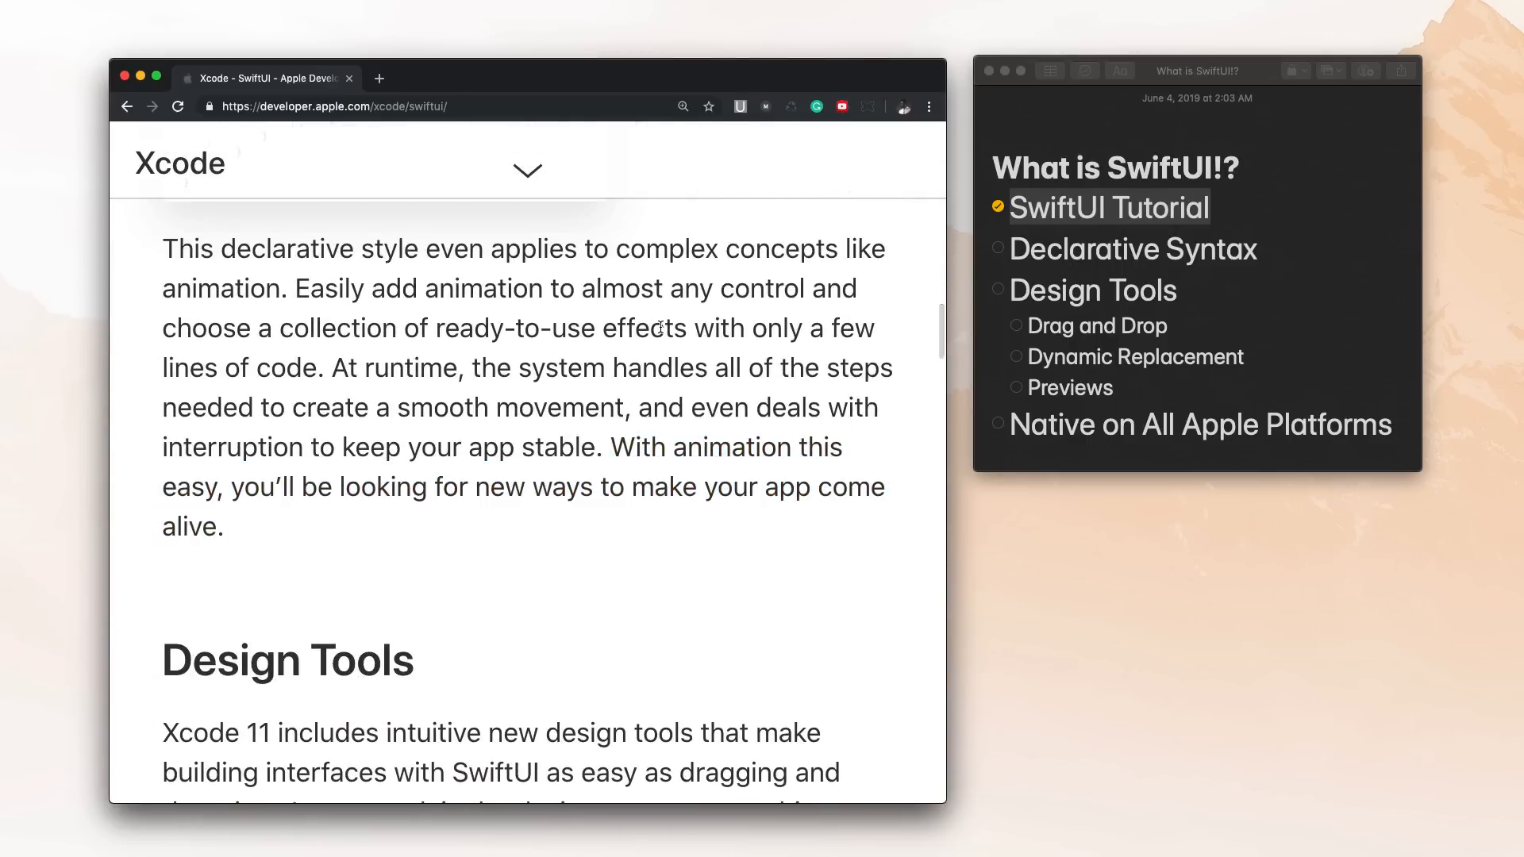
mouse_move(1016, 251)
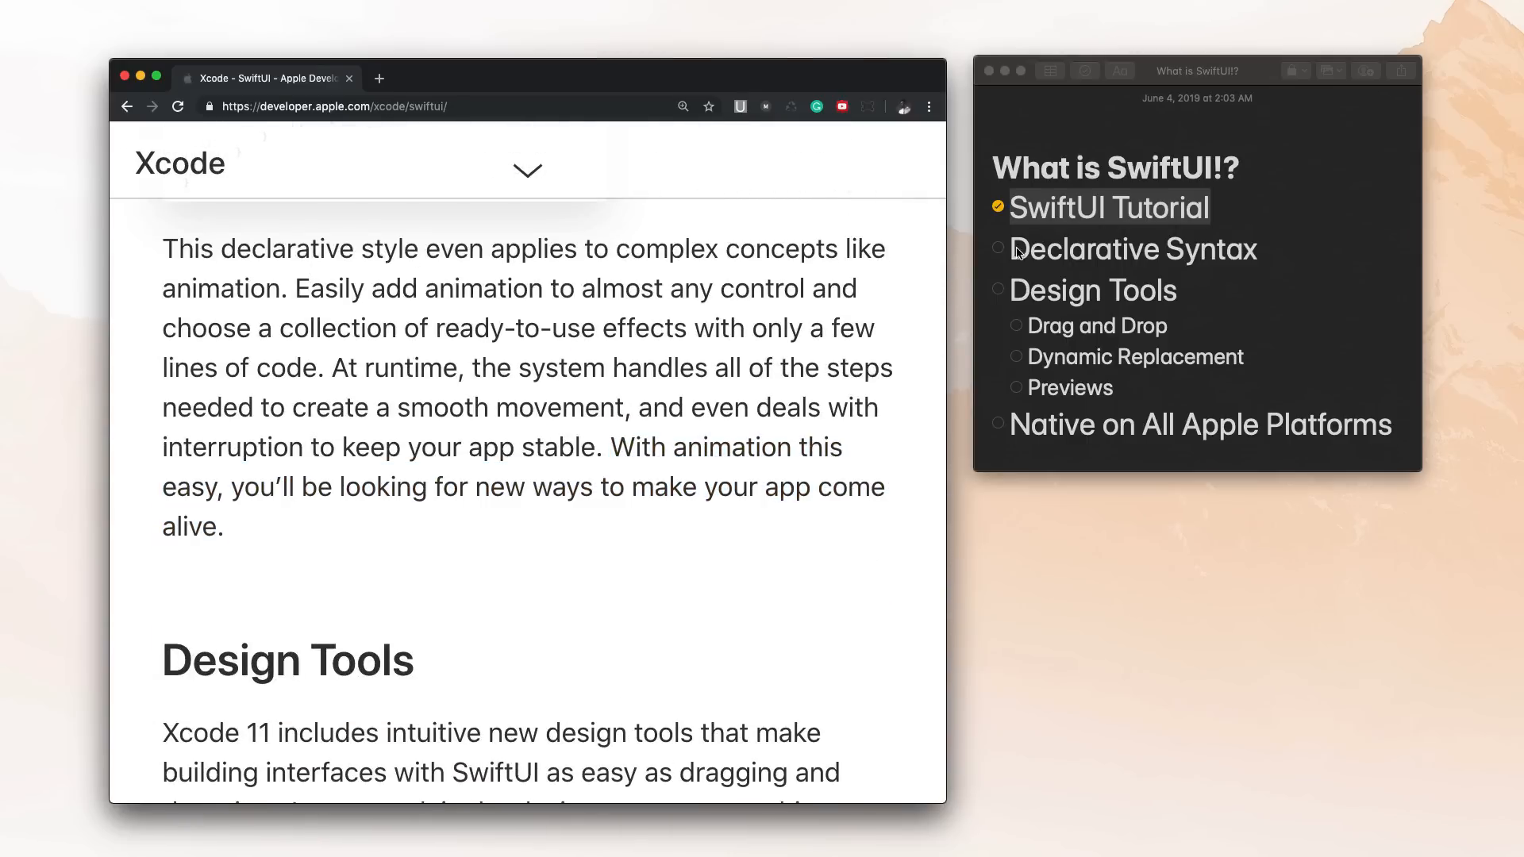
- Read the Design Tools intro and visual editors text, scrolling back and forth
scroll("down", 3)
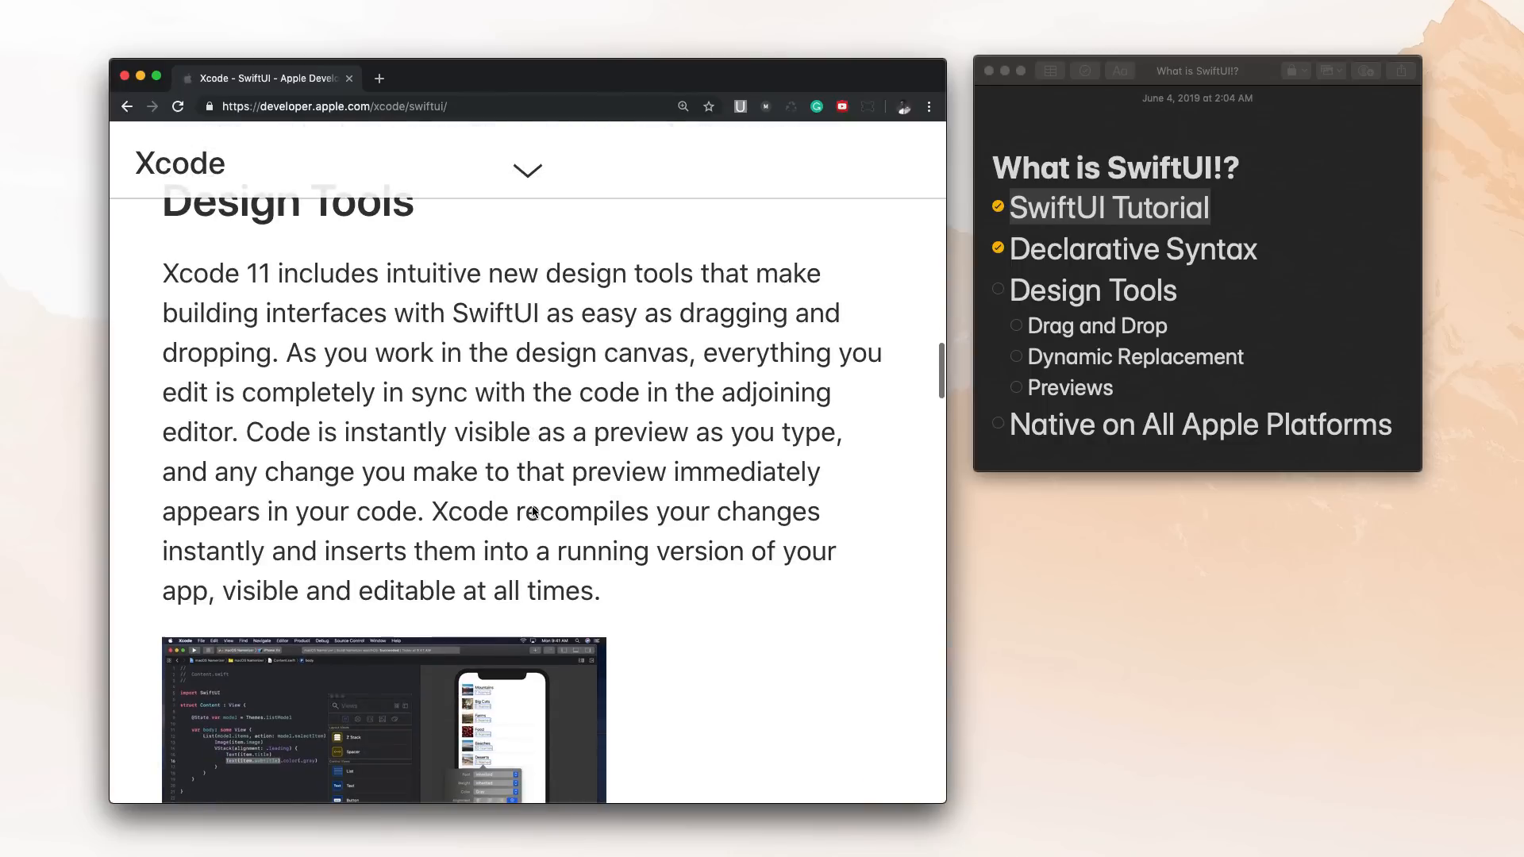
scroll("up", 3)
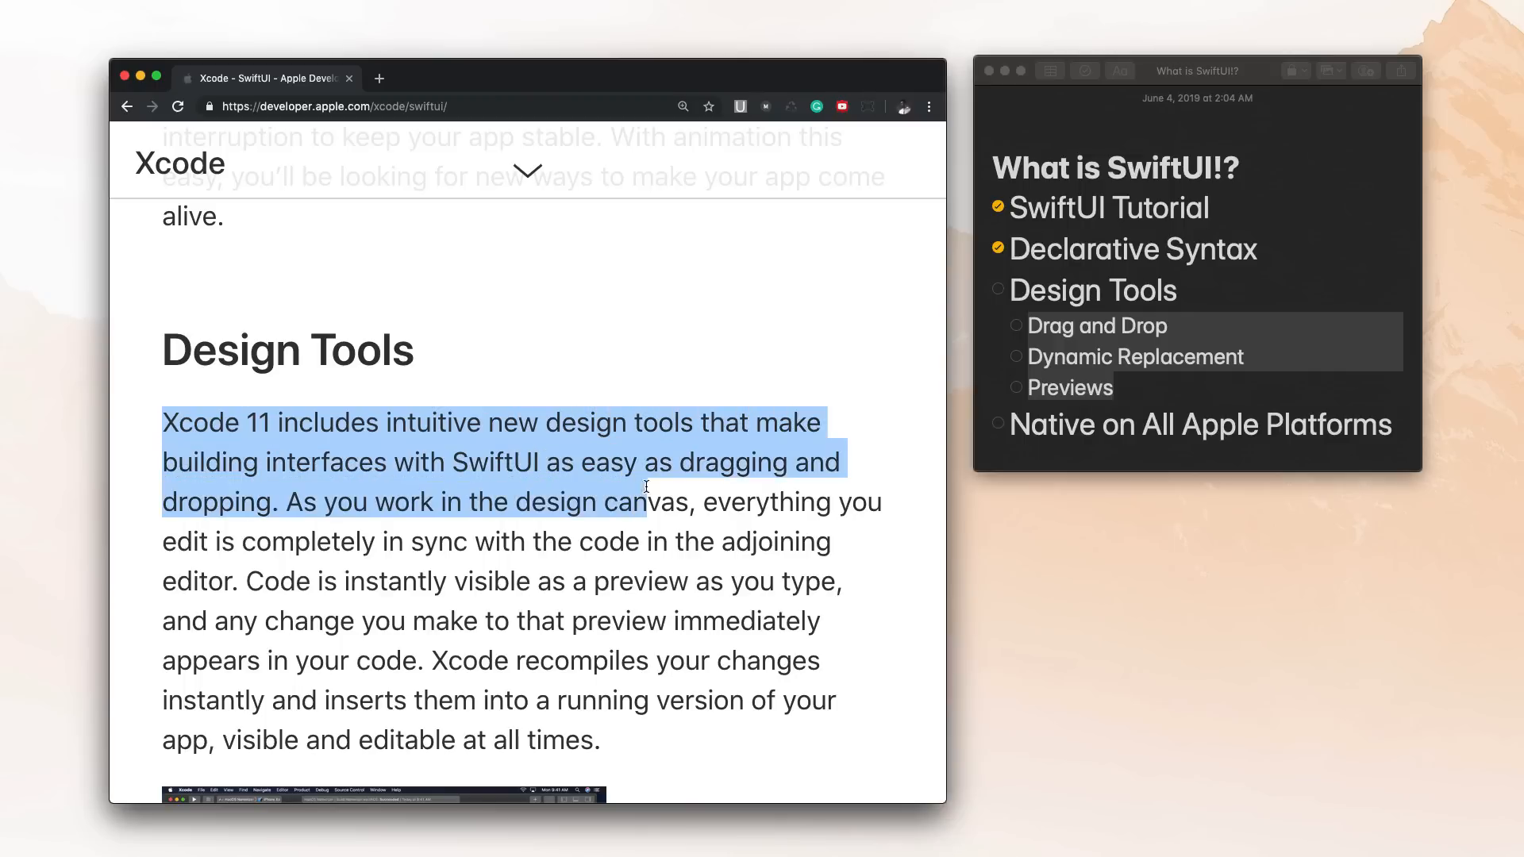
scroll("down", 3)
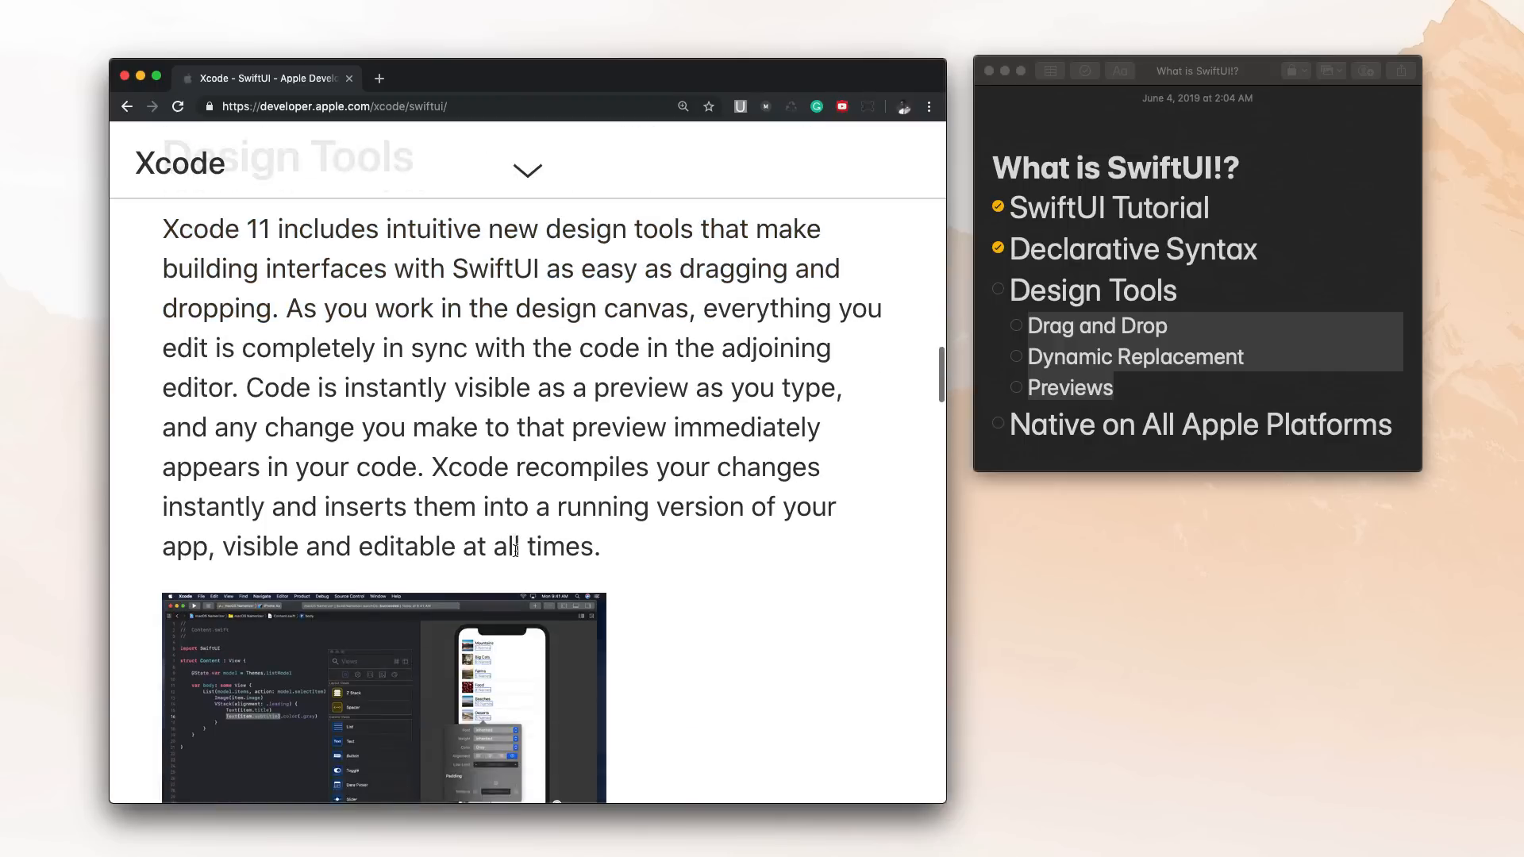
scroll("up", 3)
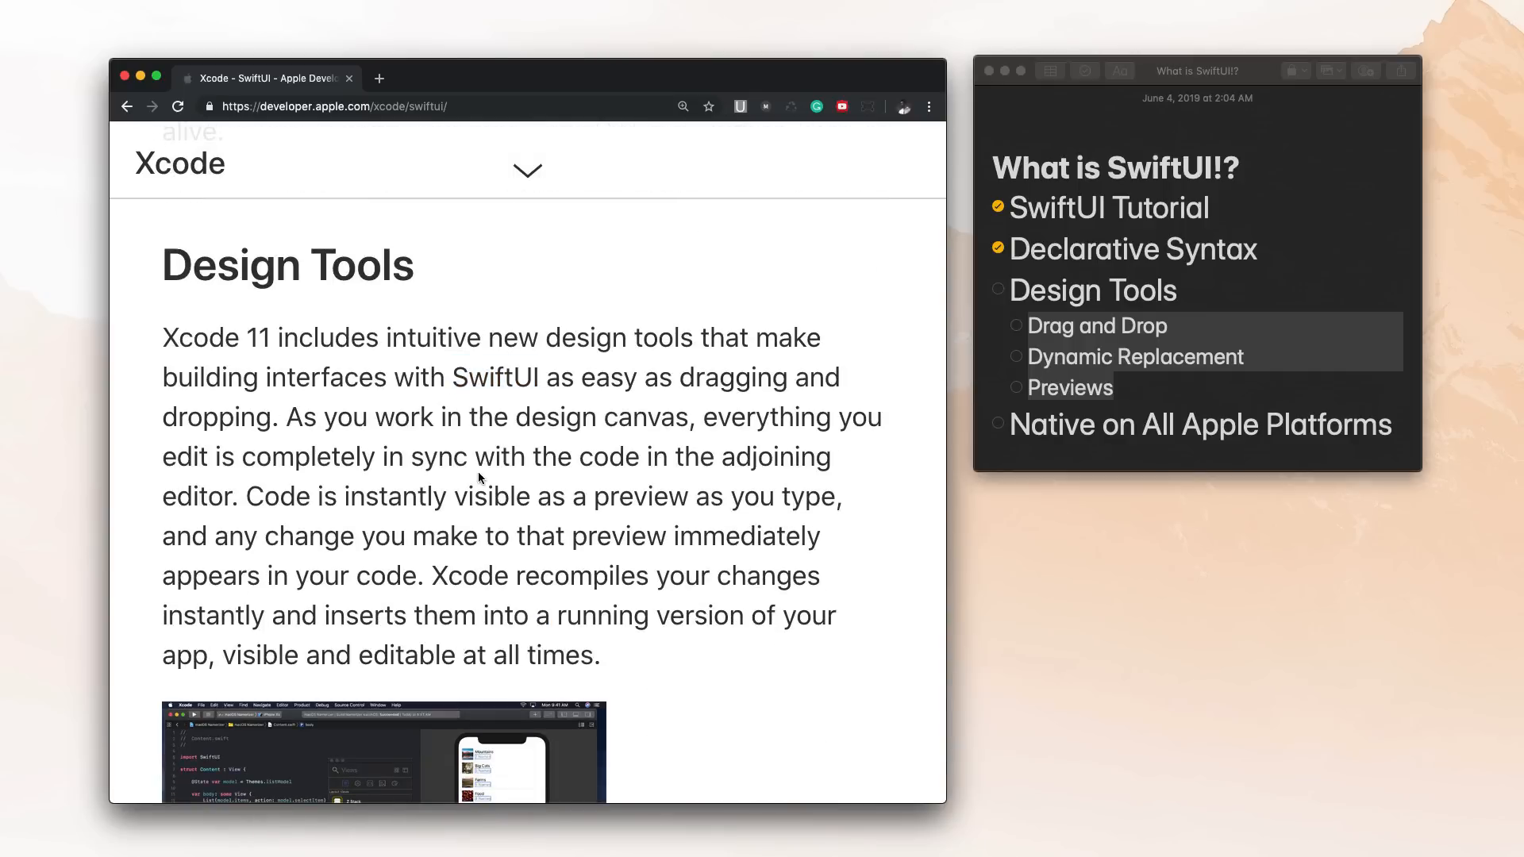
mouse_move(230, 495)
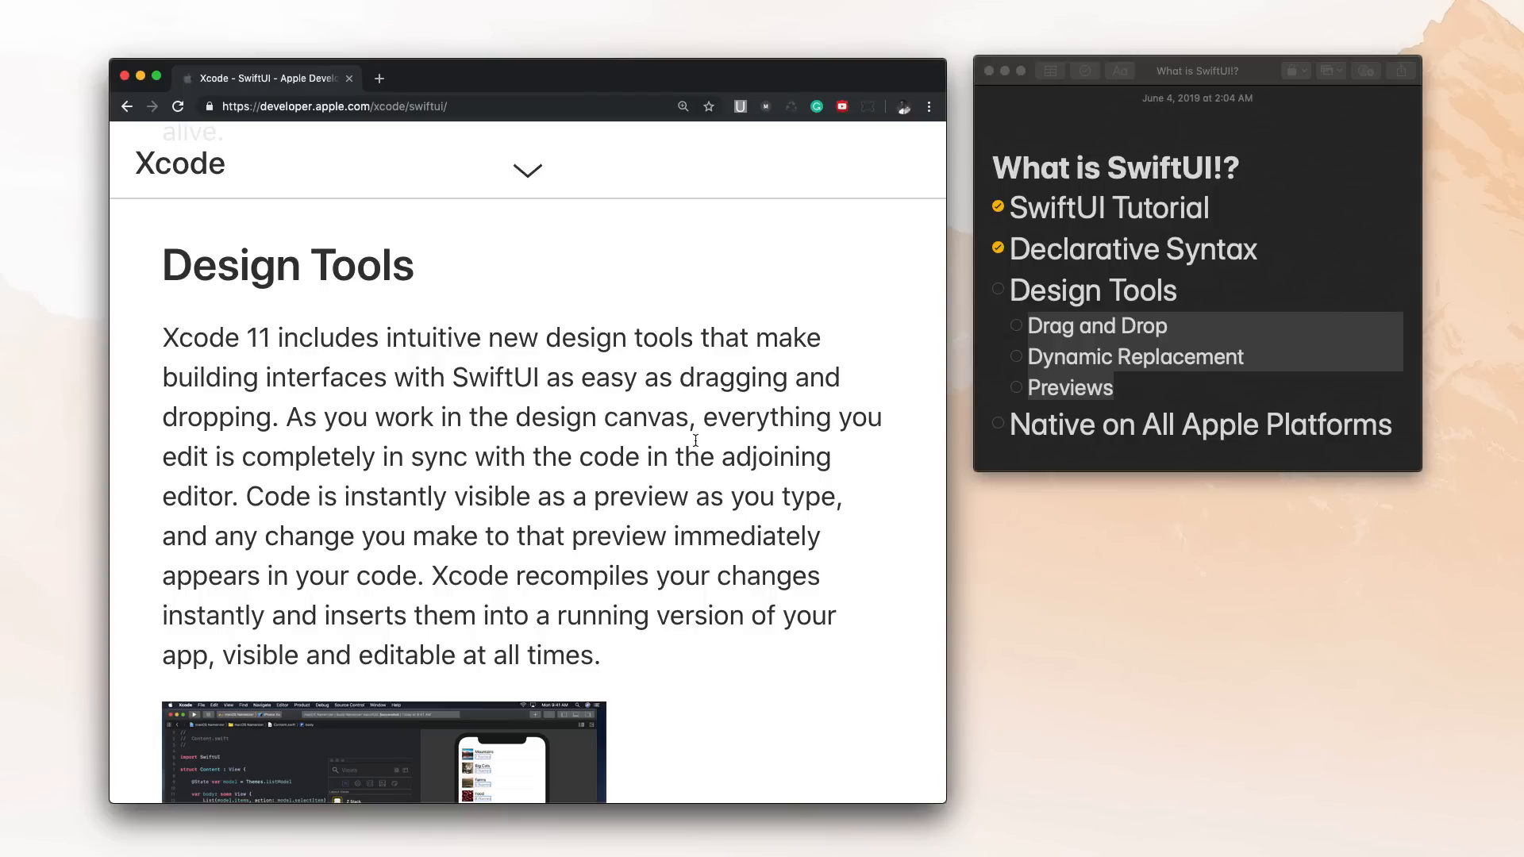
mouse_move(792, 465)
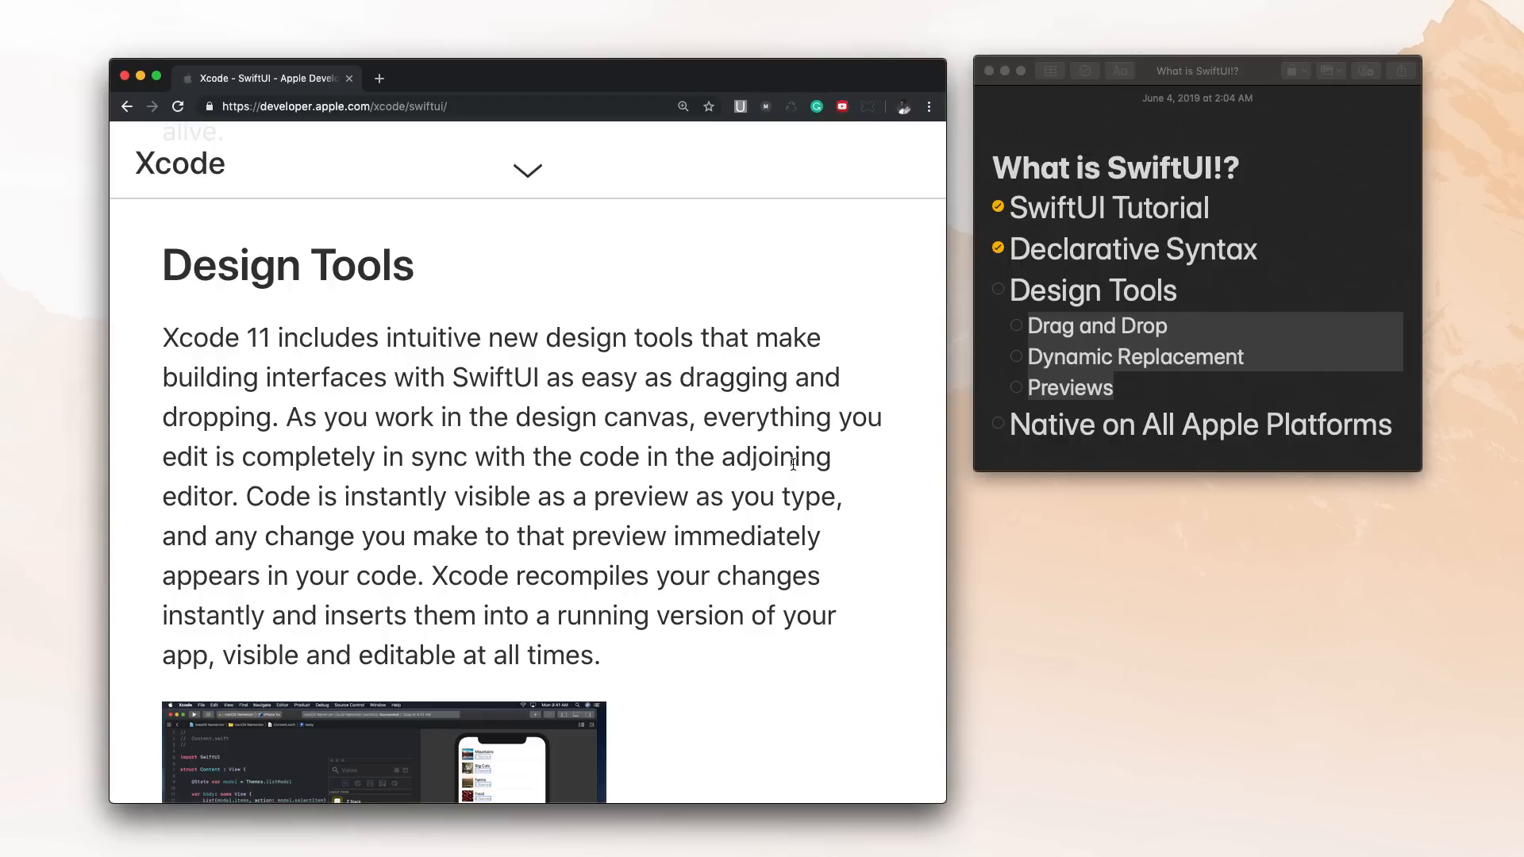
mouse_move(707, 609)
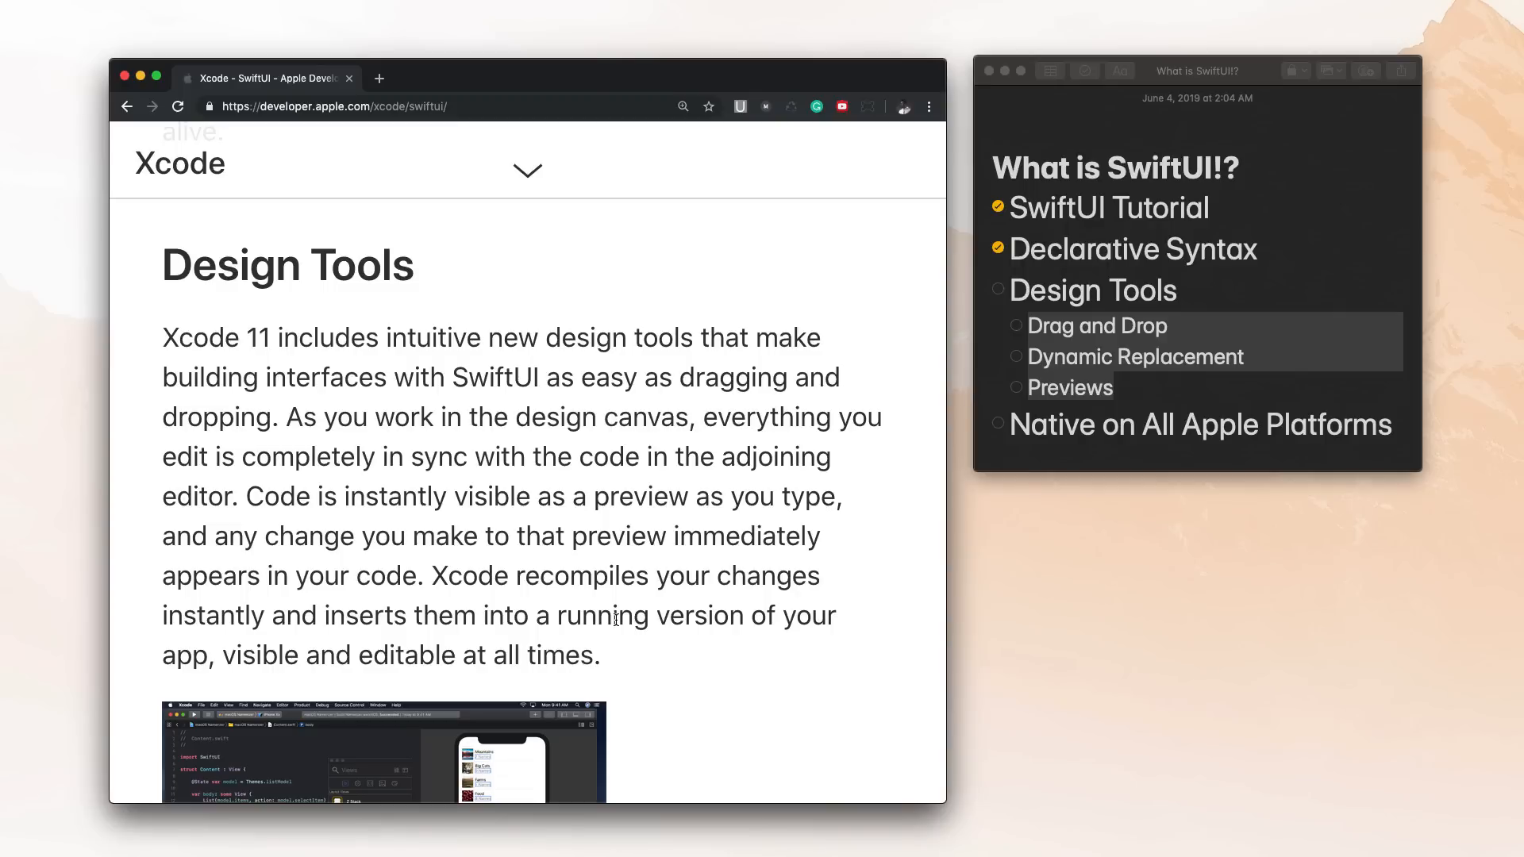
scroll("up", 3)
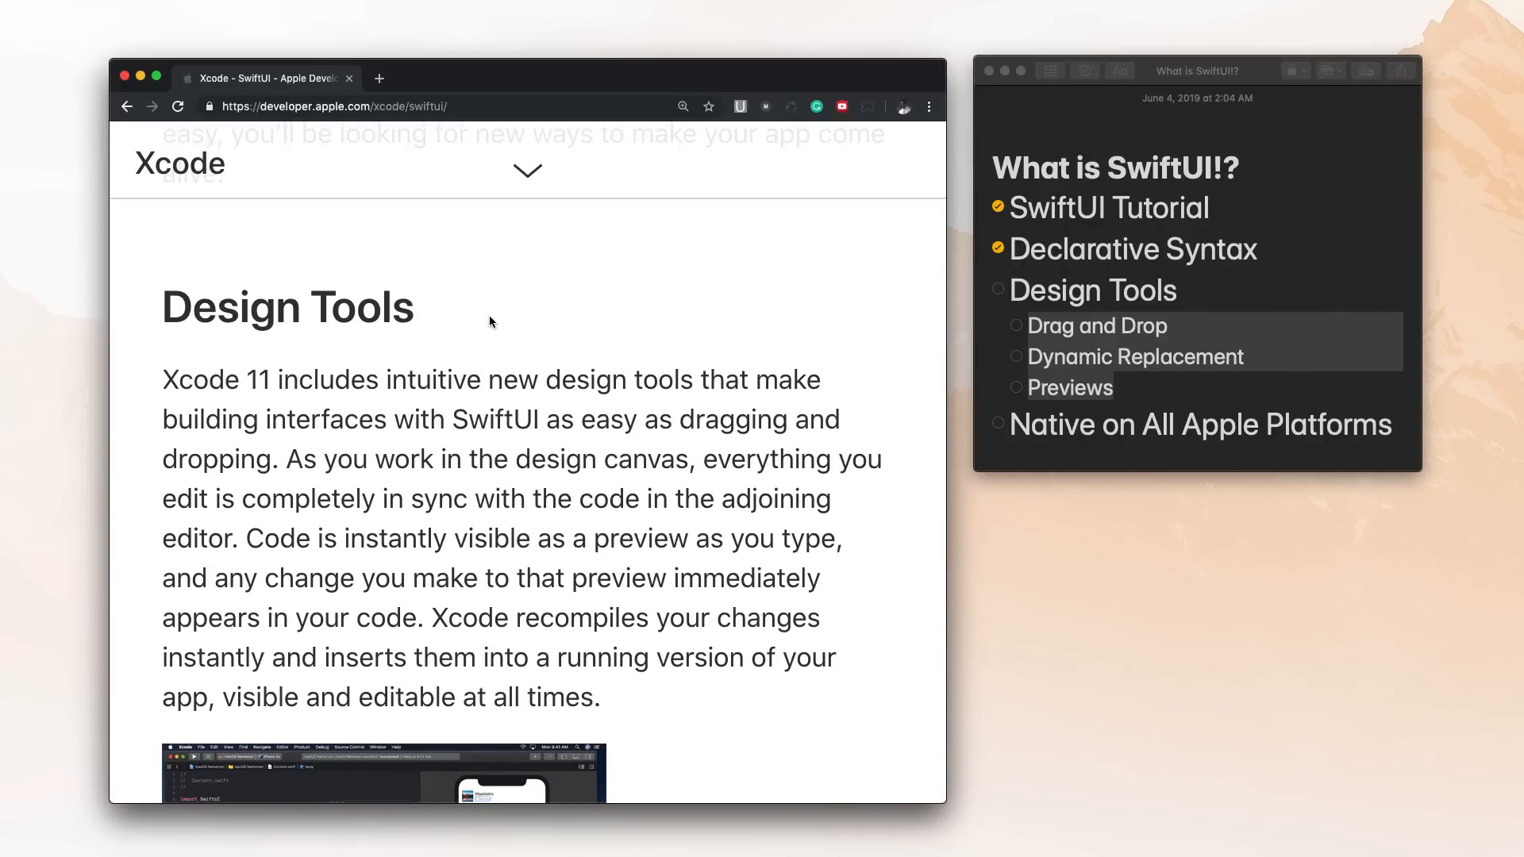
scroll("down", 3)
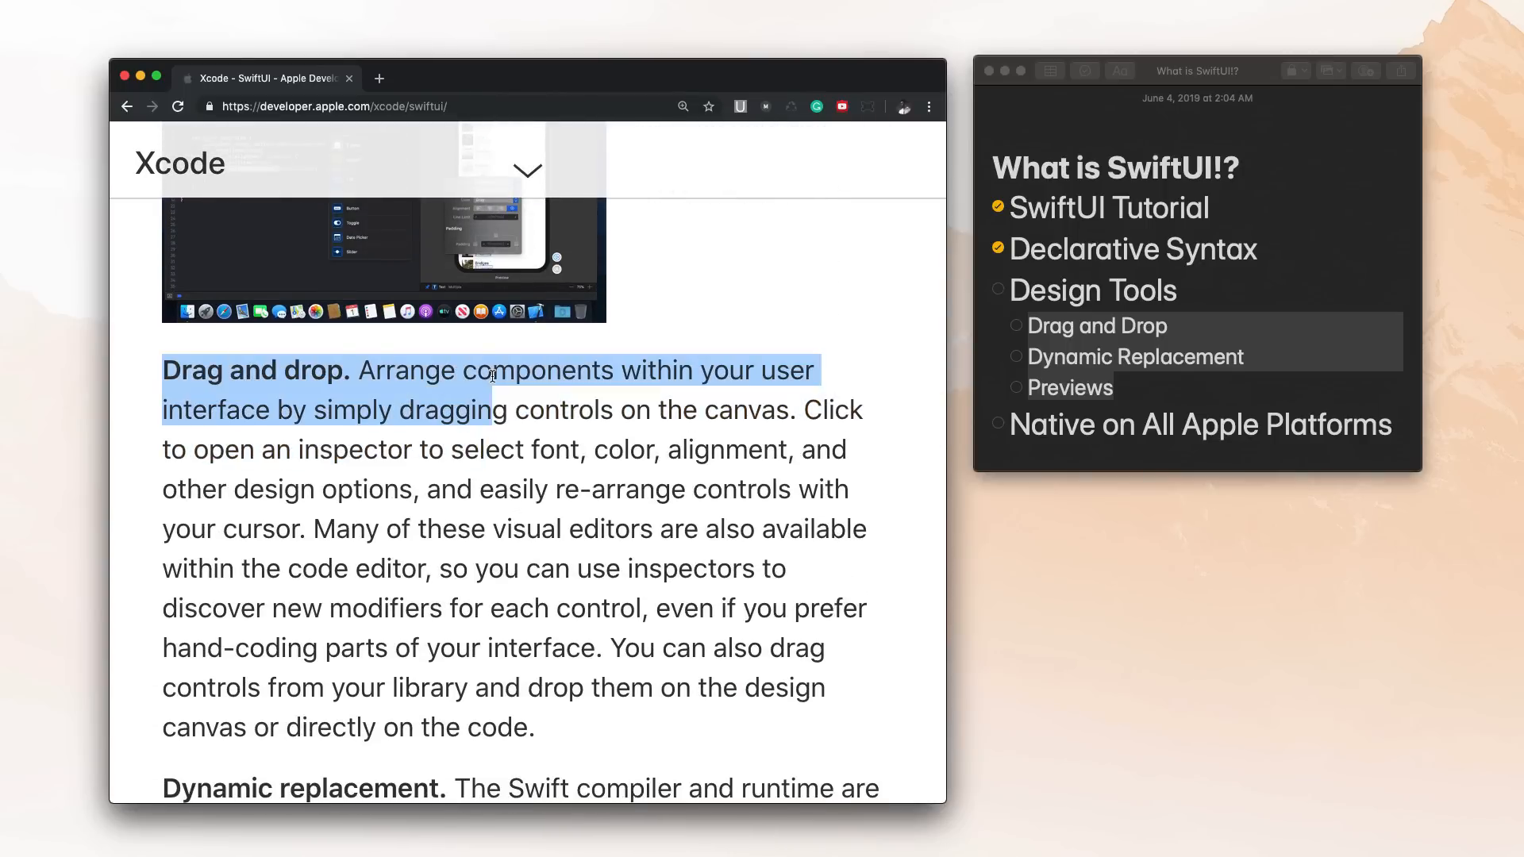
scroll("up", 3)
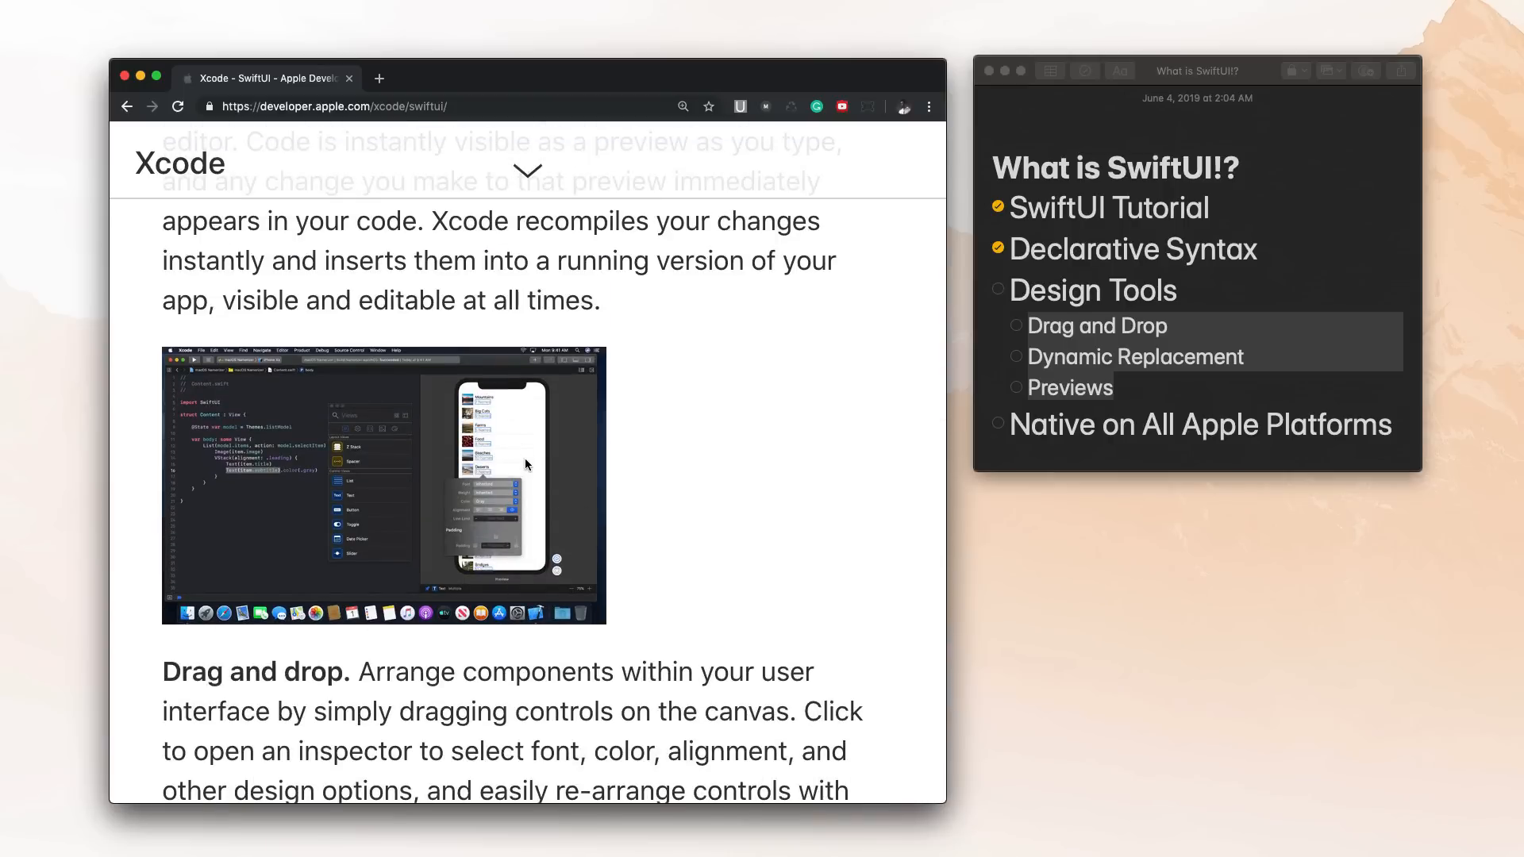
mouse_move(443, 479)
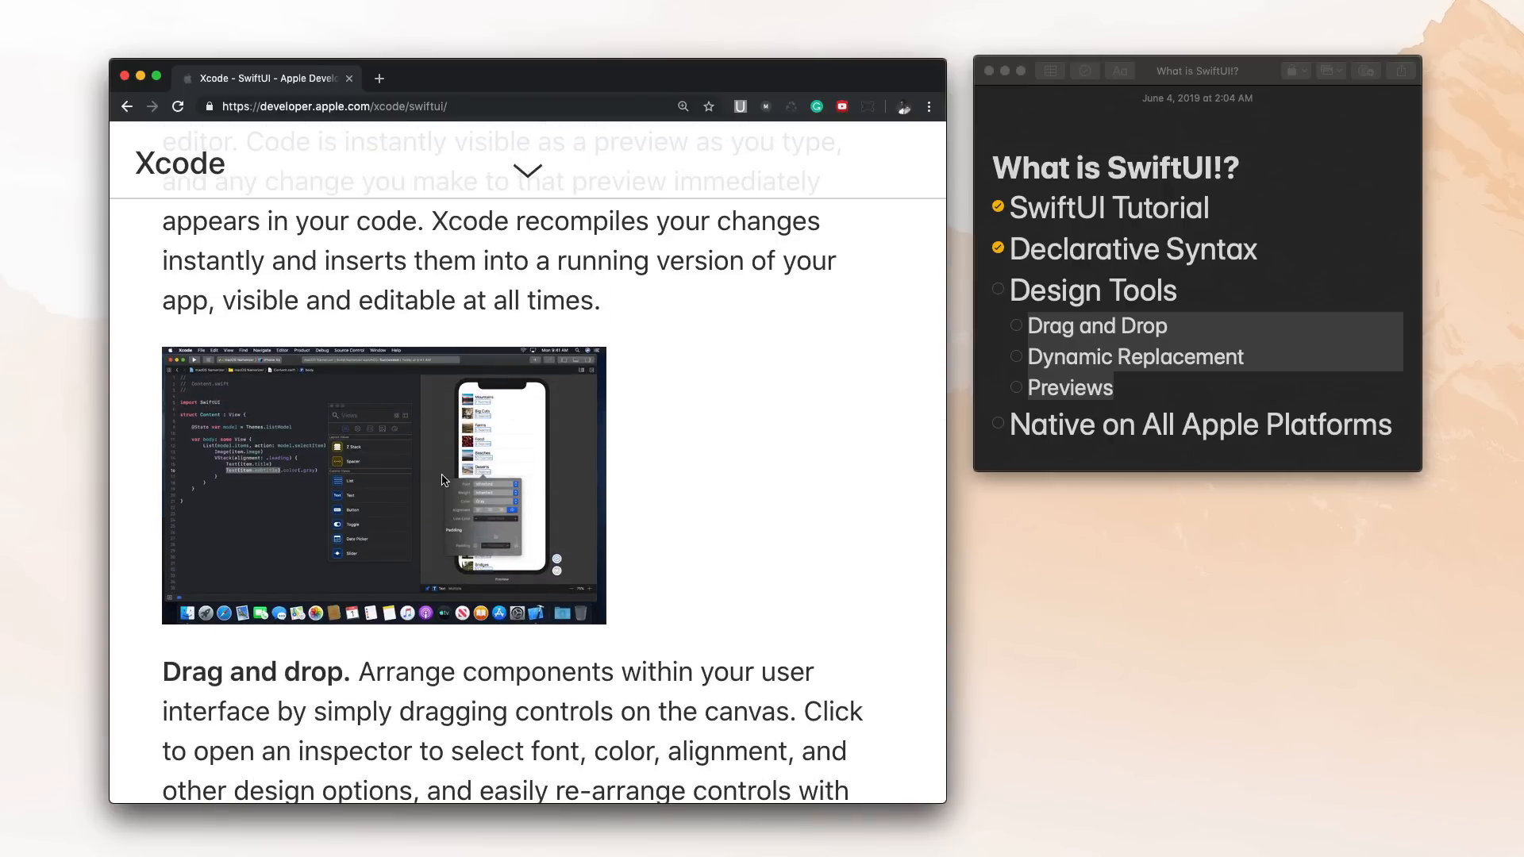
- Scroll on through Drag and Drop and Dynamic Replacement to the Previews paragraph
scroll("down", 3)
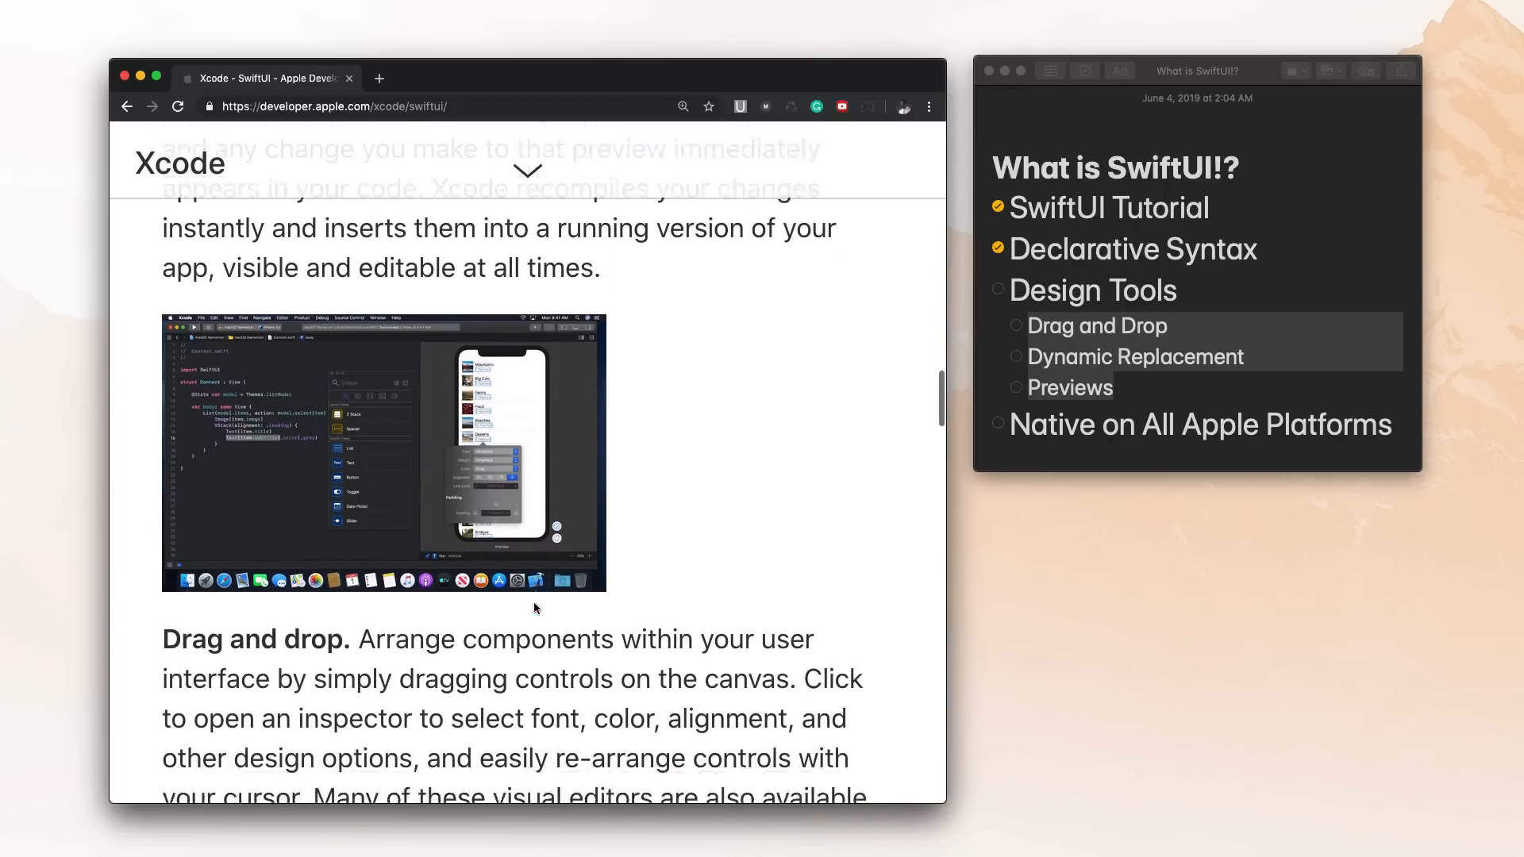
scroll("down", 3)
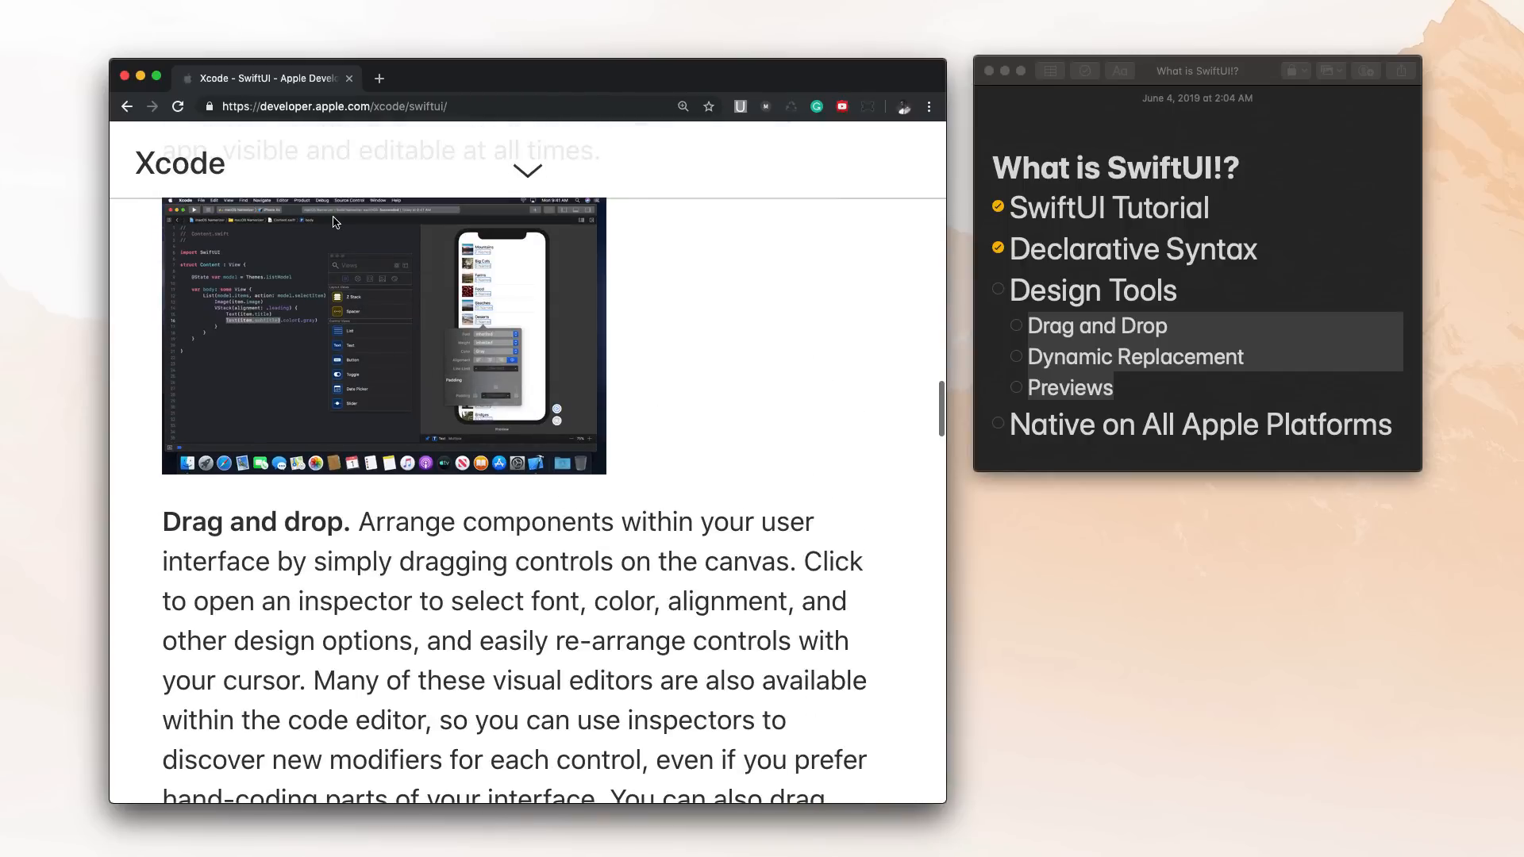
scroll("down", 3)
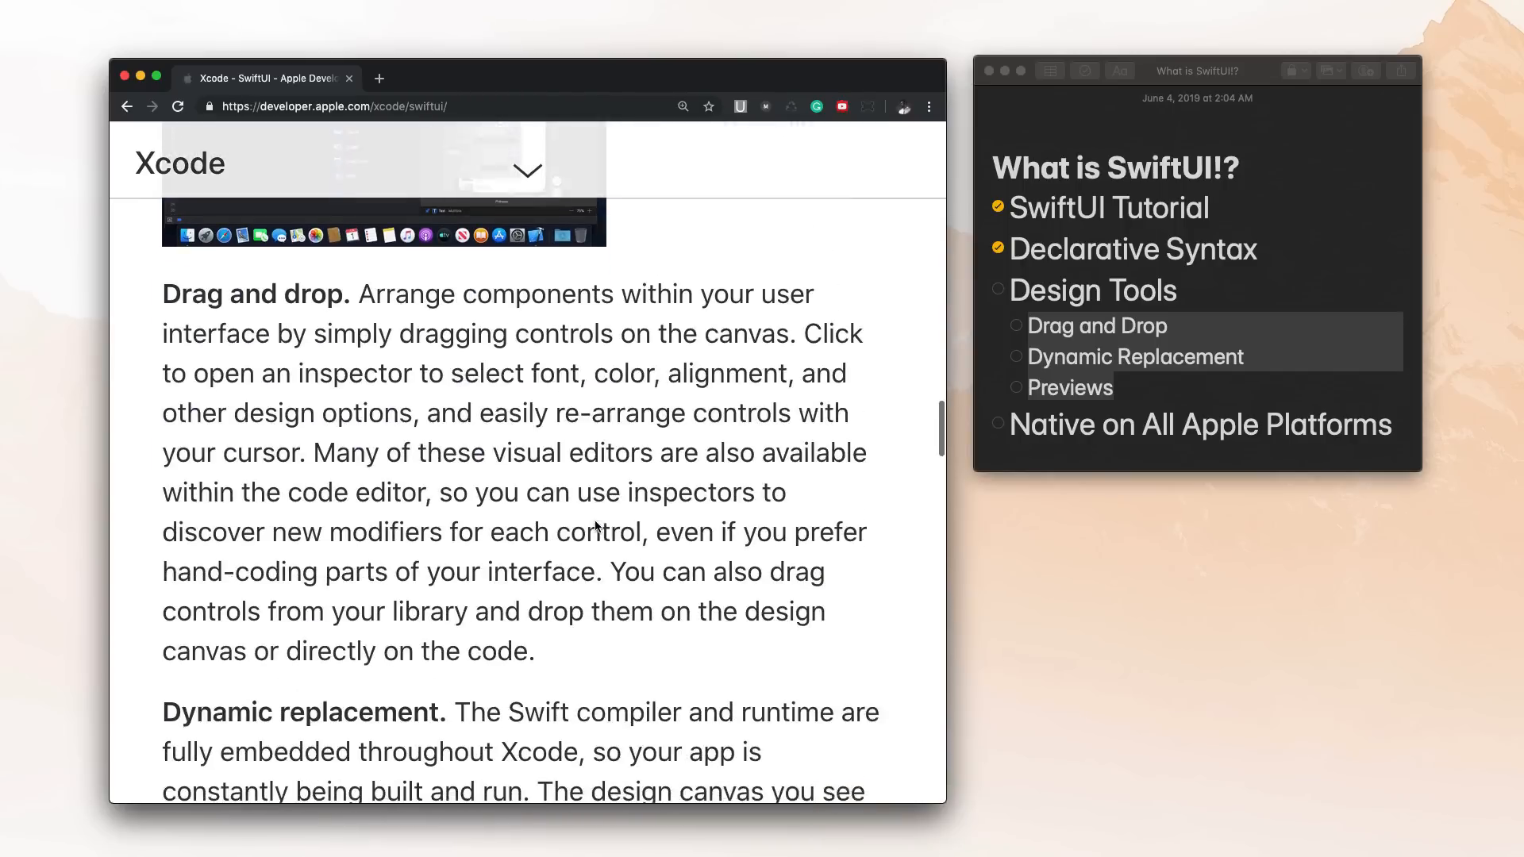
scroll("down", 3)
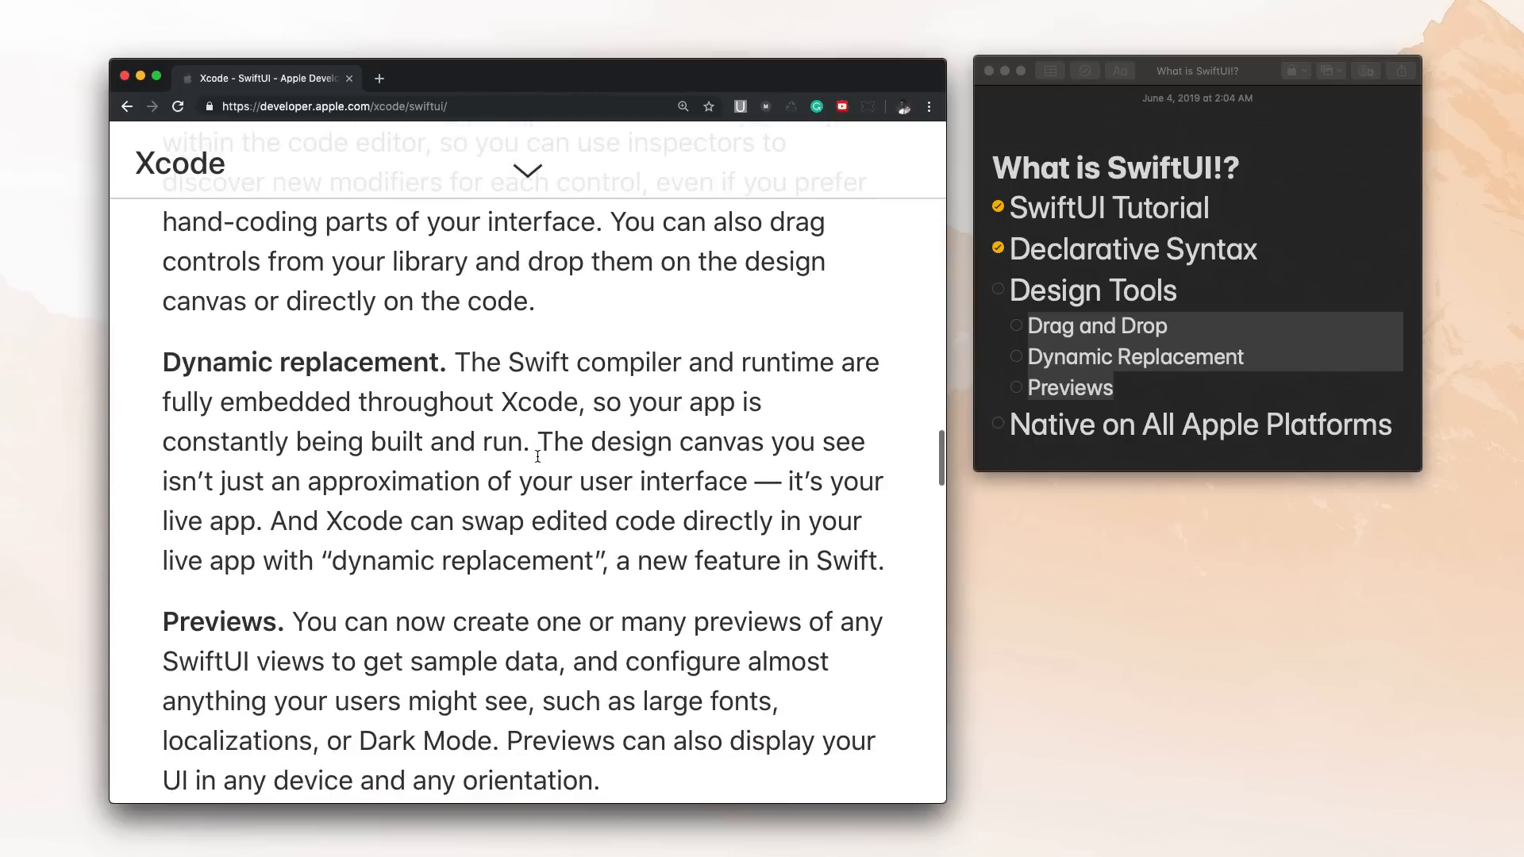
mouse_move(749, 575)
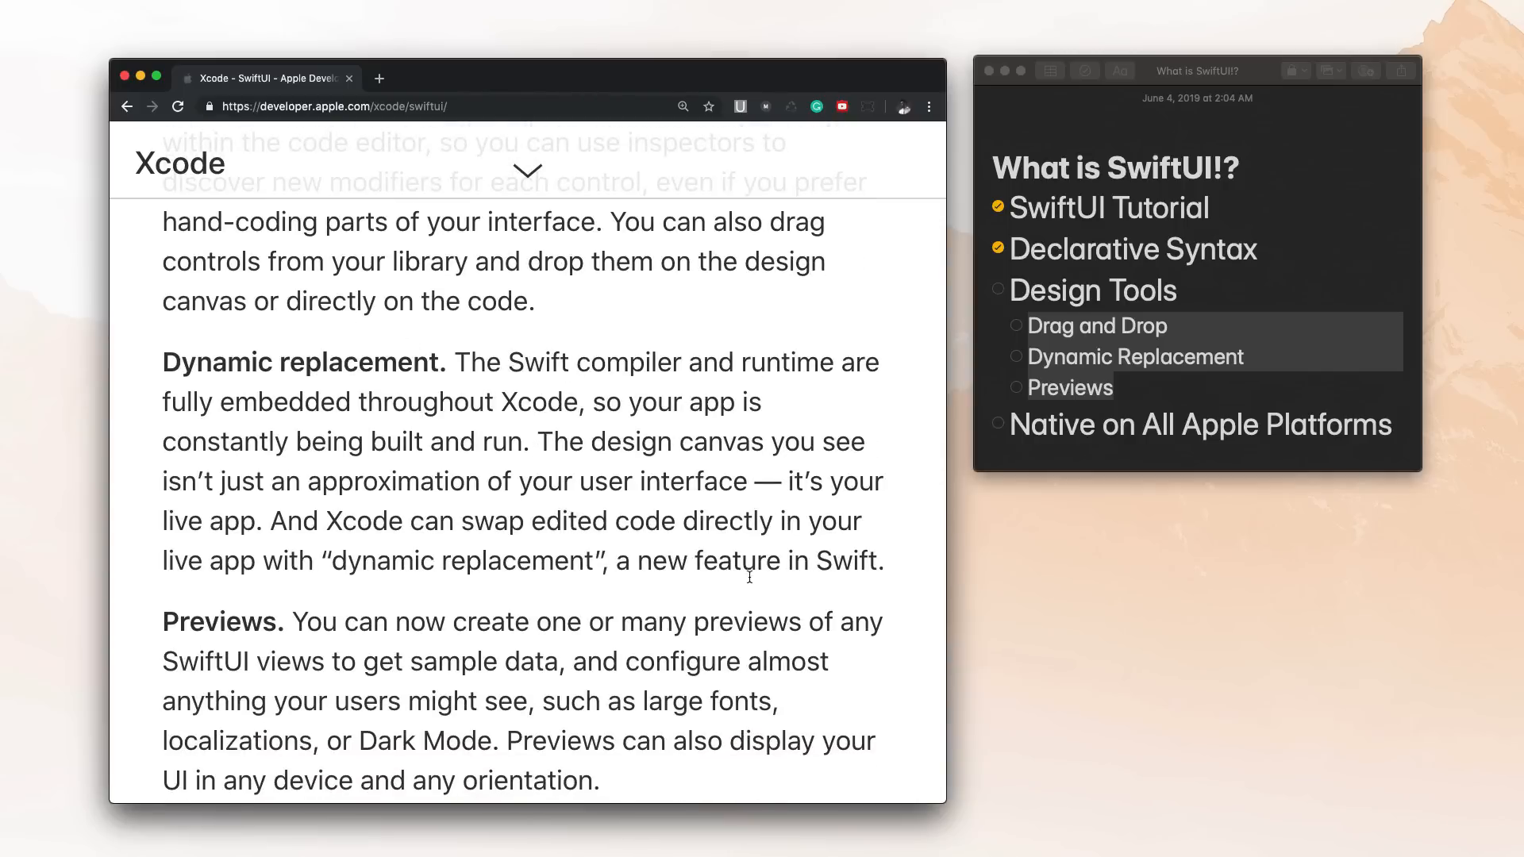
mouse_move(670, 695)
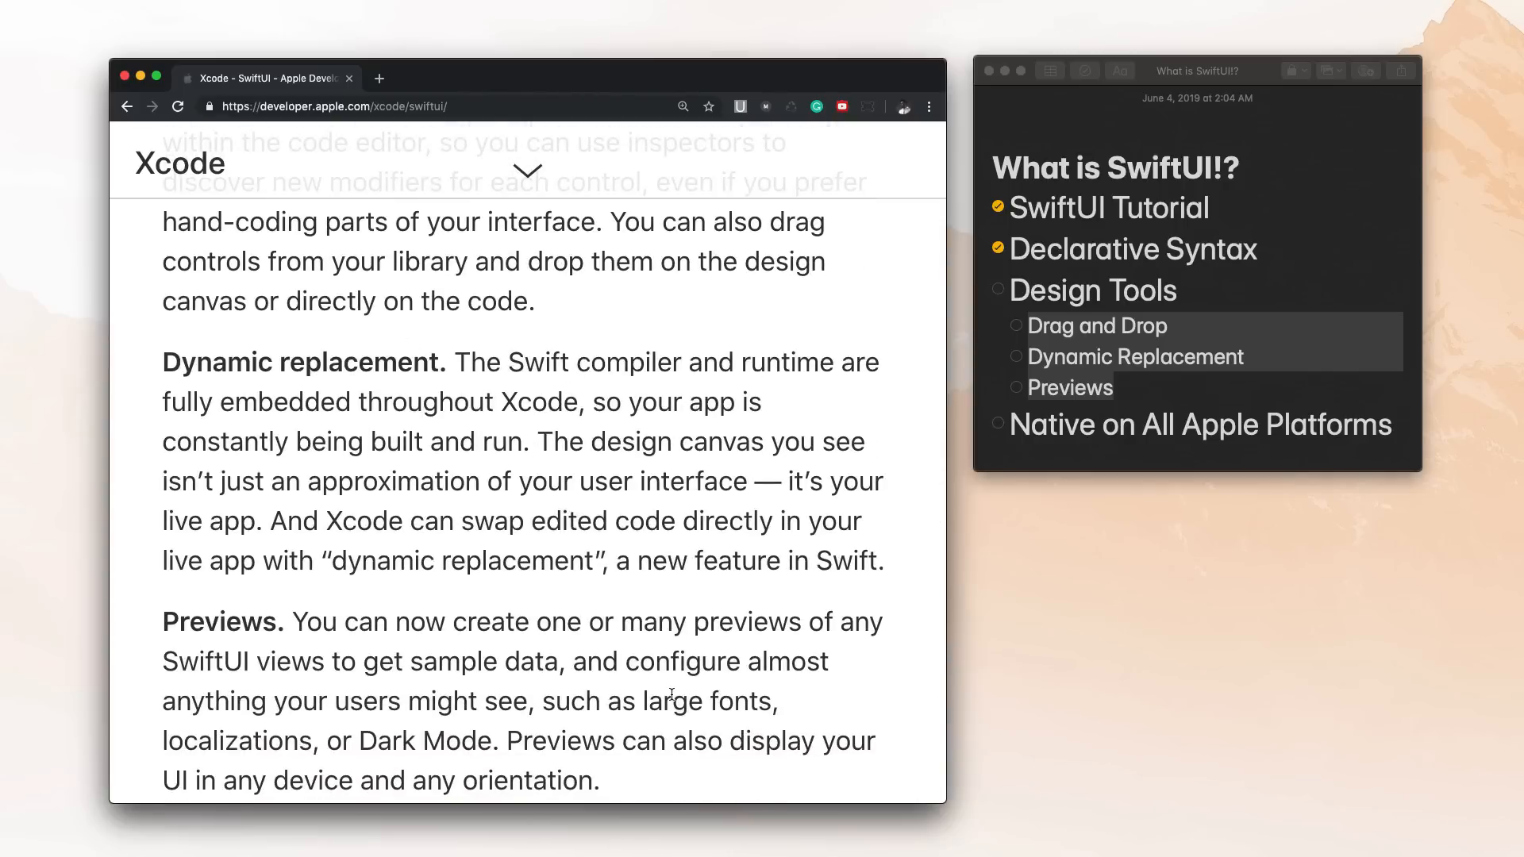
scroll("up", 3)
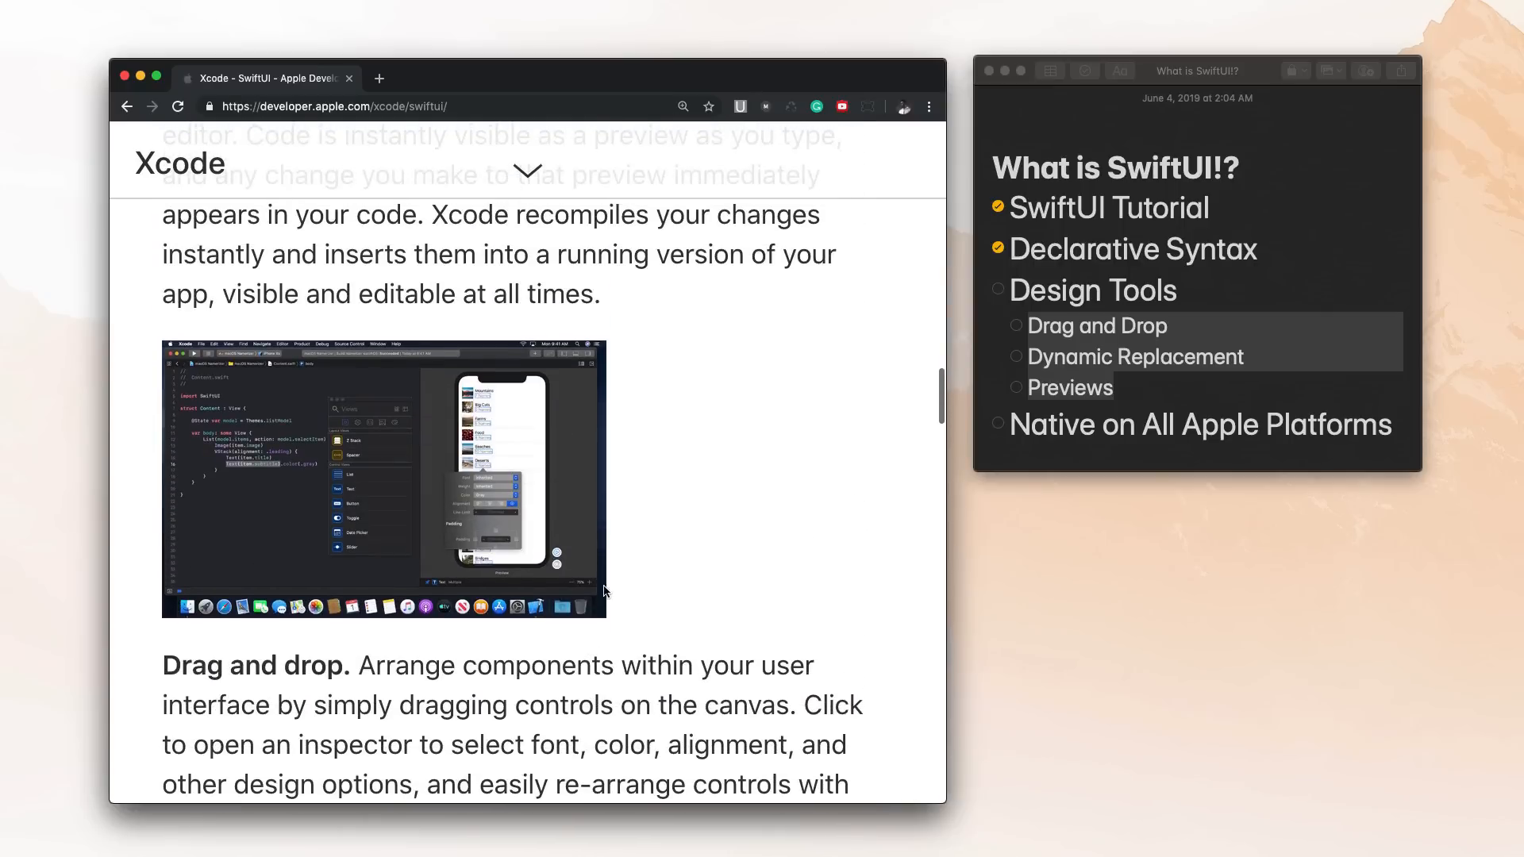
scroll("down", 3)
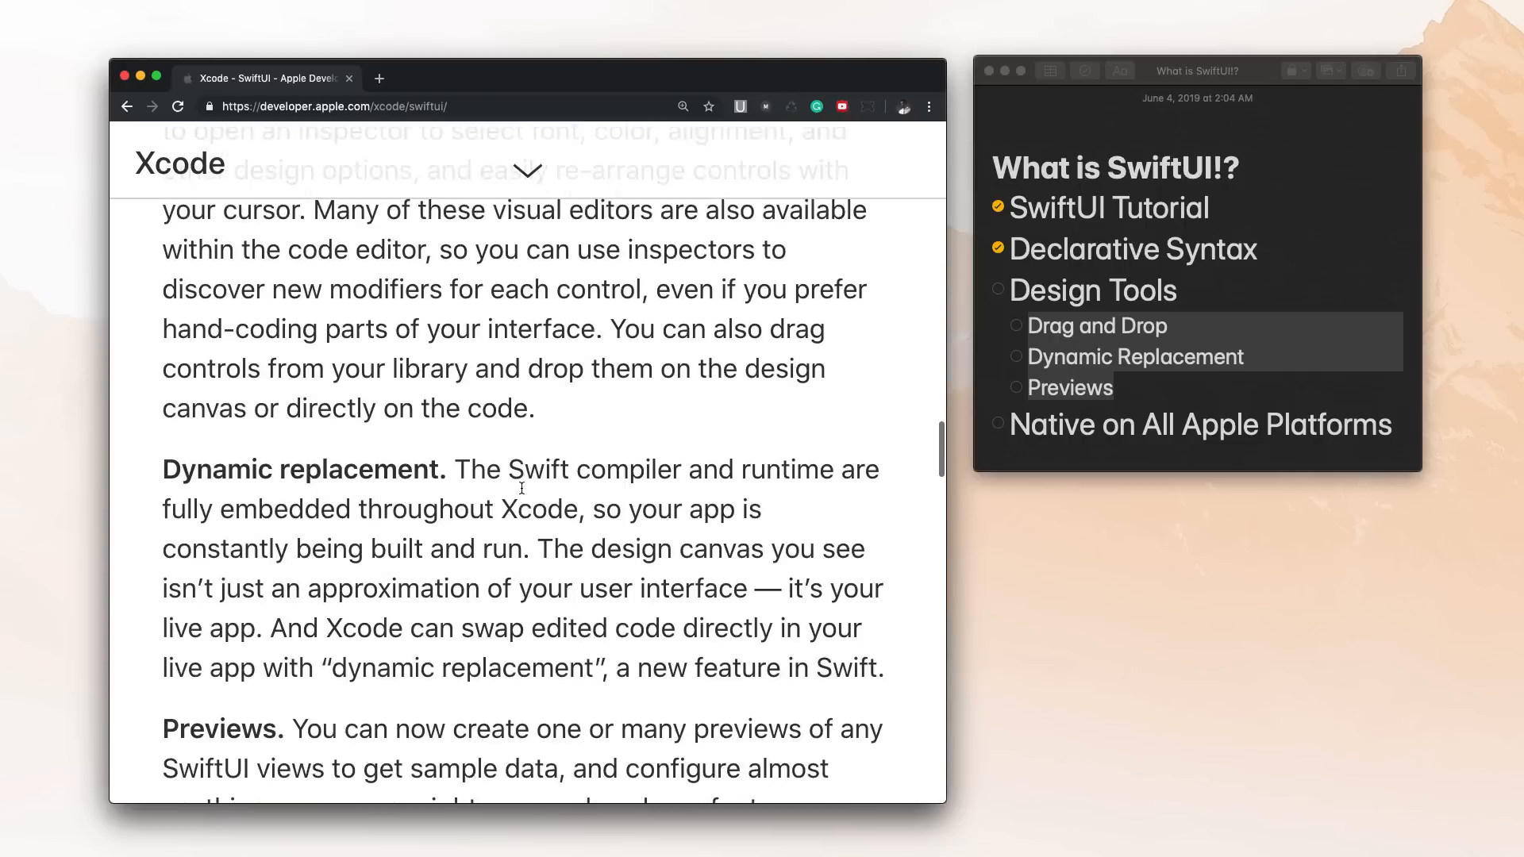
scroll("down", 3)
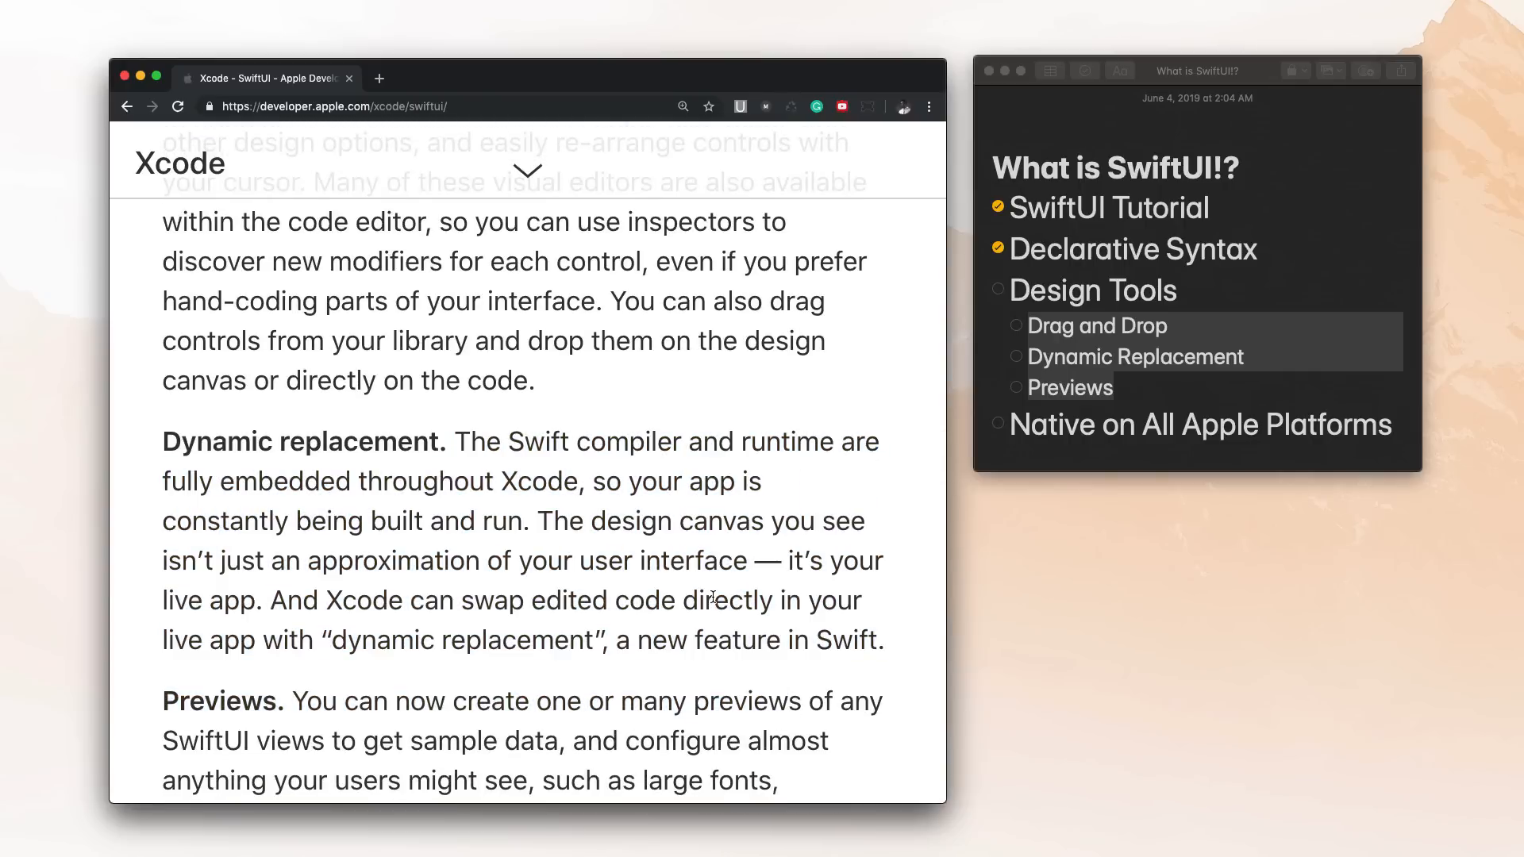
scroll("down", 3)
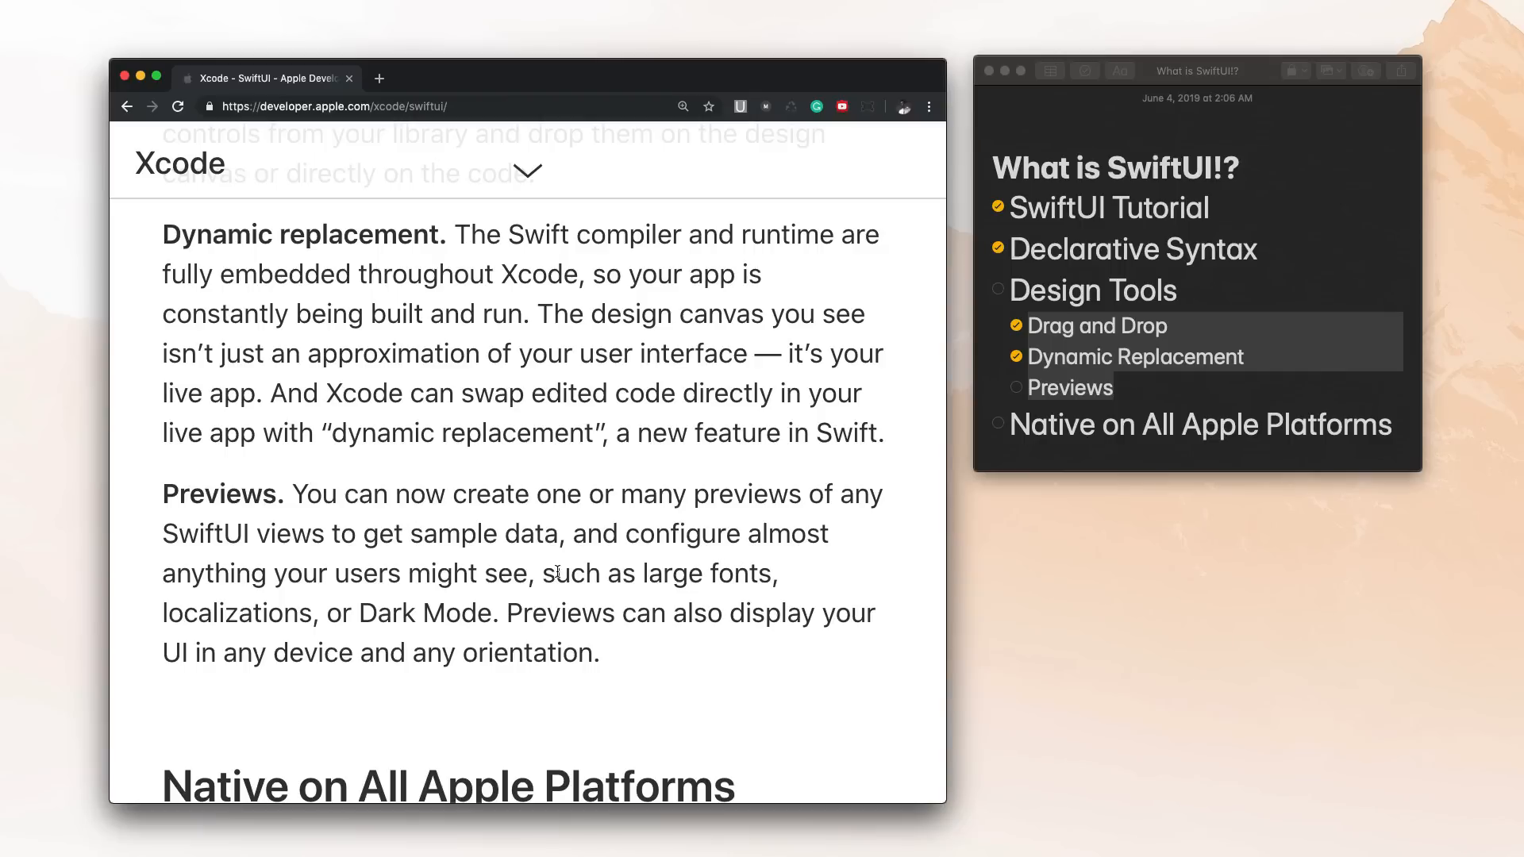
mouse_move(673, 690)
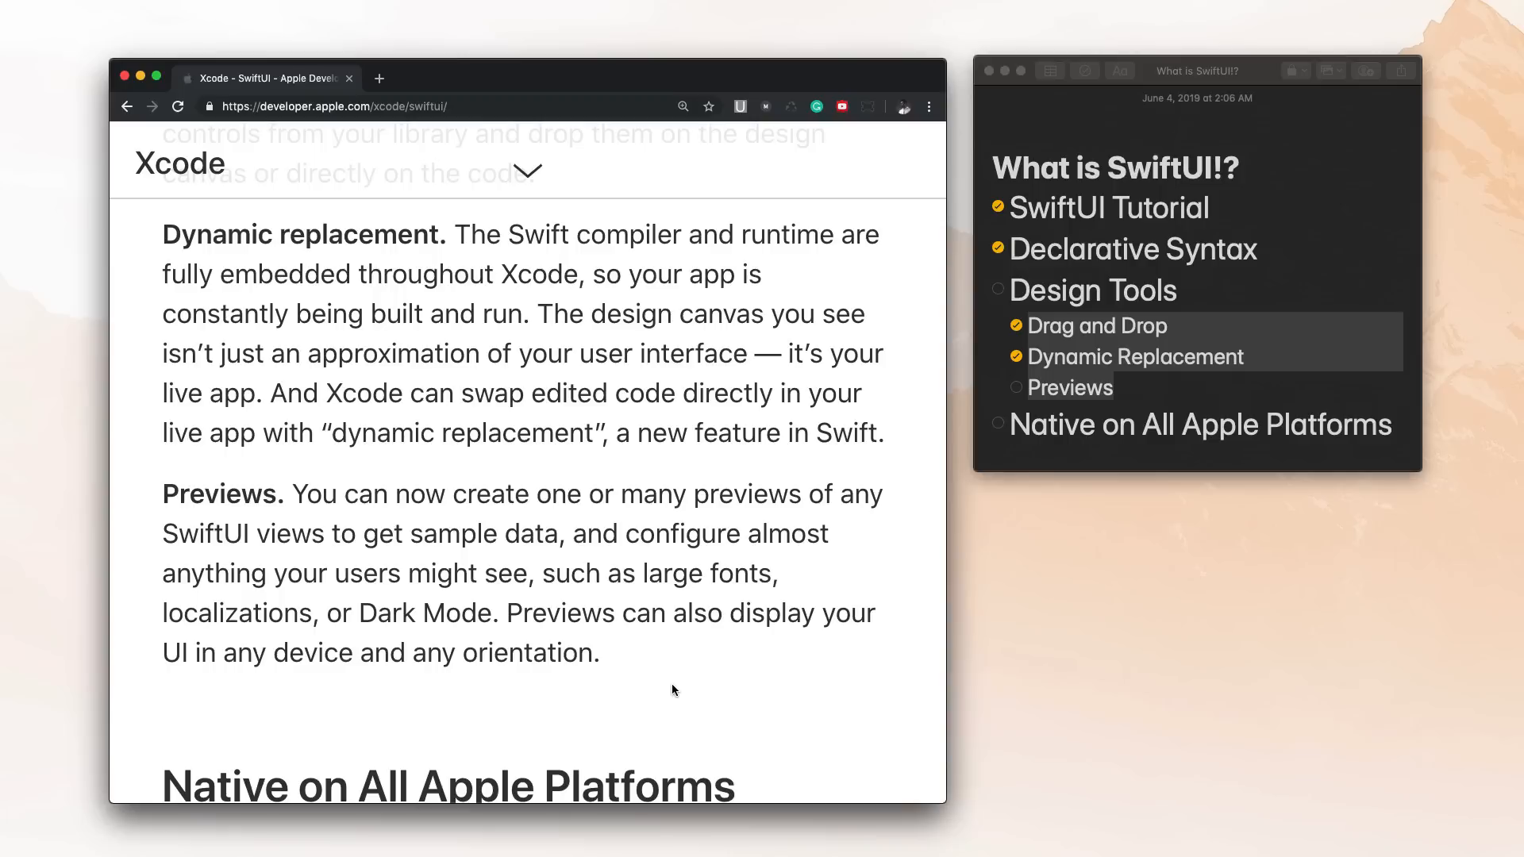
mouse_move(1248, 237)
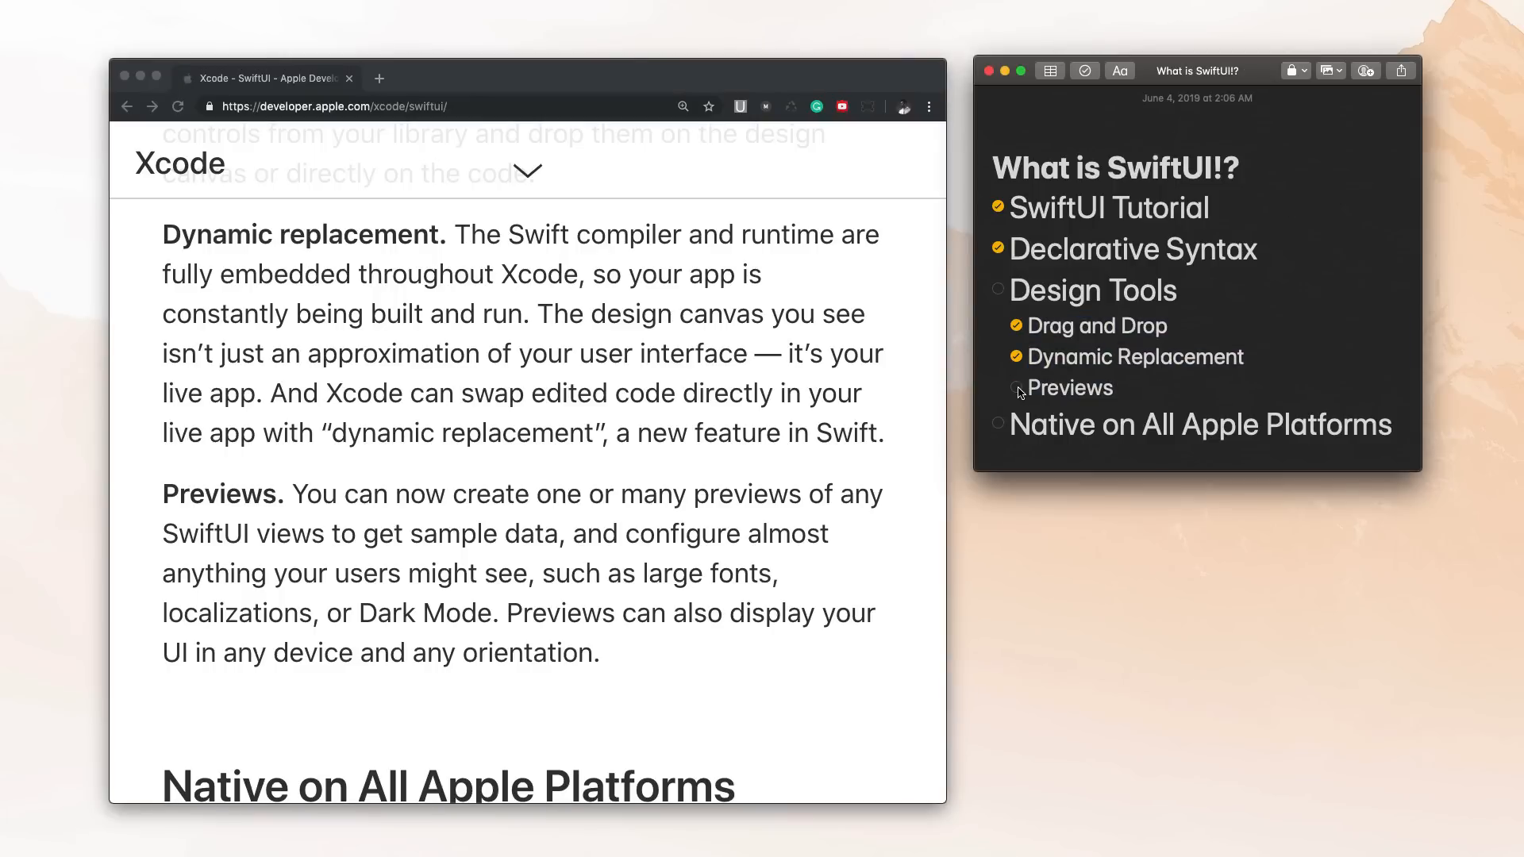
- Scroll the page down slightly after ticking the Design Tools sub-items in Notes
scroll("down", 3)
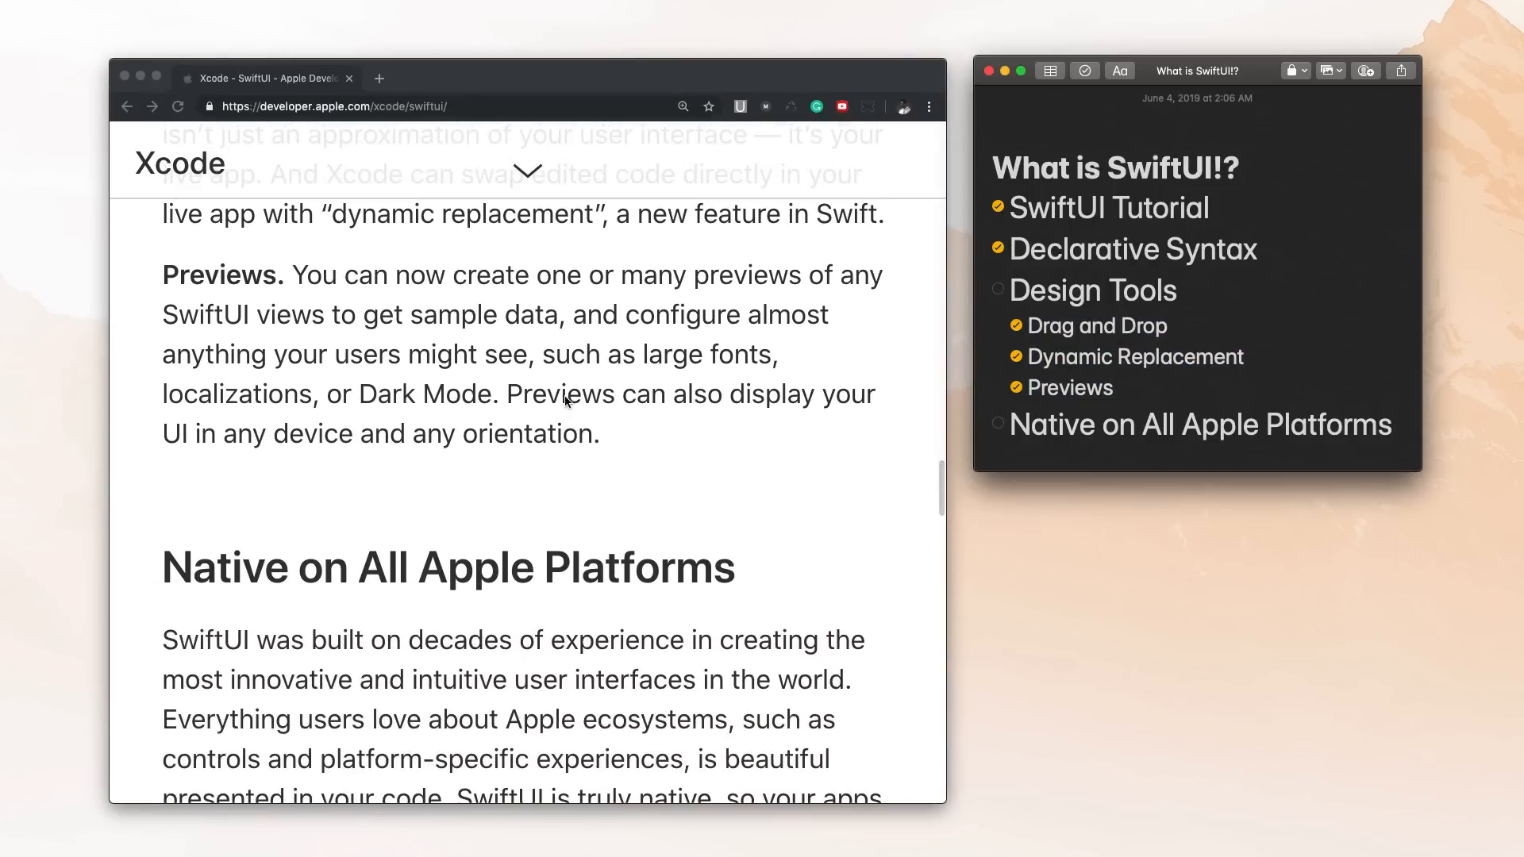
- Read Native on All Apple Platforms down to the page footer, highlighting the word SwiftUI
scroll("down", 3)
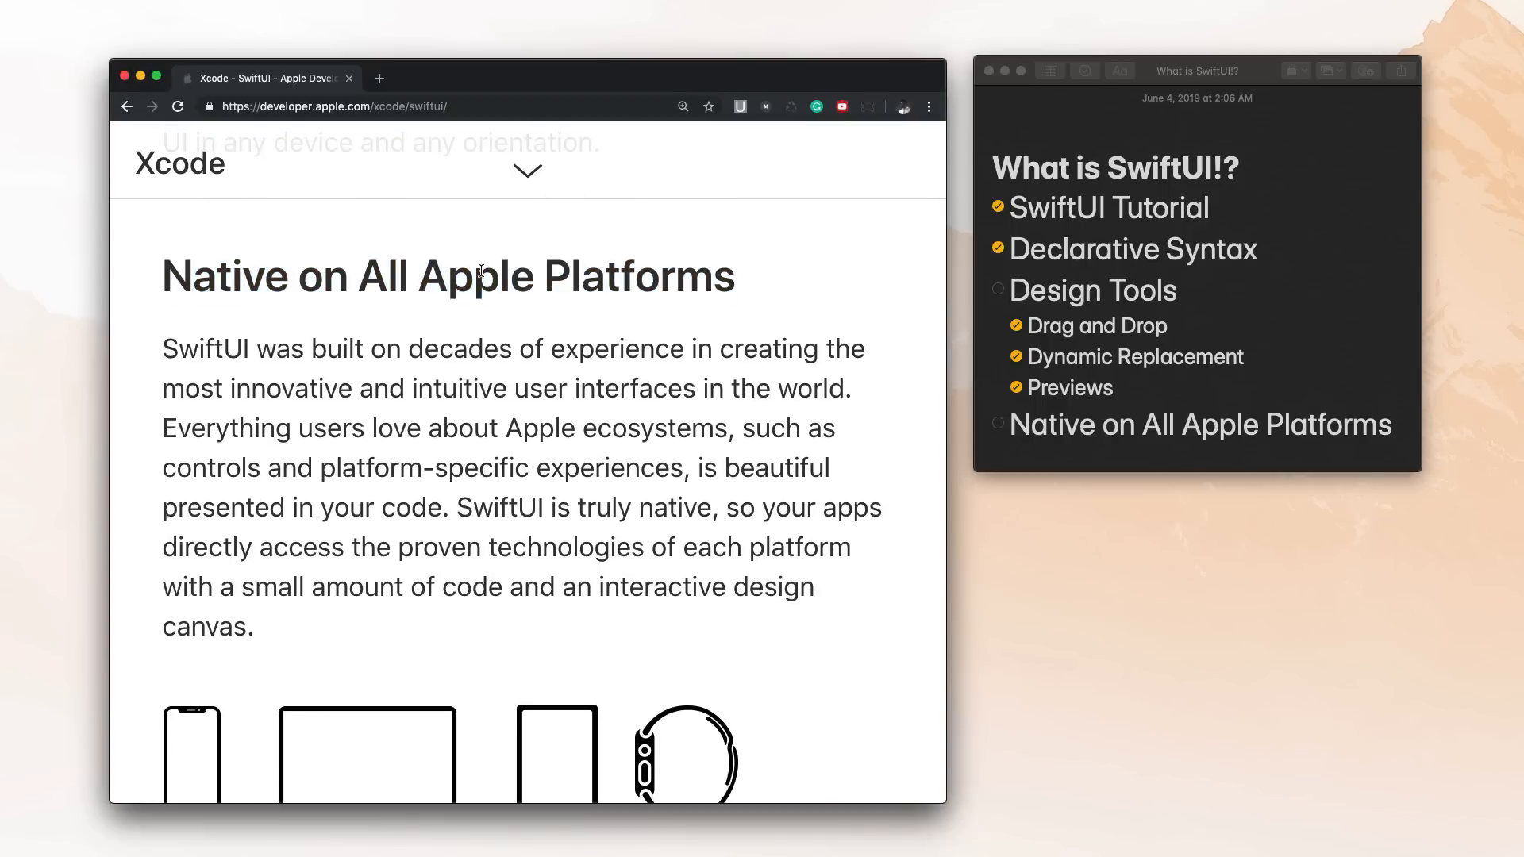
mouse_move(699, 732)
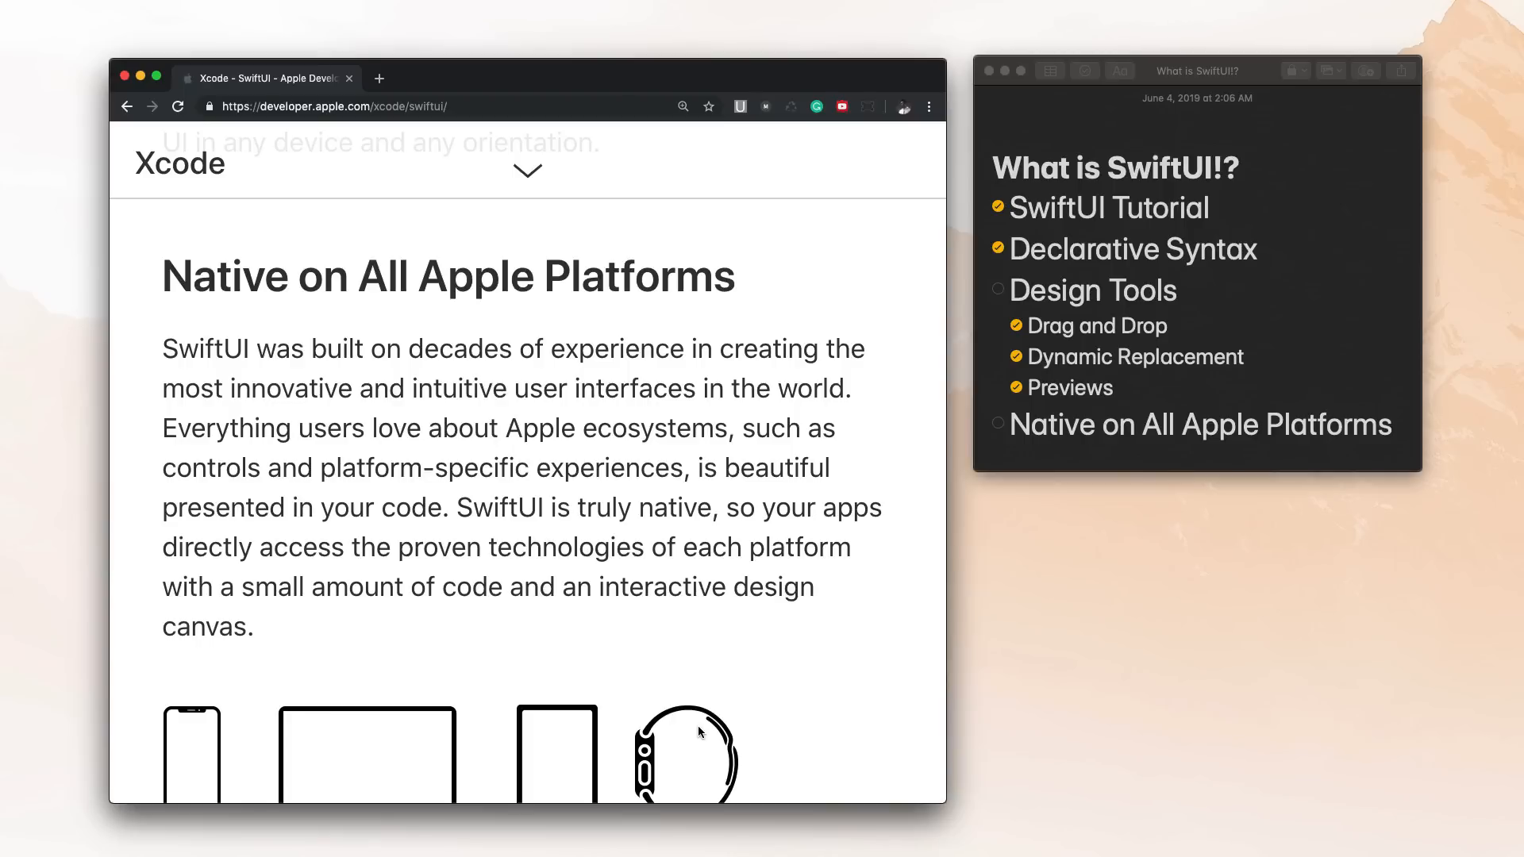
mouse_move(698, 734)
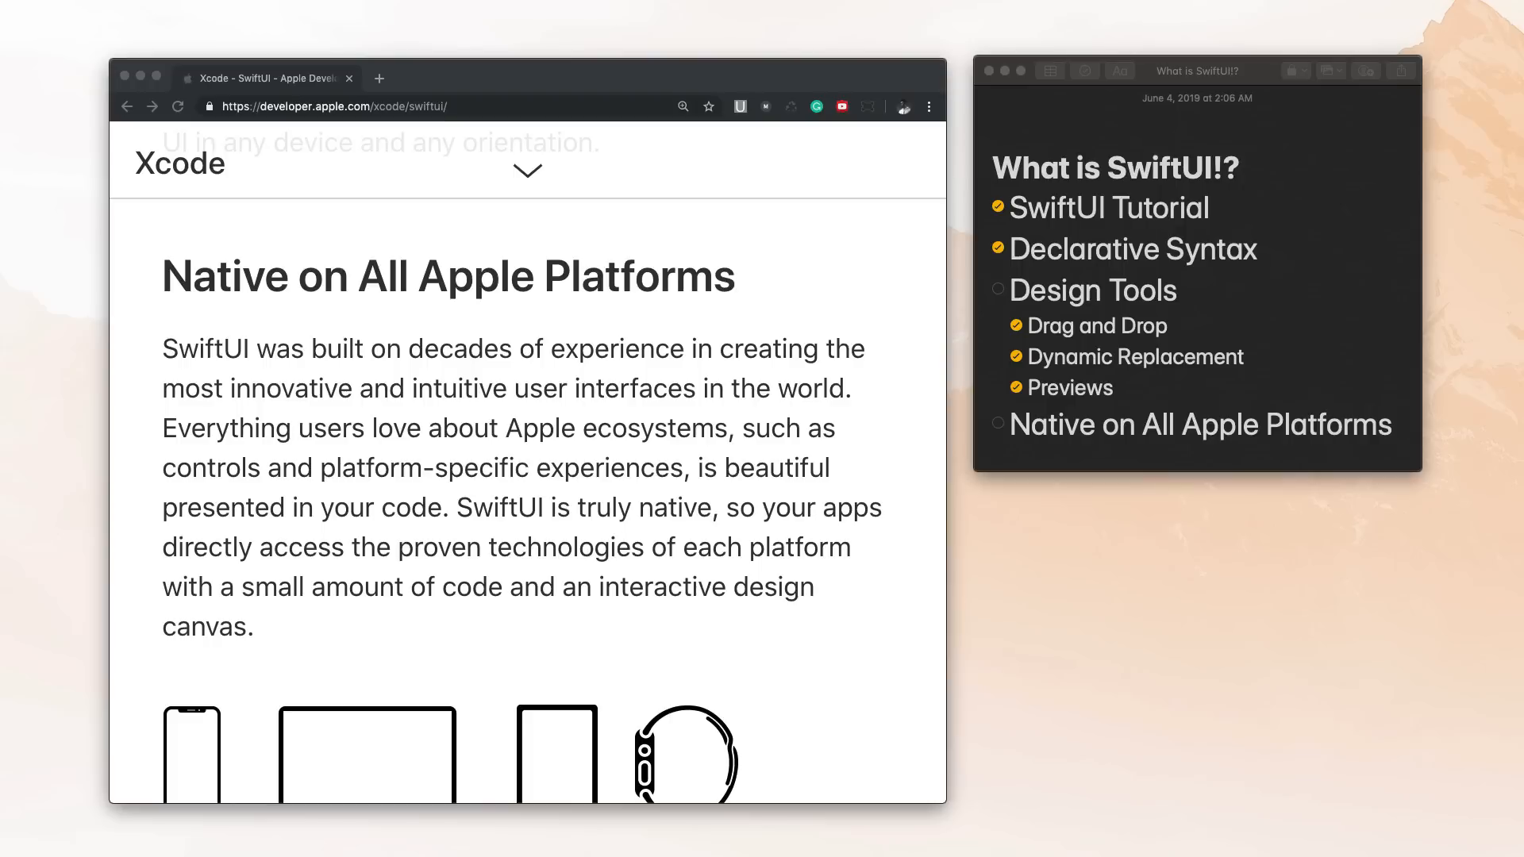
mouse_move(744, 516)
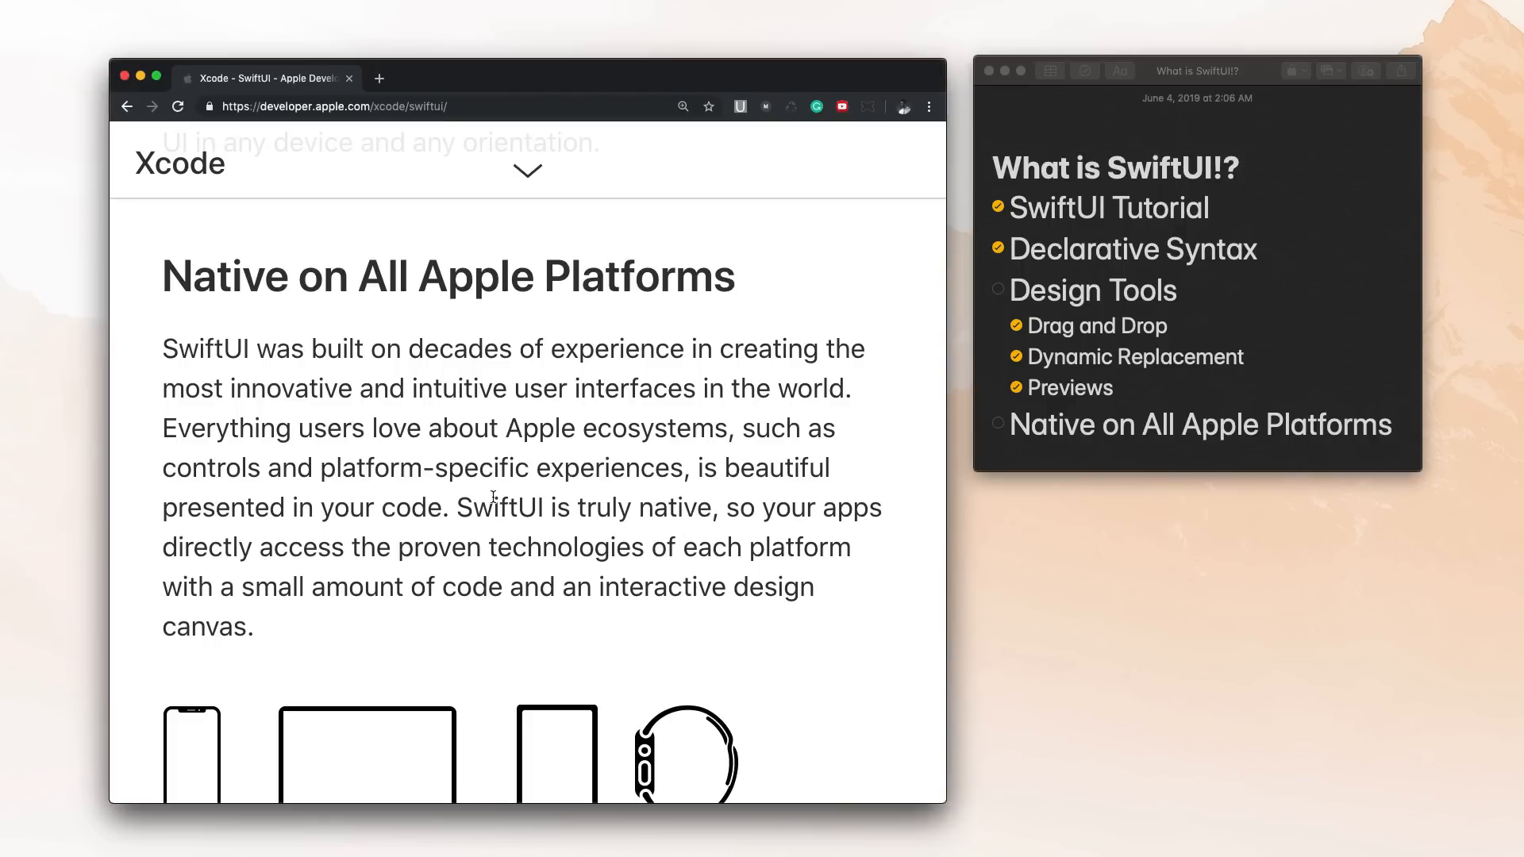
double_click(500, 507)
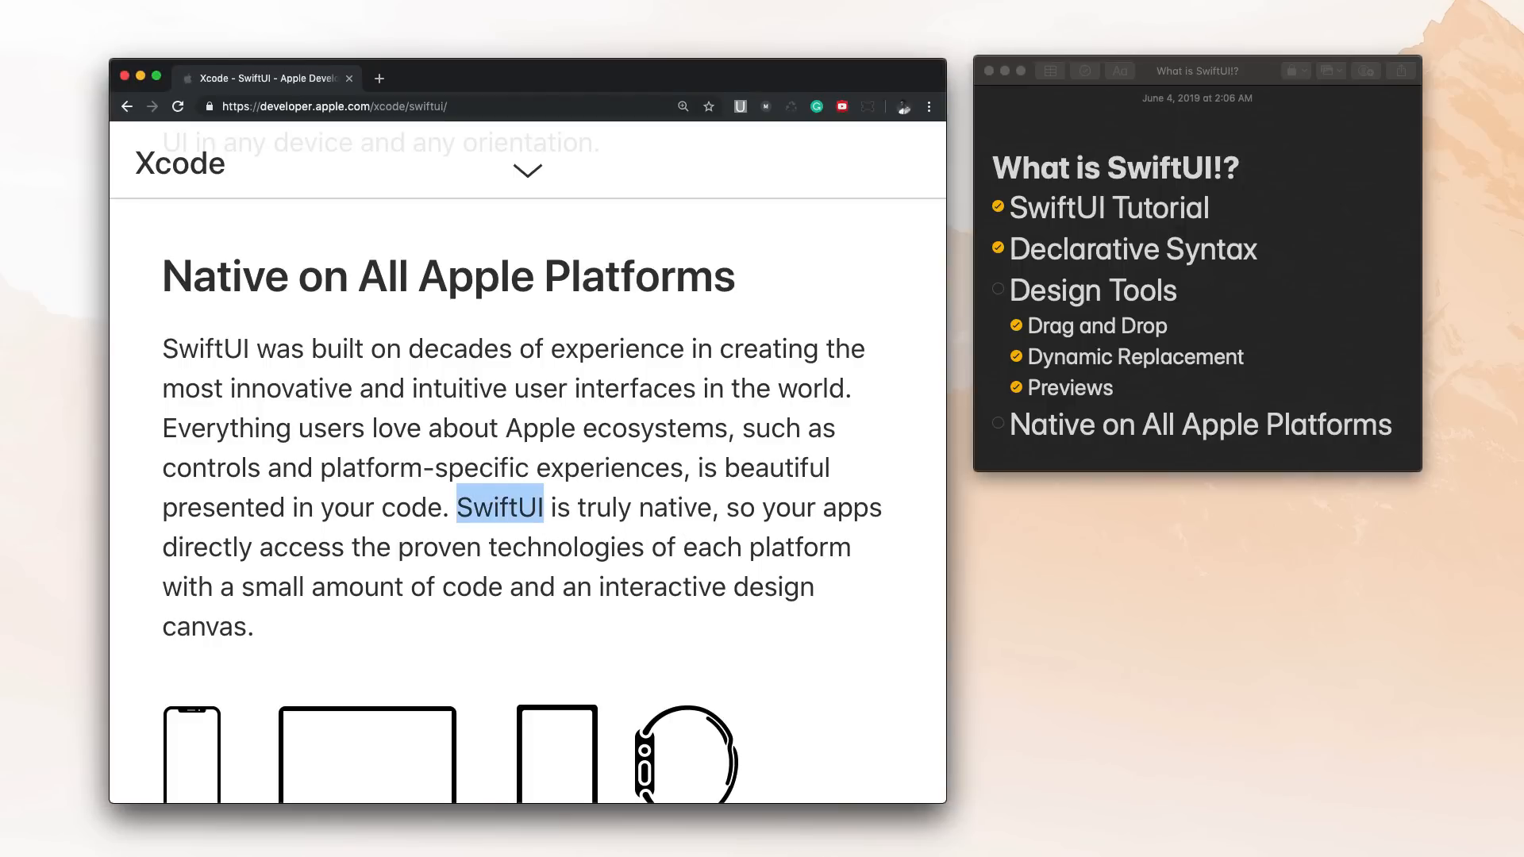
scroll("down", 3)
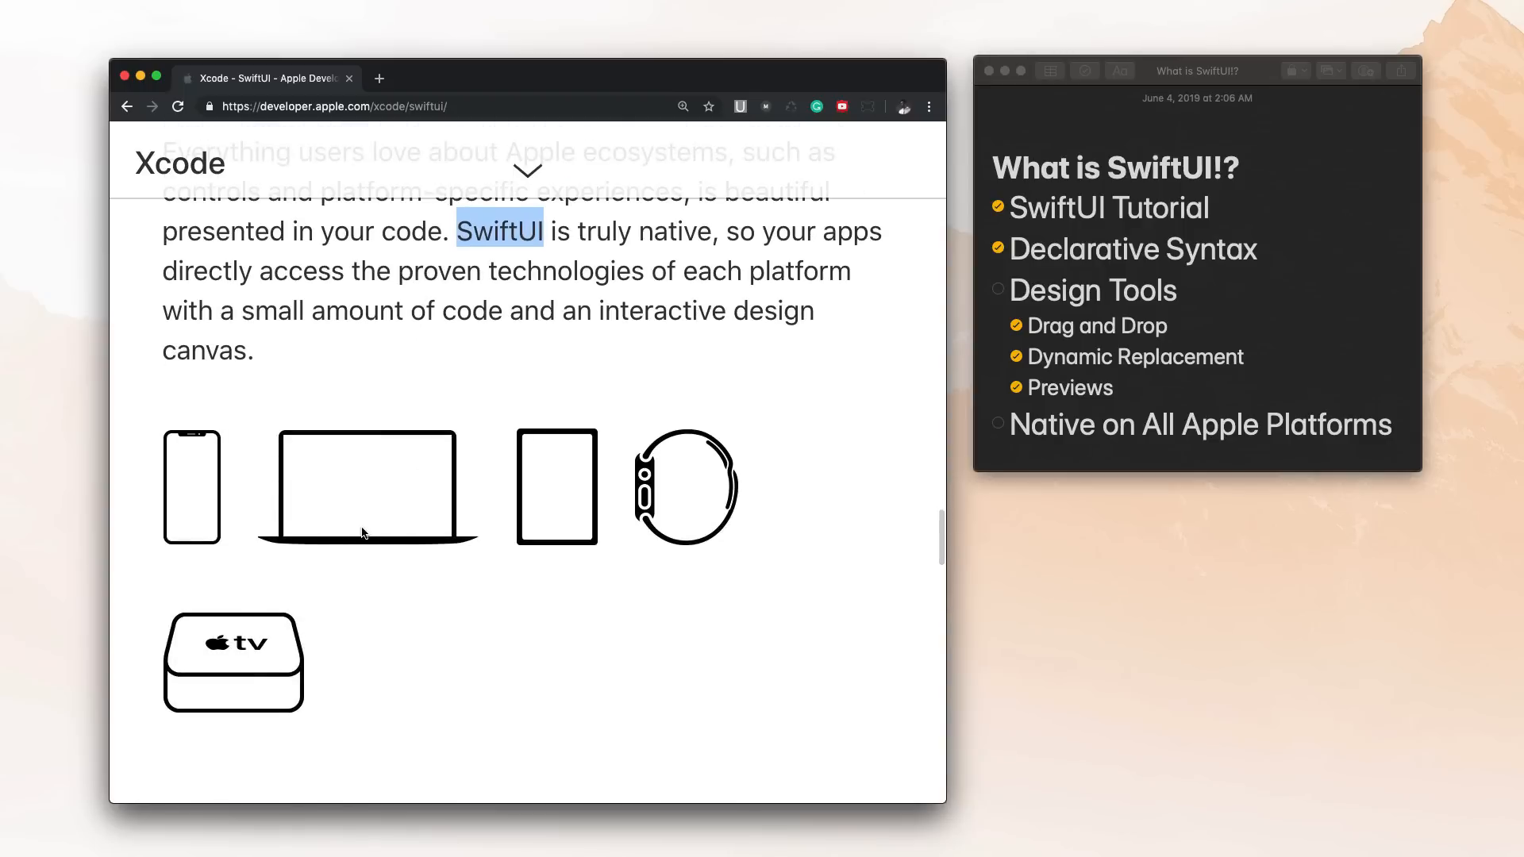
mouse_move(572, 502)
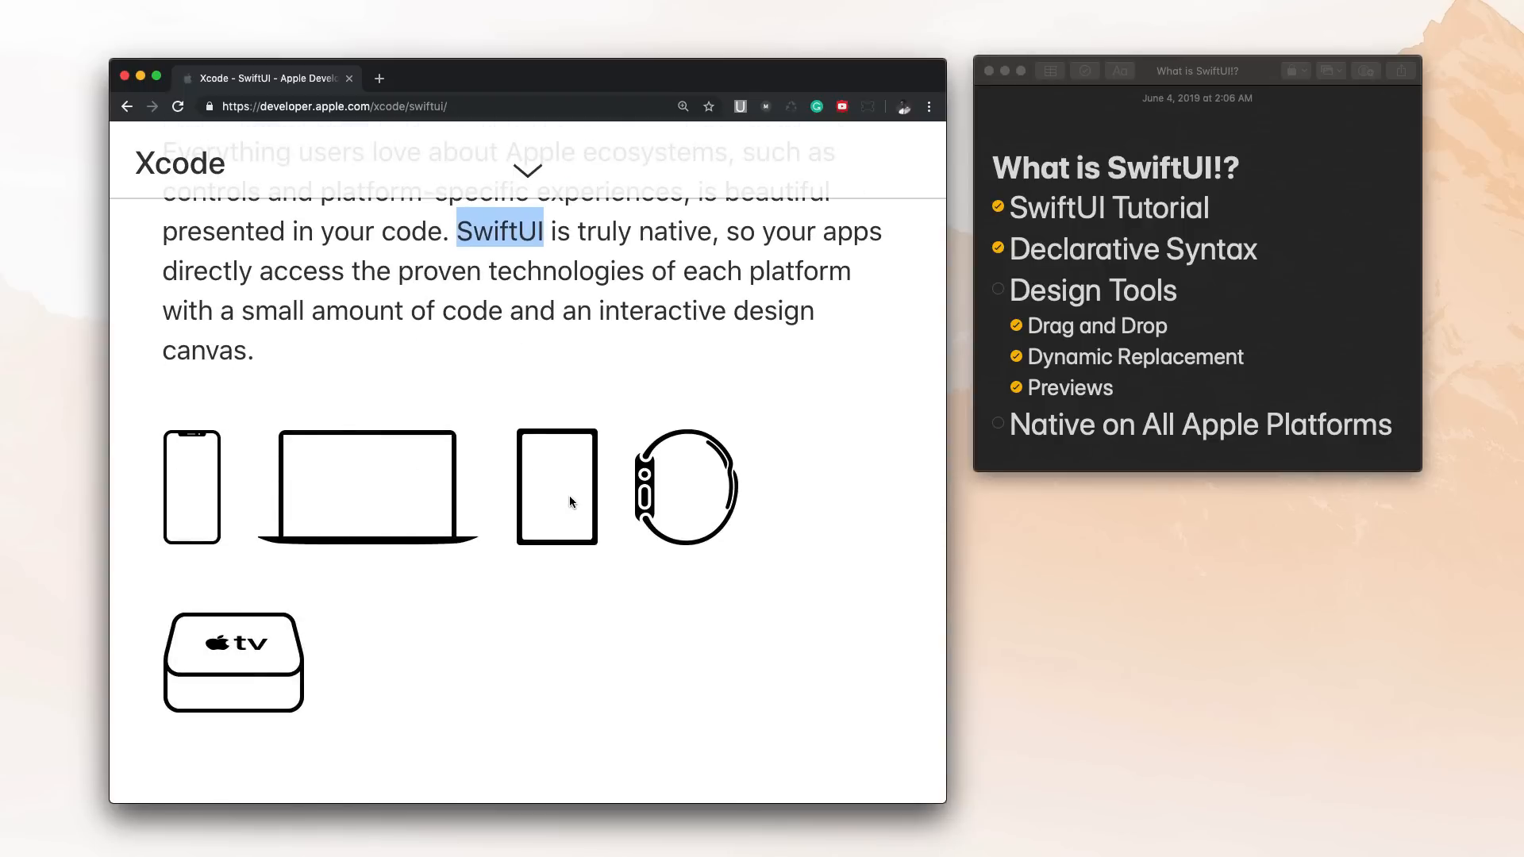
mouse_move(340, 548)
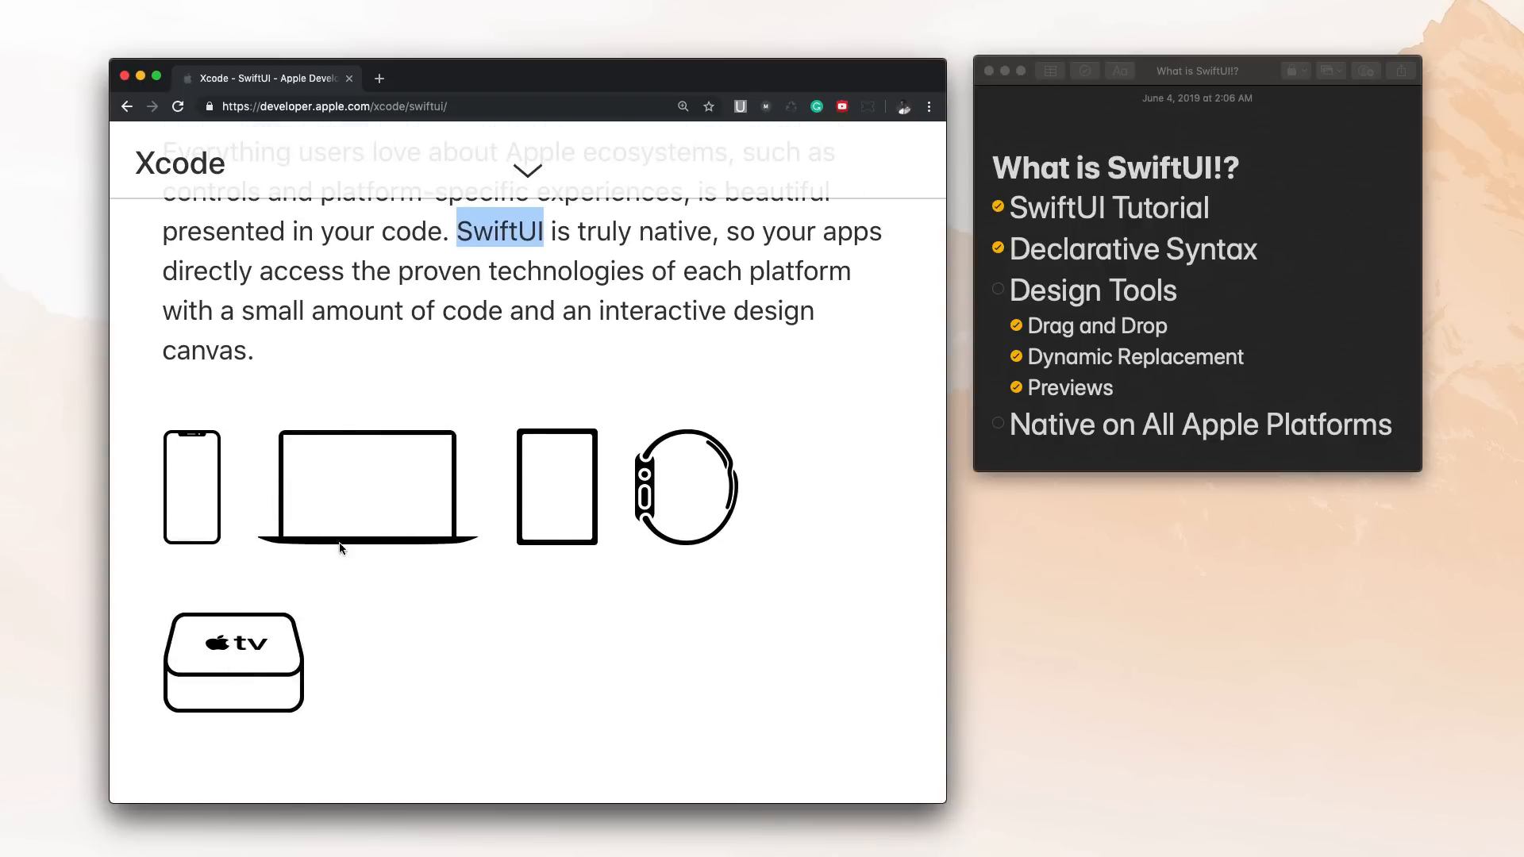
scroll("up", 3)
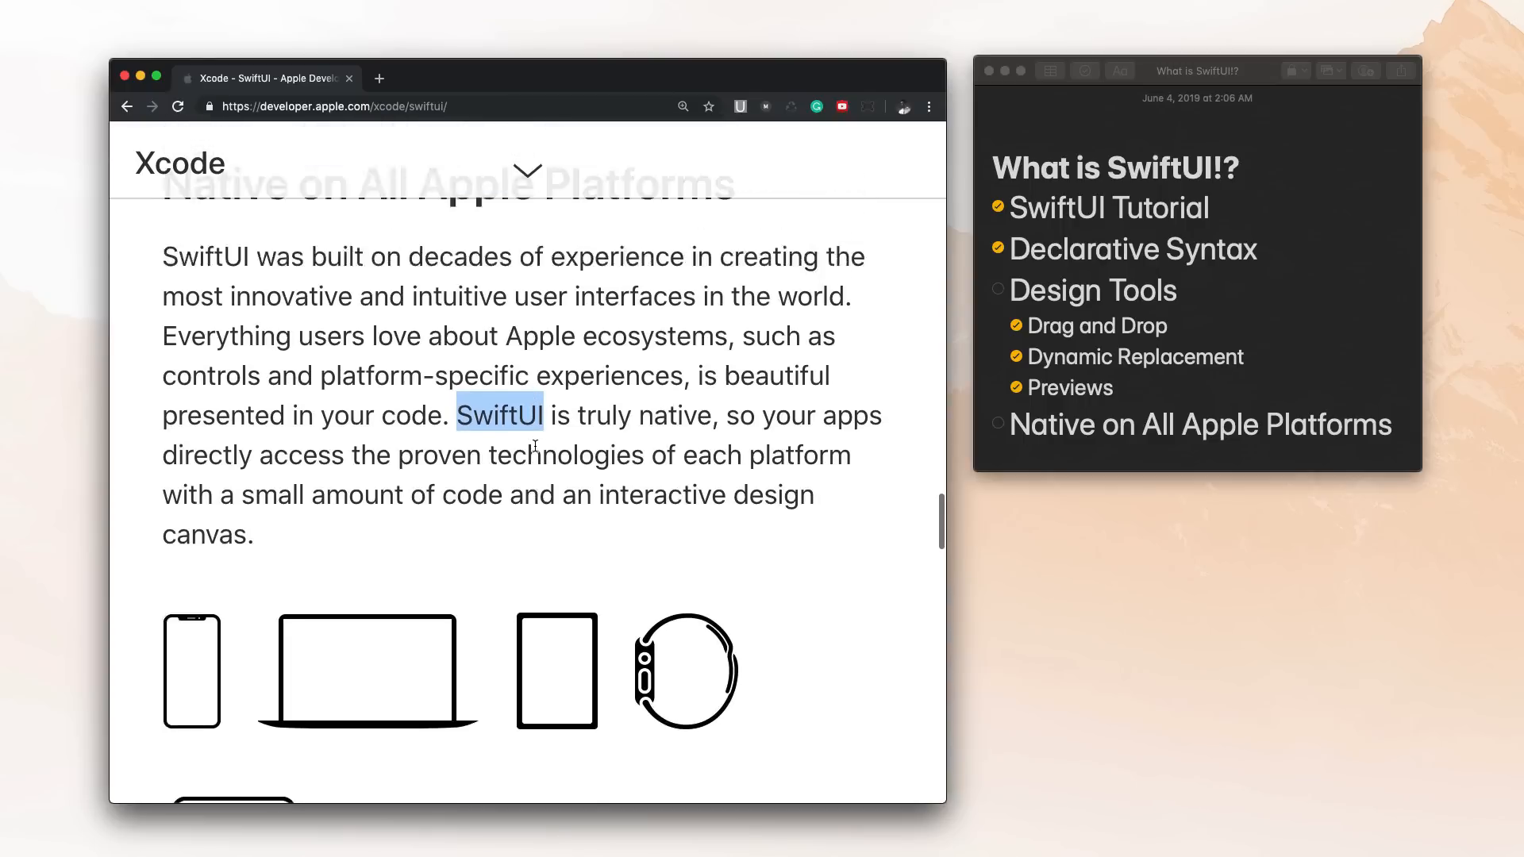
scroll("down", 3)
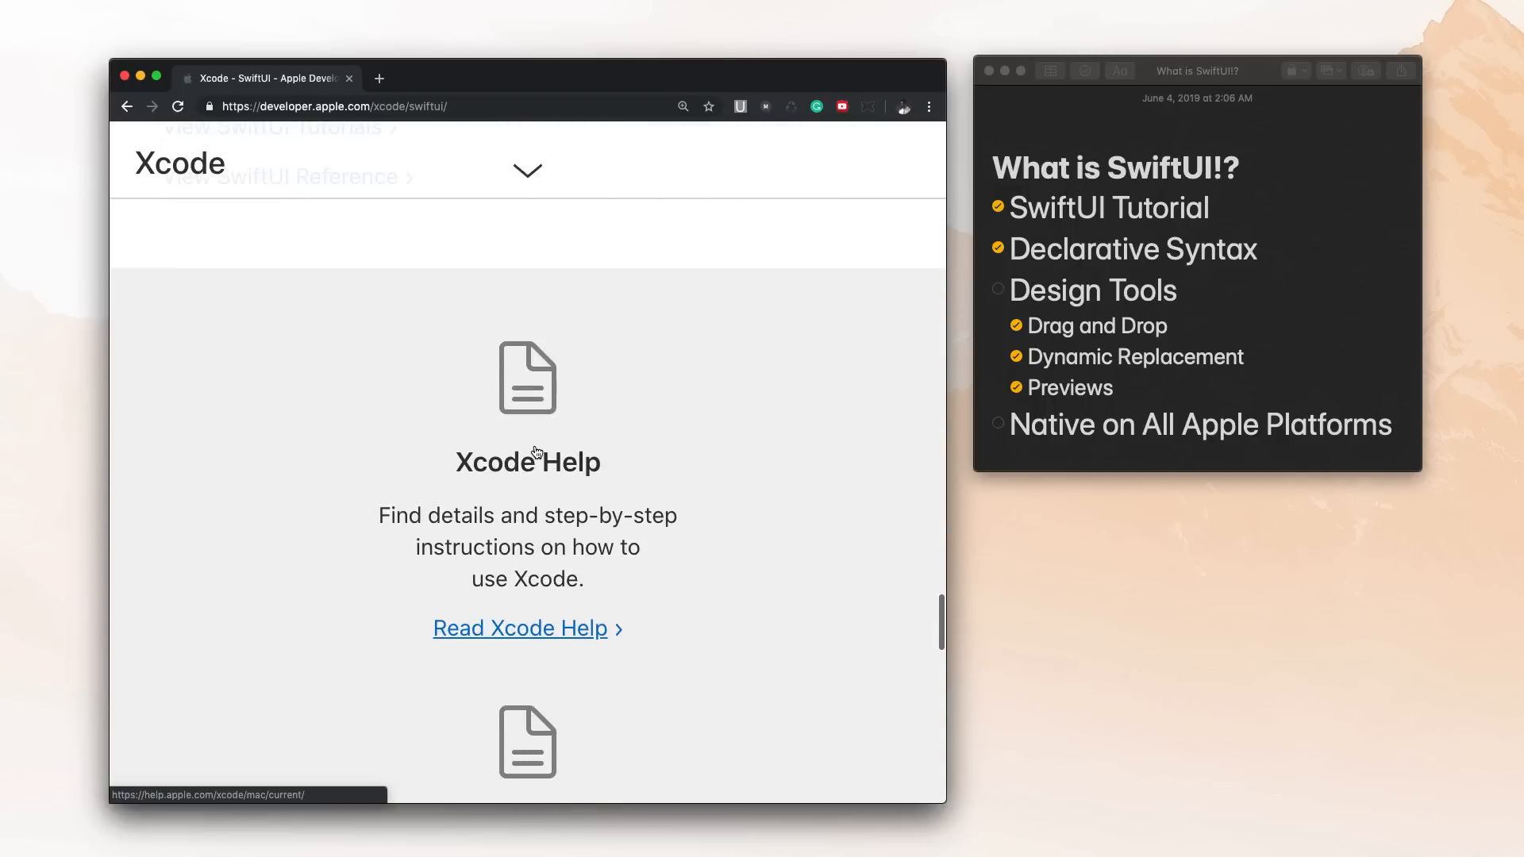
scroll("down", 3)
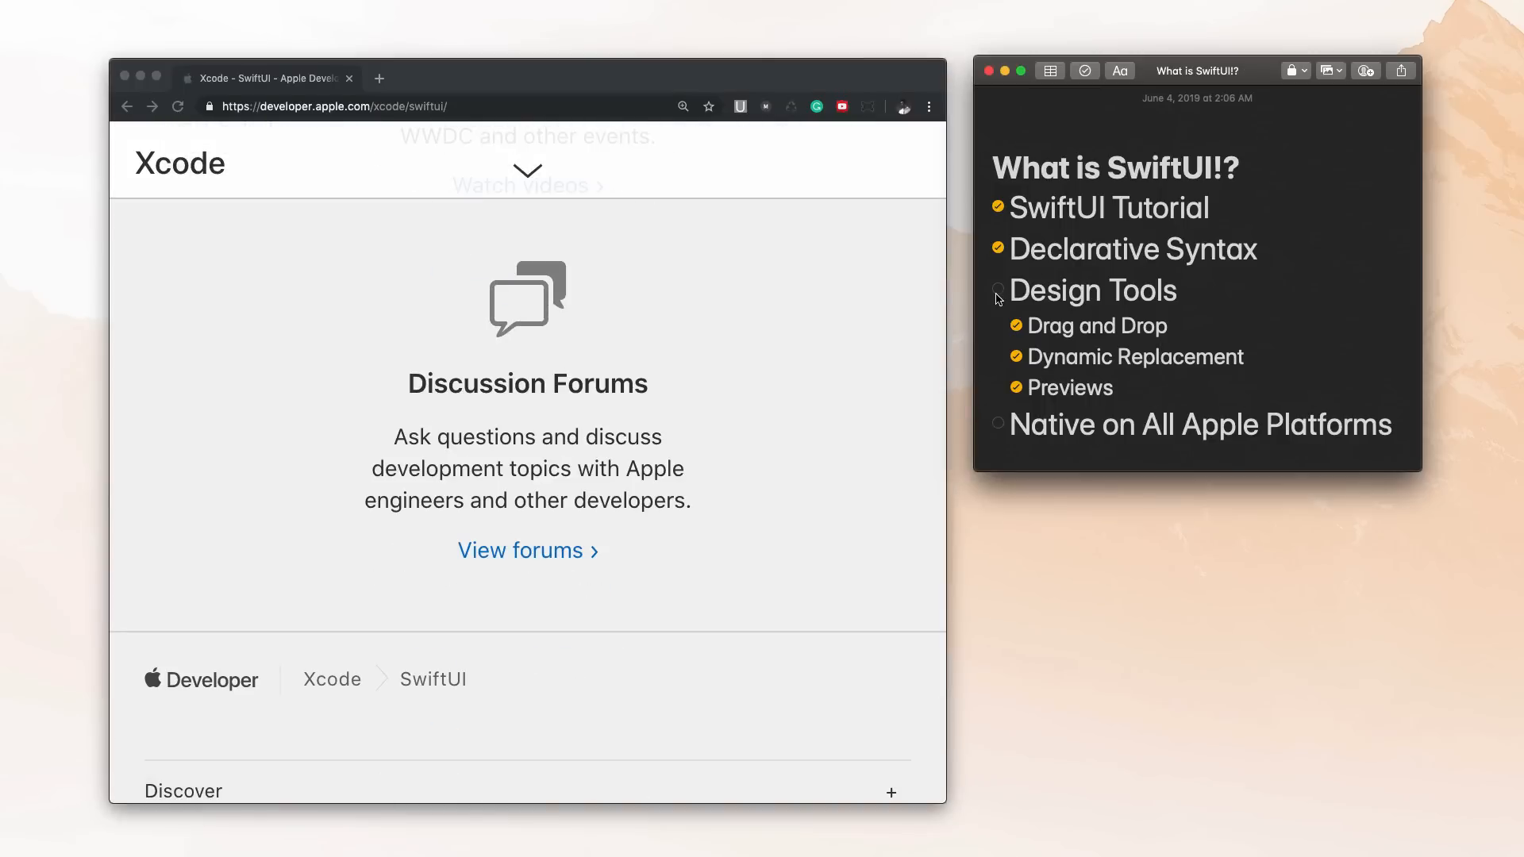
scroll("down", 3)
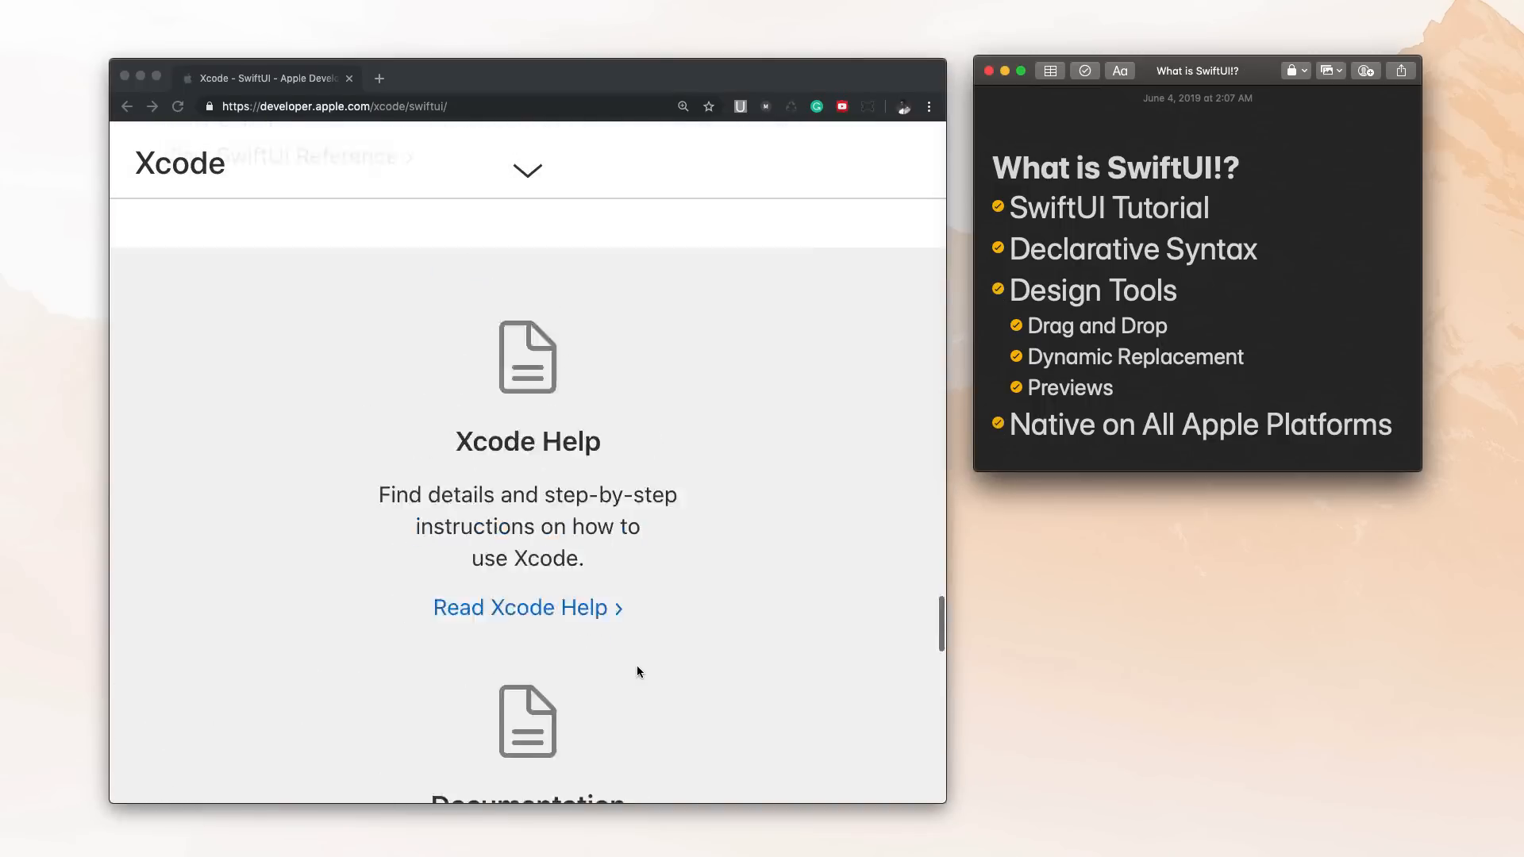
- Return to the top of the SwiftUI page showing 'Better apps. Less code.' and select the title
scroll("up", 3)
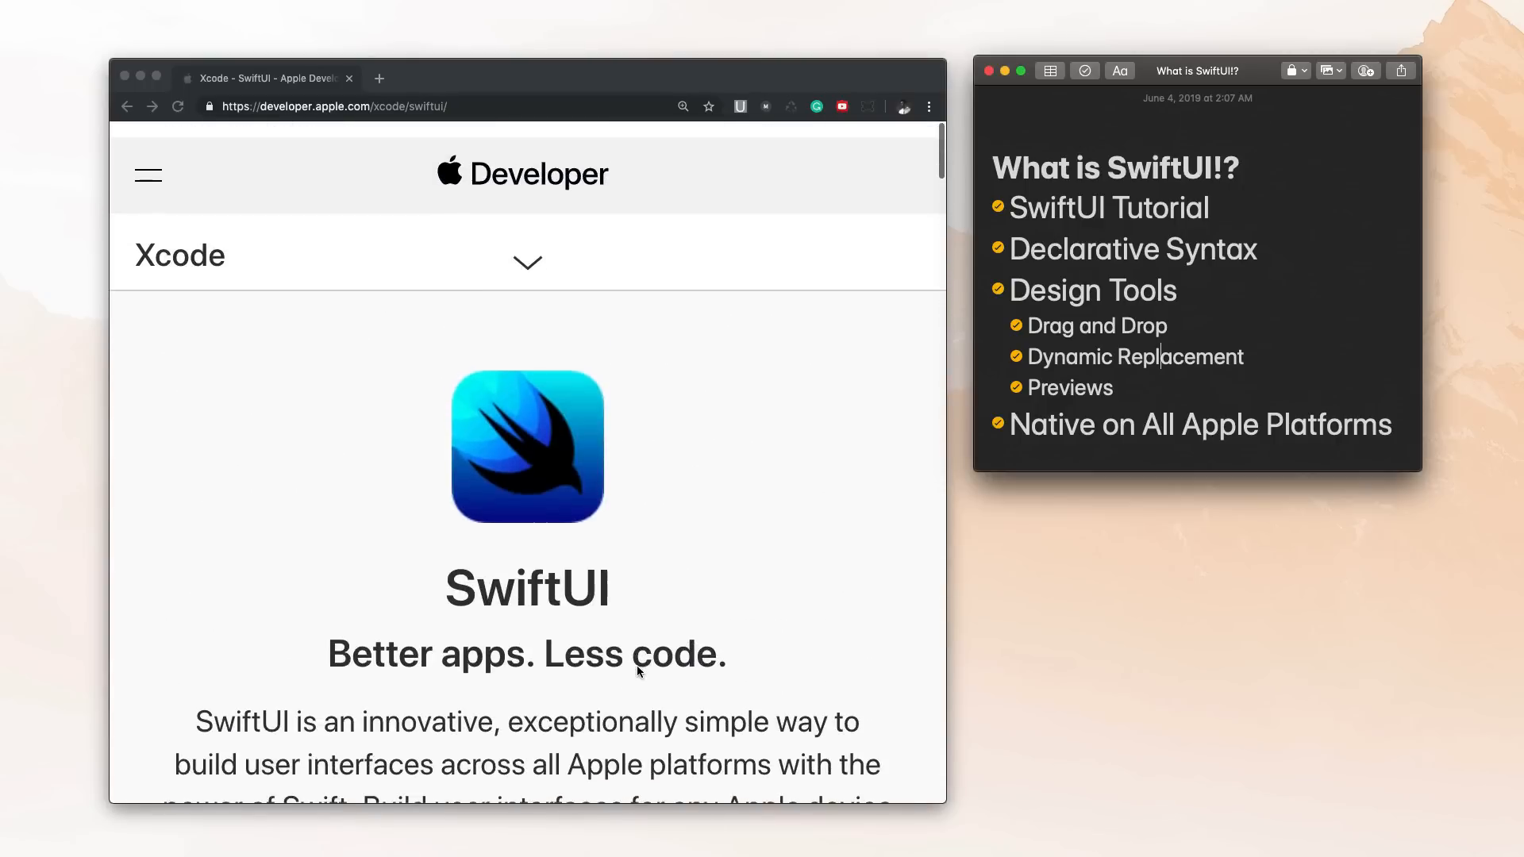
scroll("down", 3)
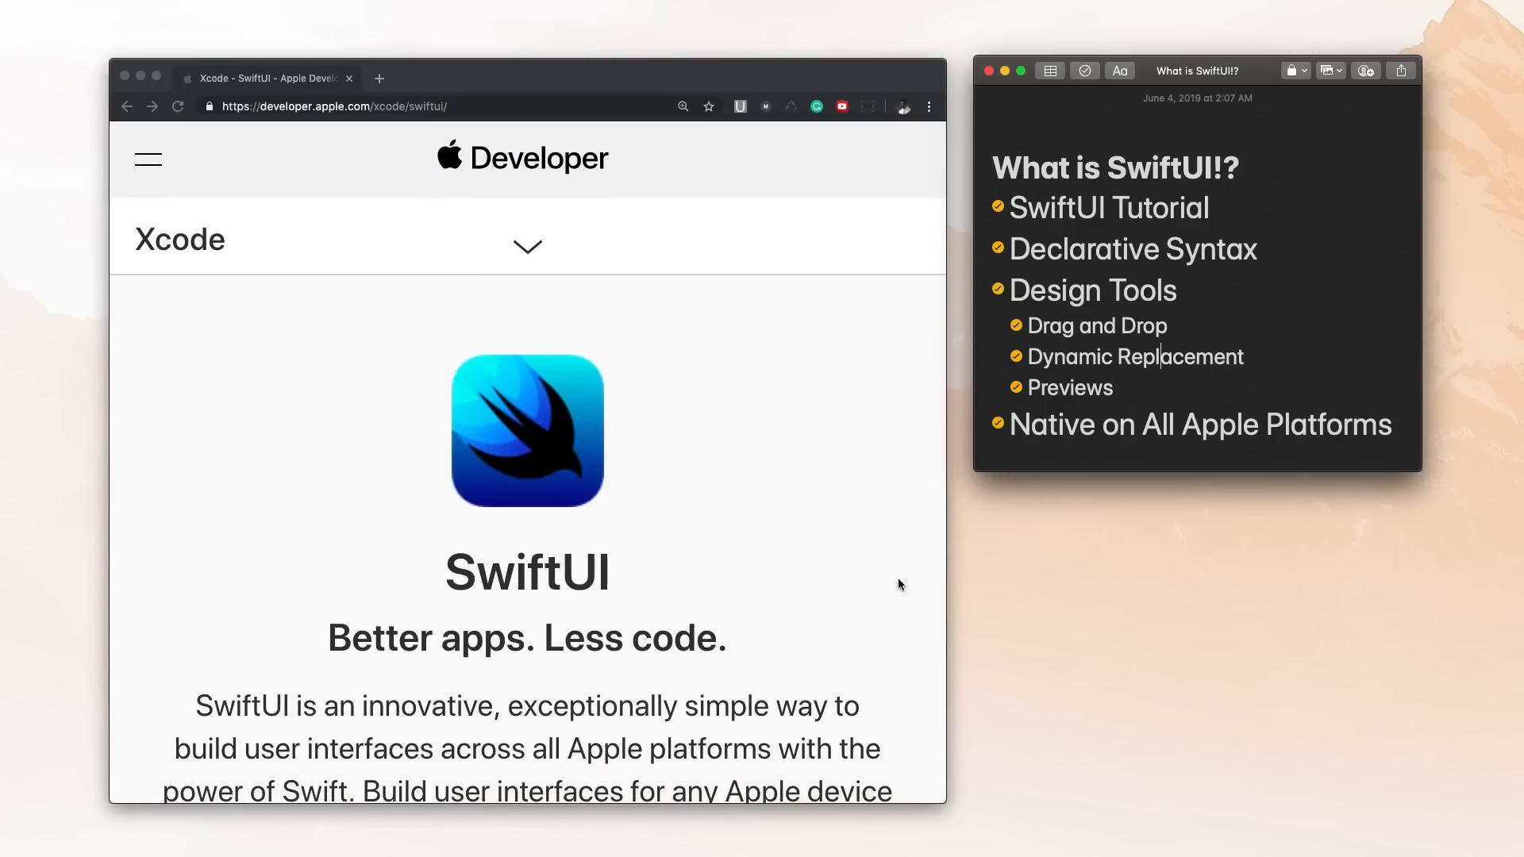
mouse_move(1237, 519)
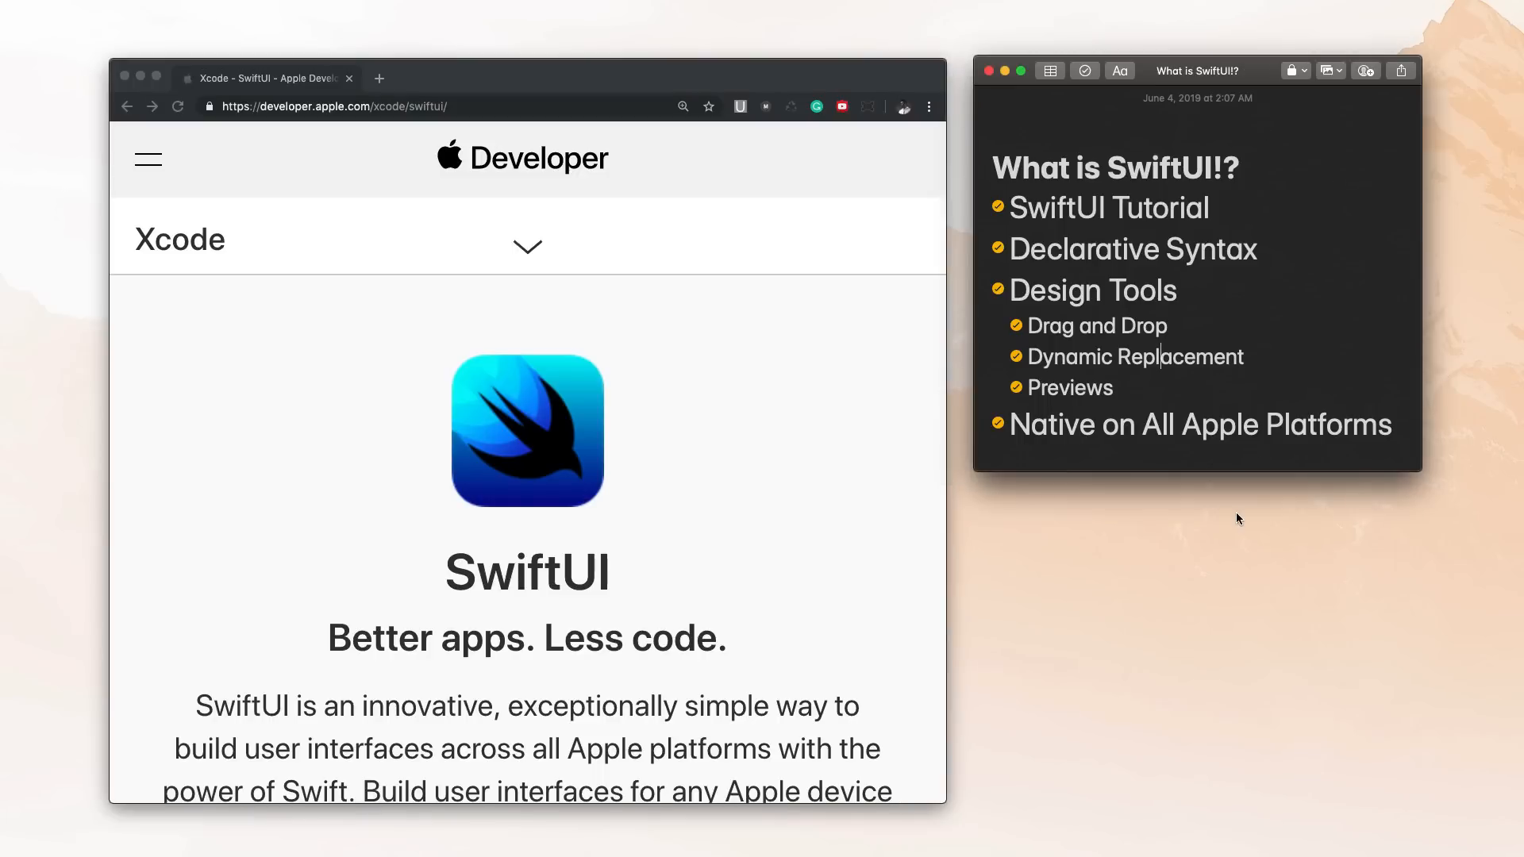
mouse_move(1318, 512)
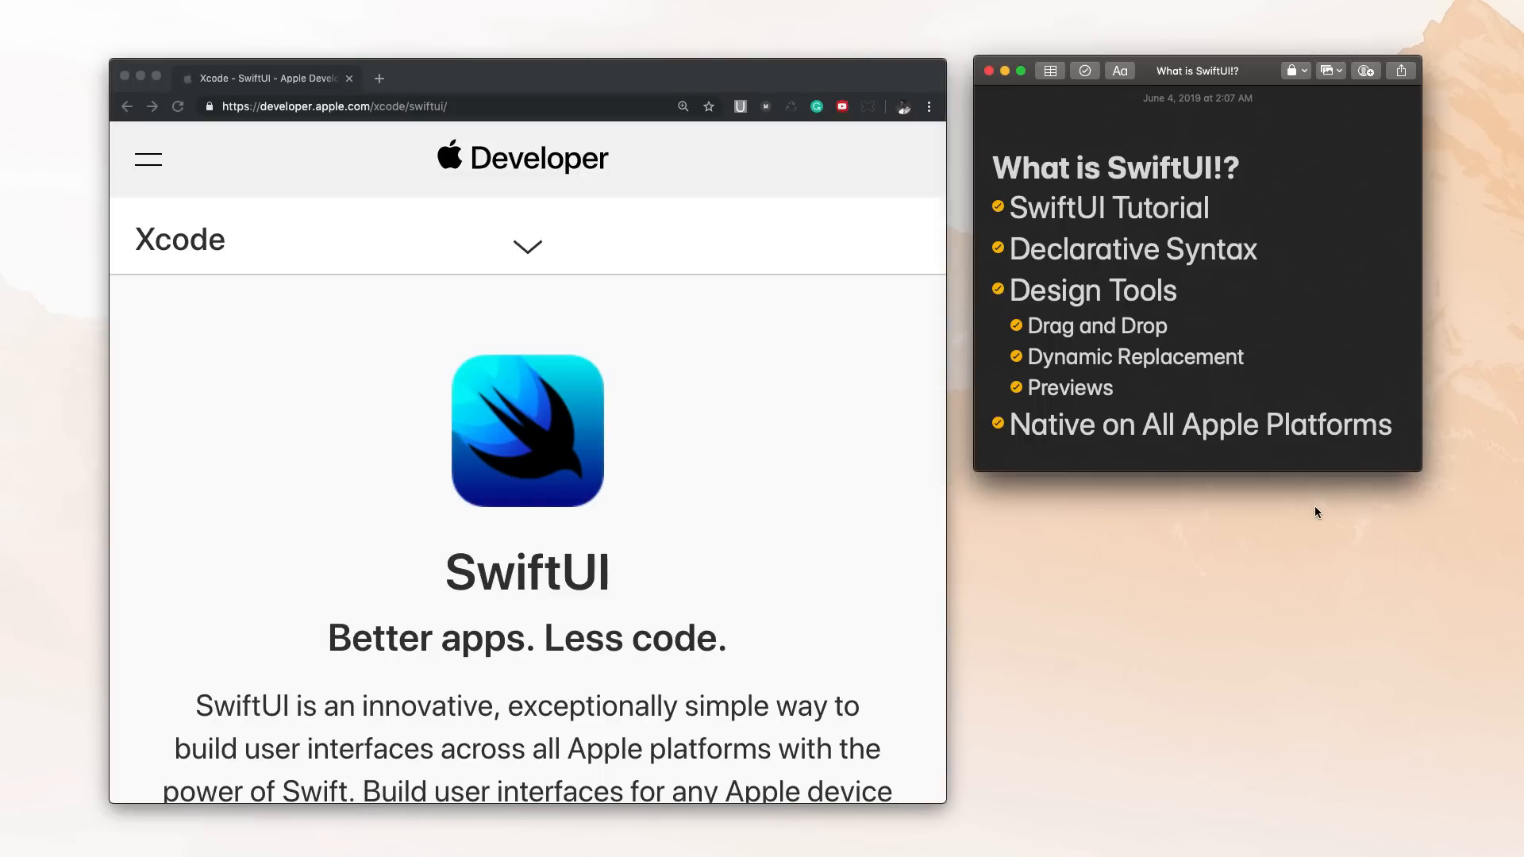
left_click(708, 583)
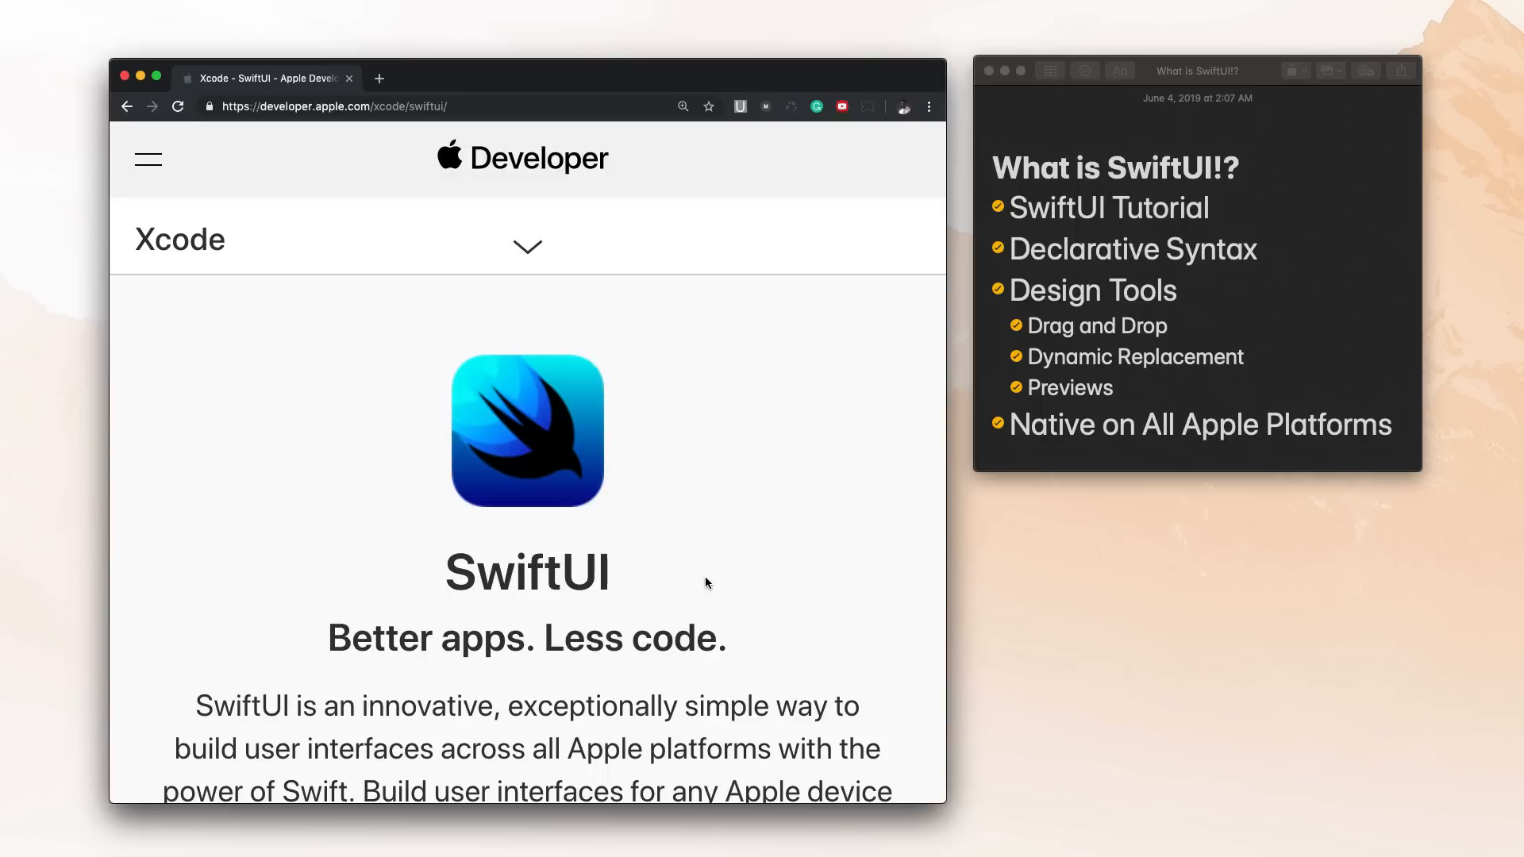
mouse_move(953, 364)
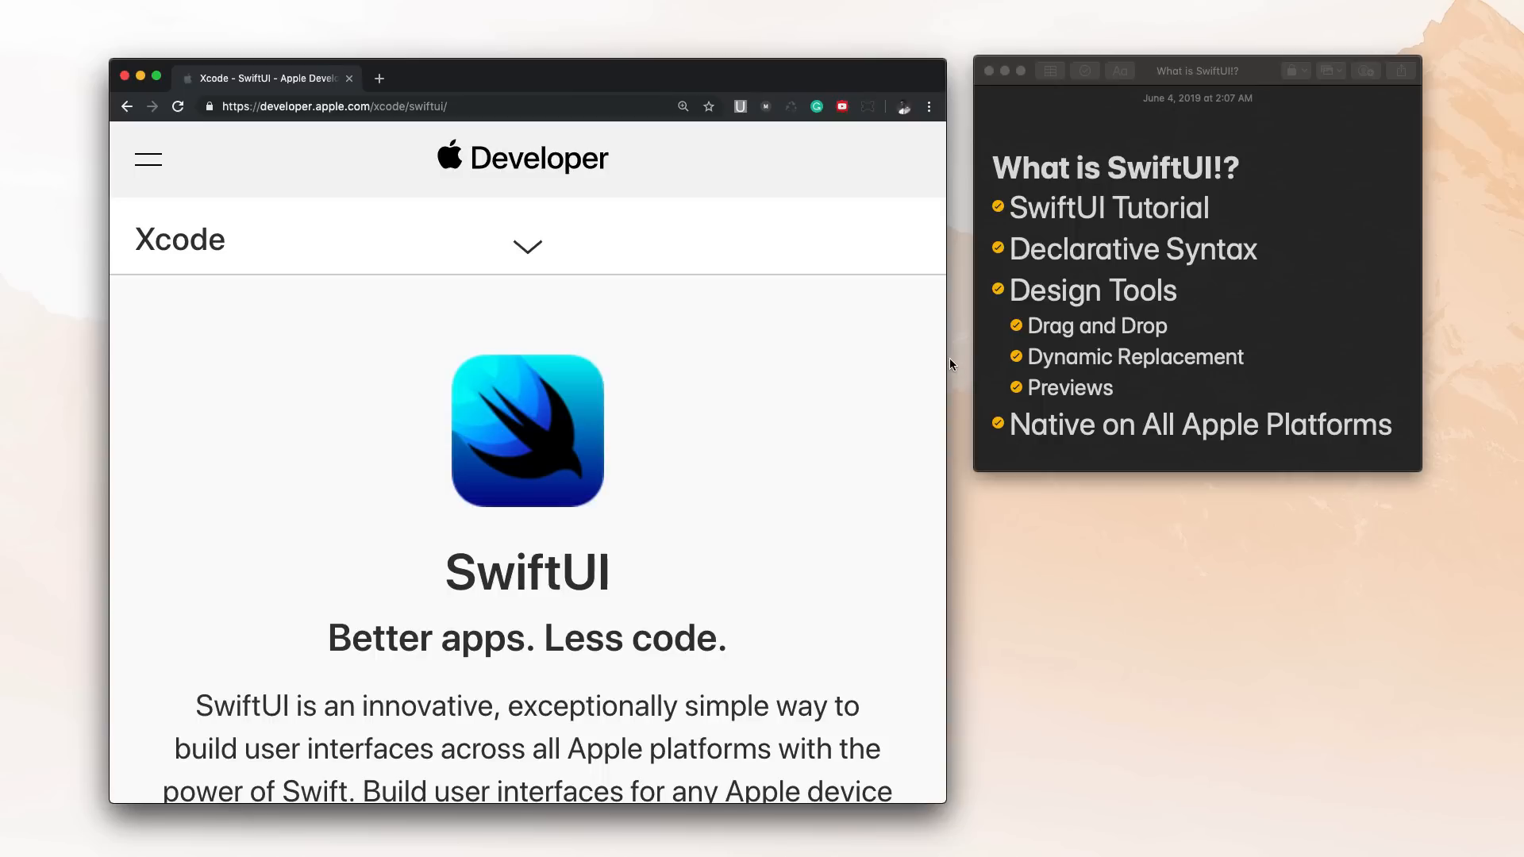
double_click(526, 572)
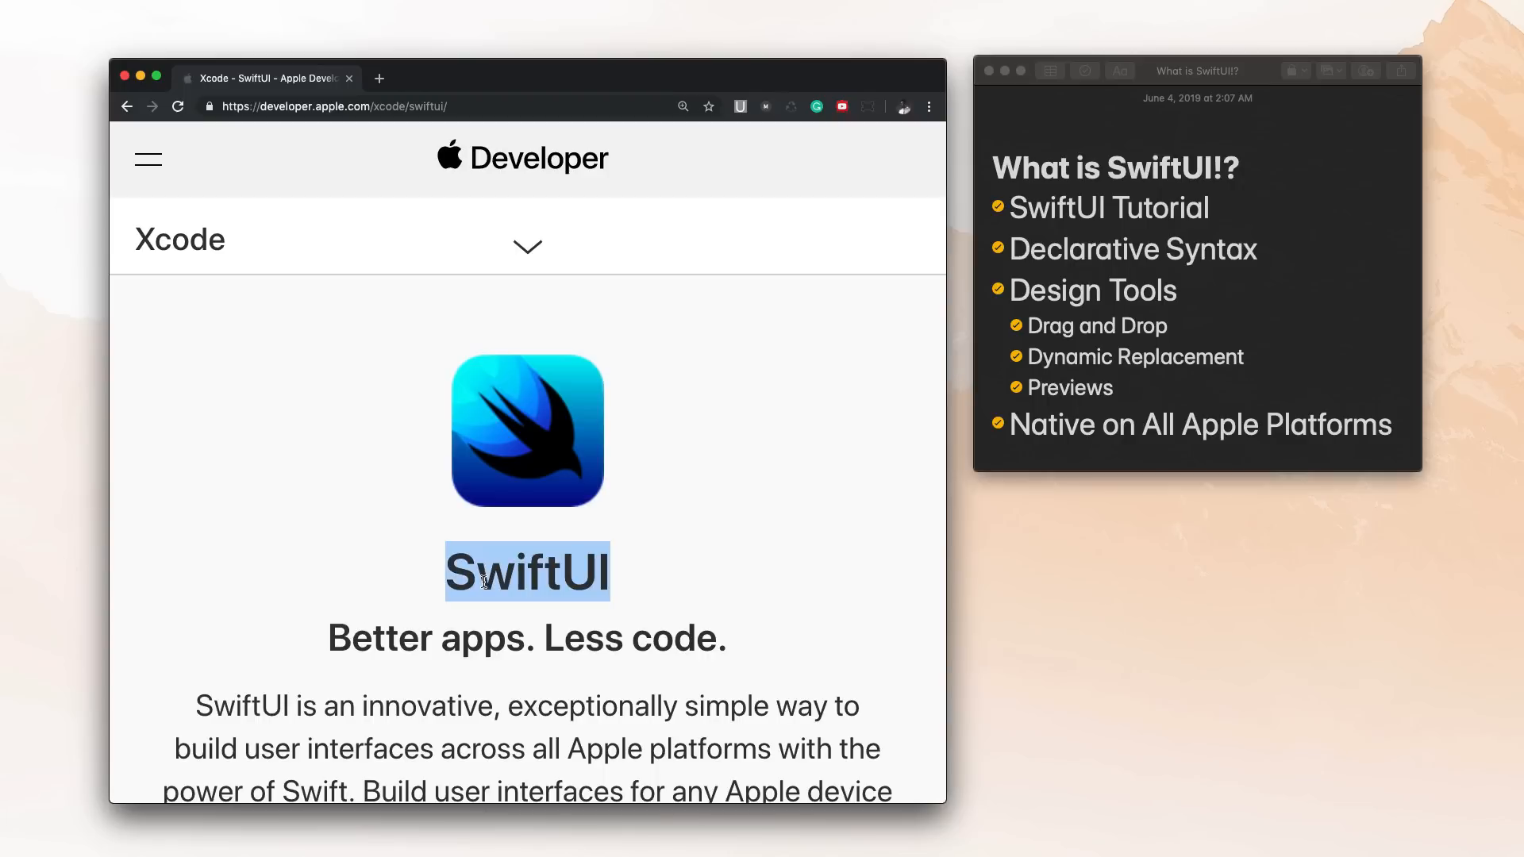